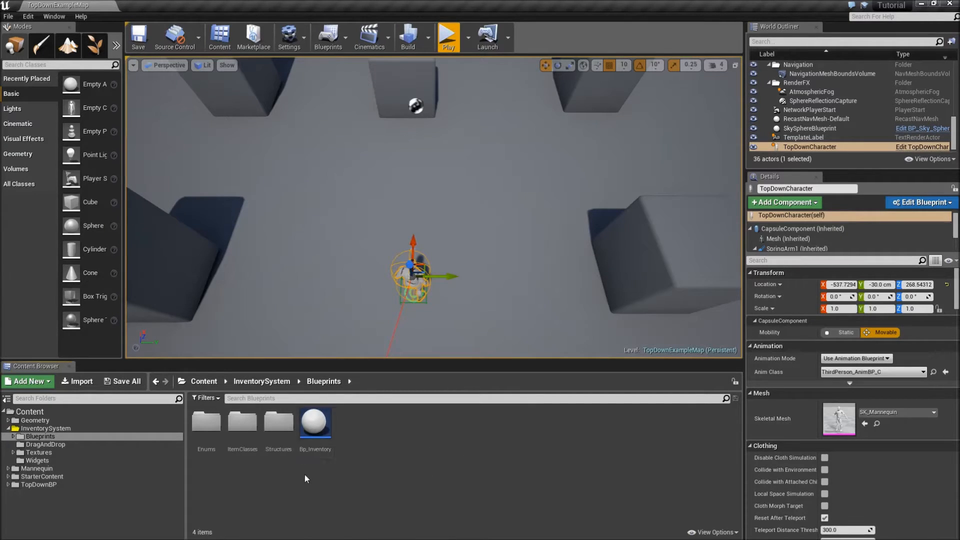
Open the Bp_Inventory blueprint from the Content Browser.
{"action": "double_click", "coordinate": [314, 421]}
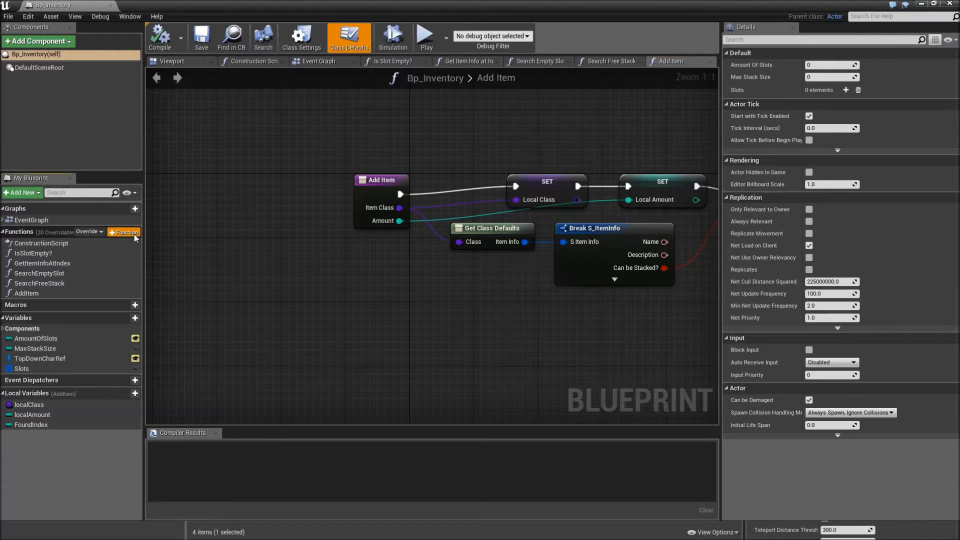
Add a pure GetAmountAtIndex function with integer input Index and integer output Amount.
{"action": "left_click", "coordinate": [124, 232]}
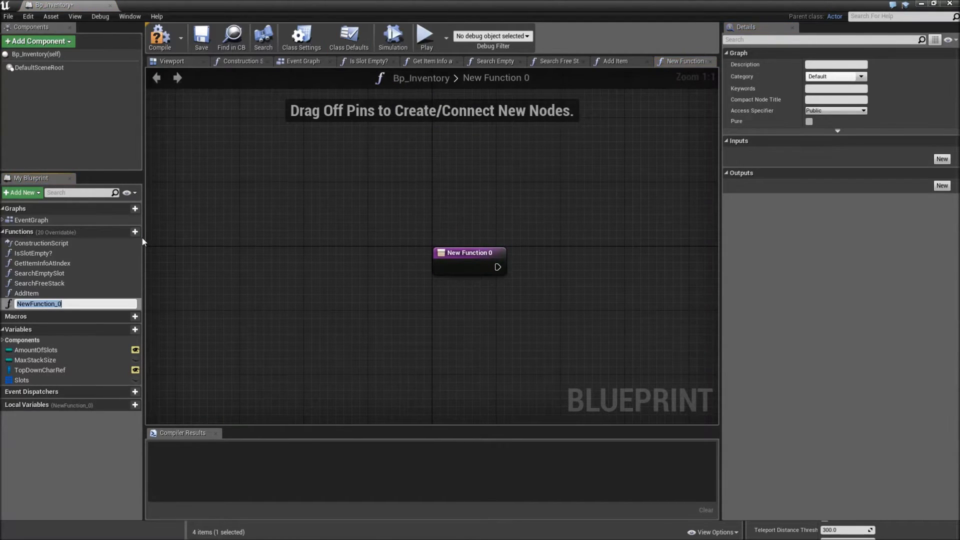
{"action": "type", "text": "GetAmountAtIndex"}
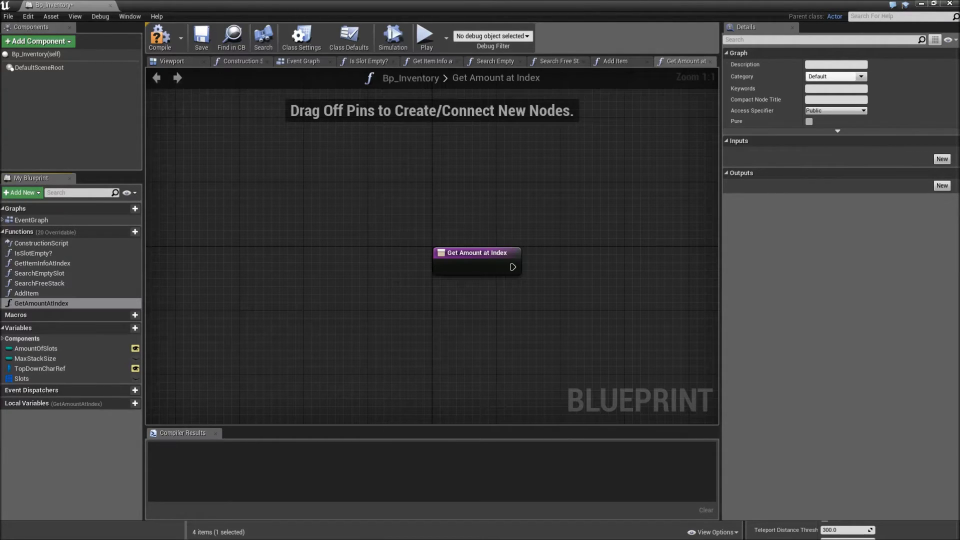
{"action": "left_click", "coordinate": [942, 159]}
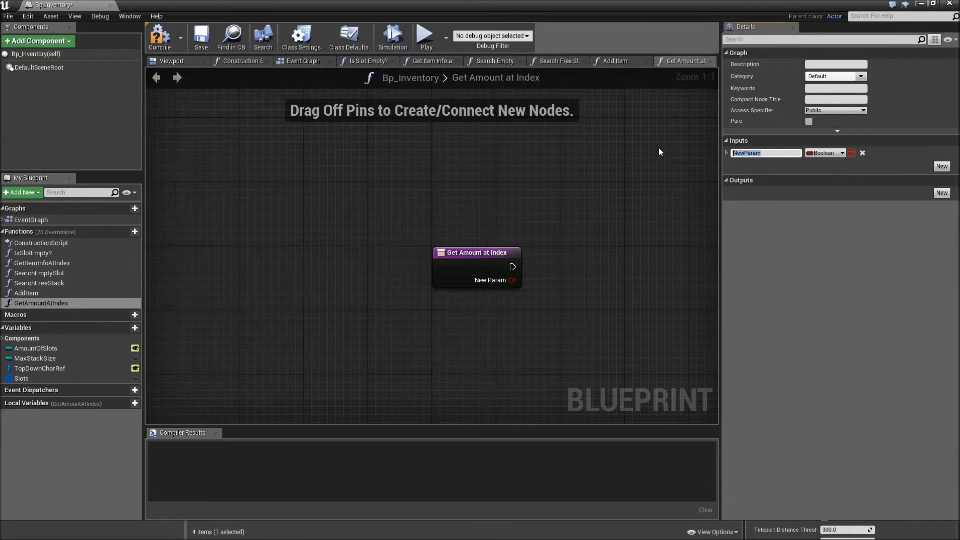
{"action": "type", "text": "Index"}
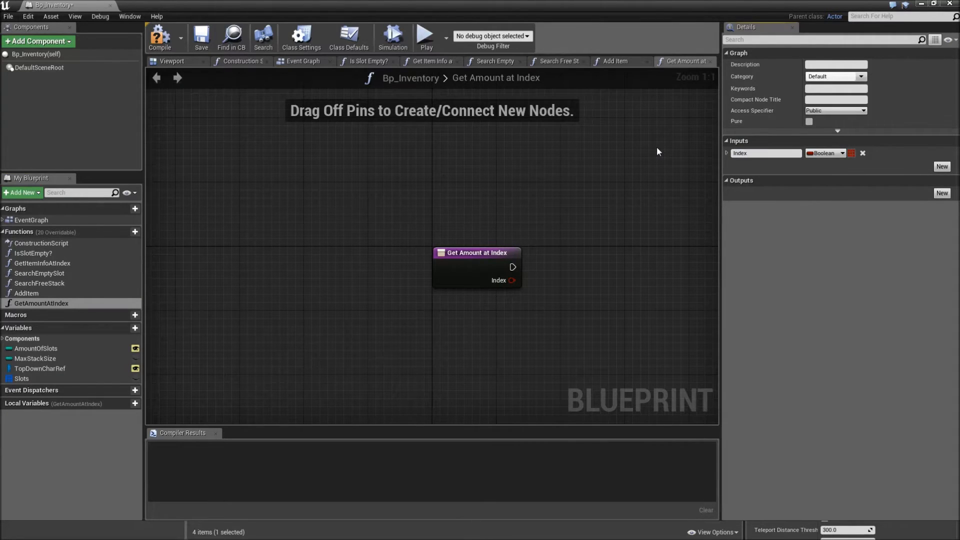
{"action": "left_click", "coordinate": [826, 153]}
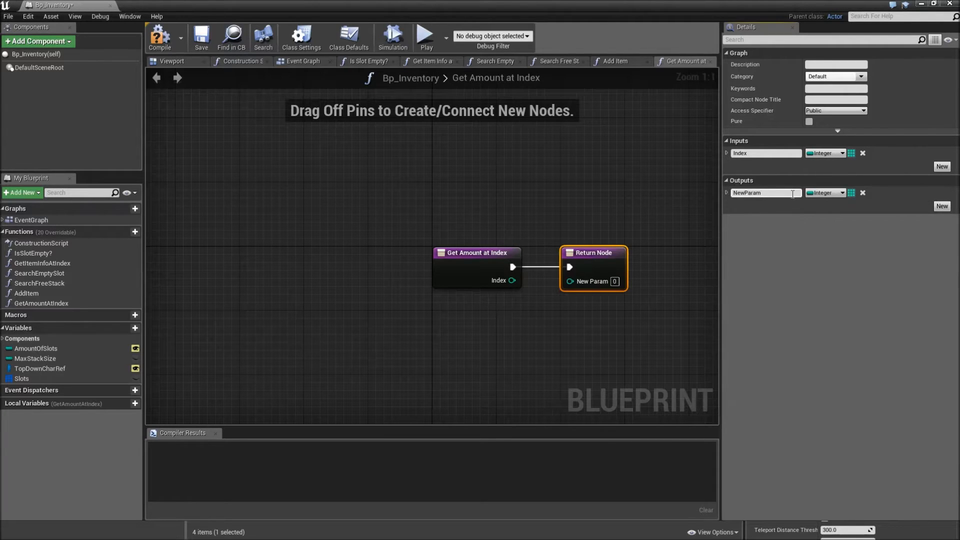
{"action": "type", "text": "Amount"}
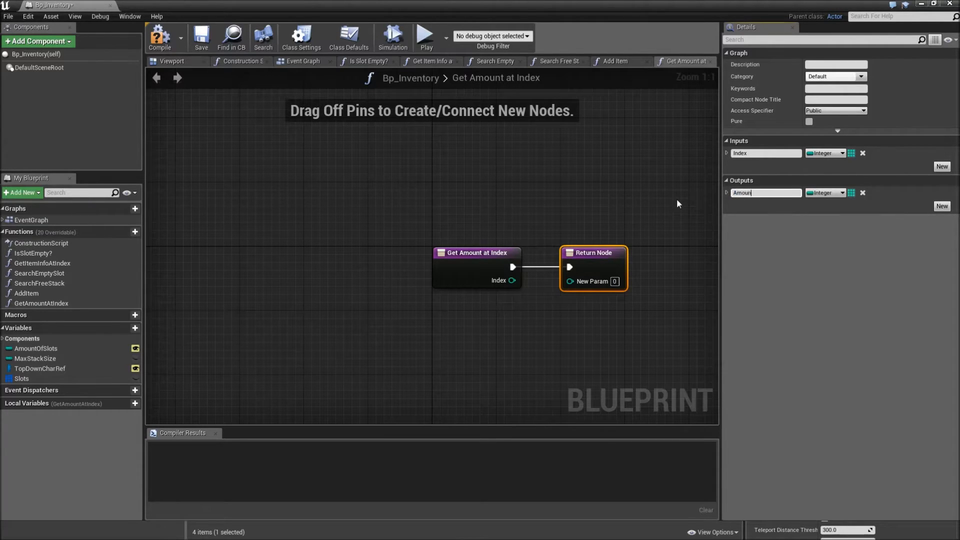
{"action": "type", "text": "Amount"}
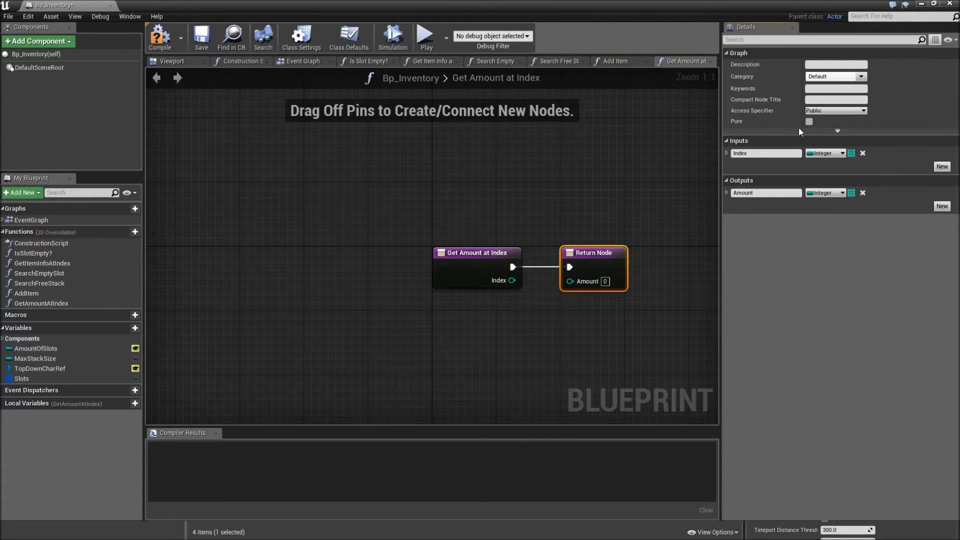
{"action": "left_click", "coordinate": [808, 121]}
{"action": "type", "text": "ge"}
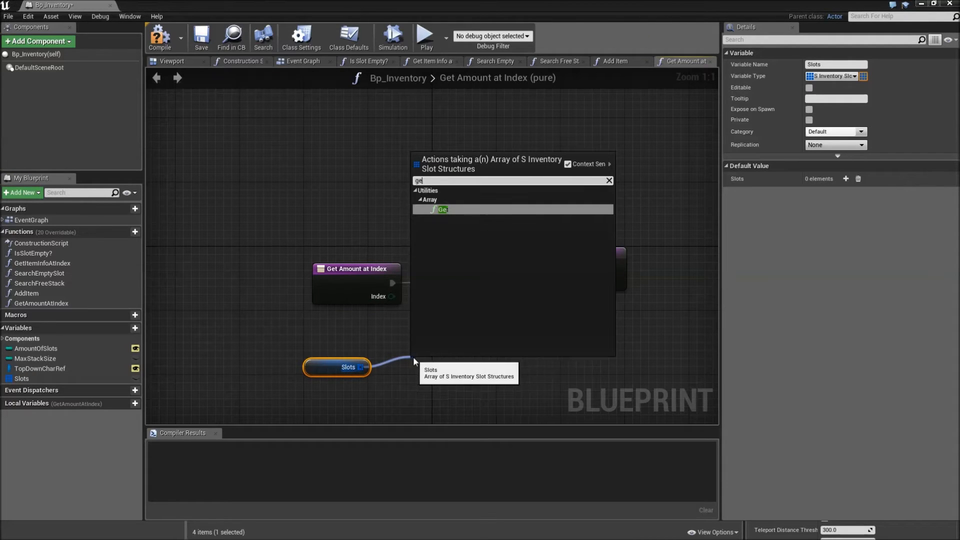
Return the Amount of the Slots entry at Index via an array Get, then compile and save.
{"action": "left_click", "coordinate": [442, 210]}
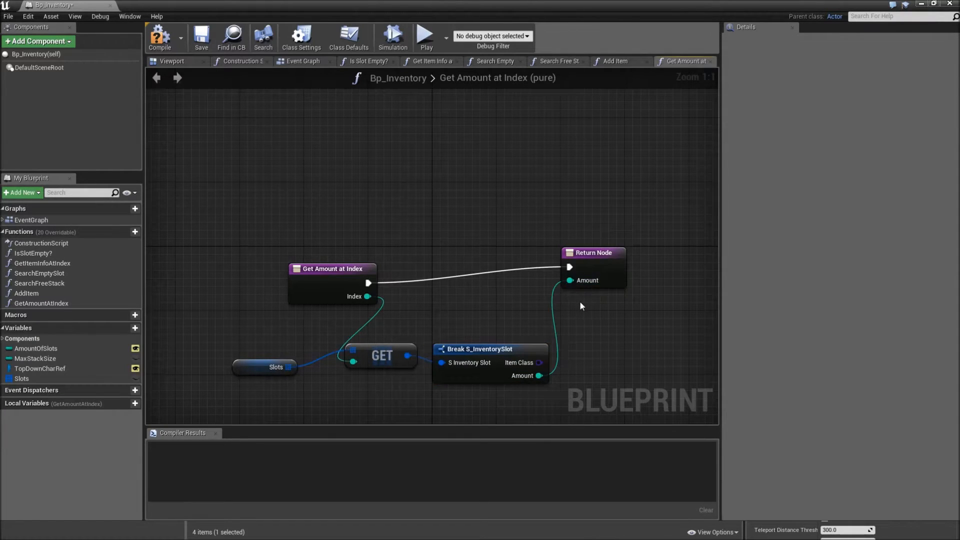
{"action": "left_click", "coordinate": [159, 36]}
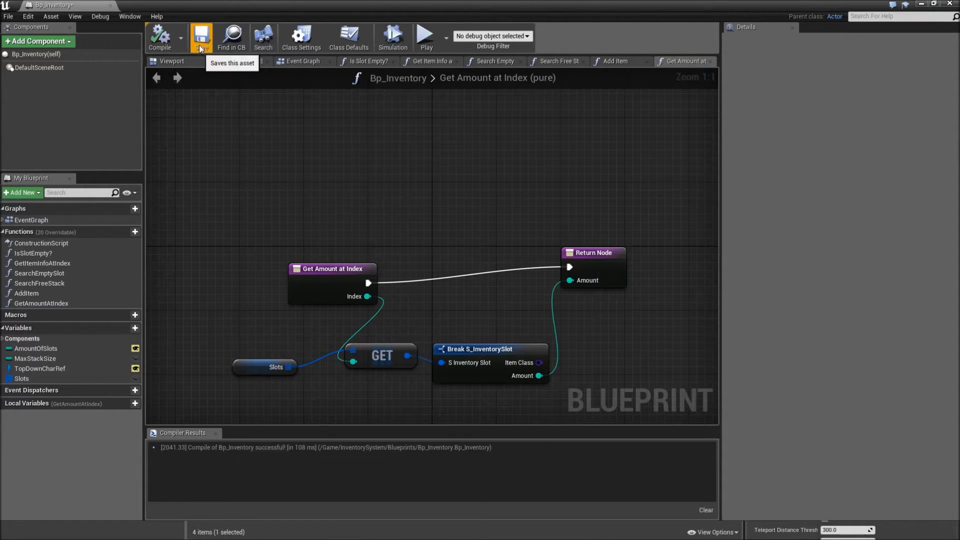
{"action": "left_click", "coordinate": [201, 37]}
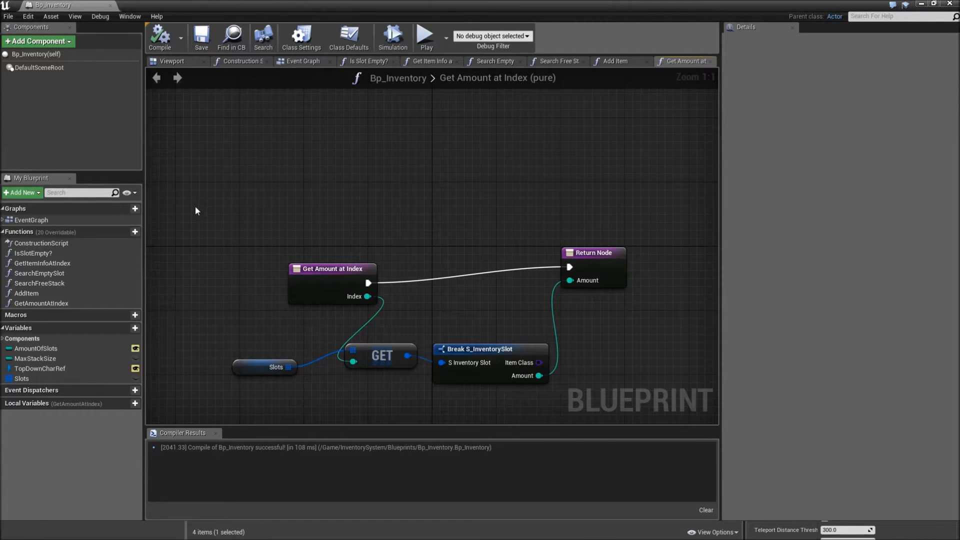
Set MaxStackSize default to 99 and AmountOfSlots default to 20.
{"action": "left_click", "coordinate": [35, 349]}
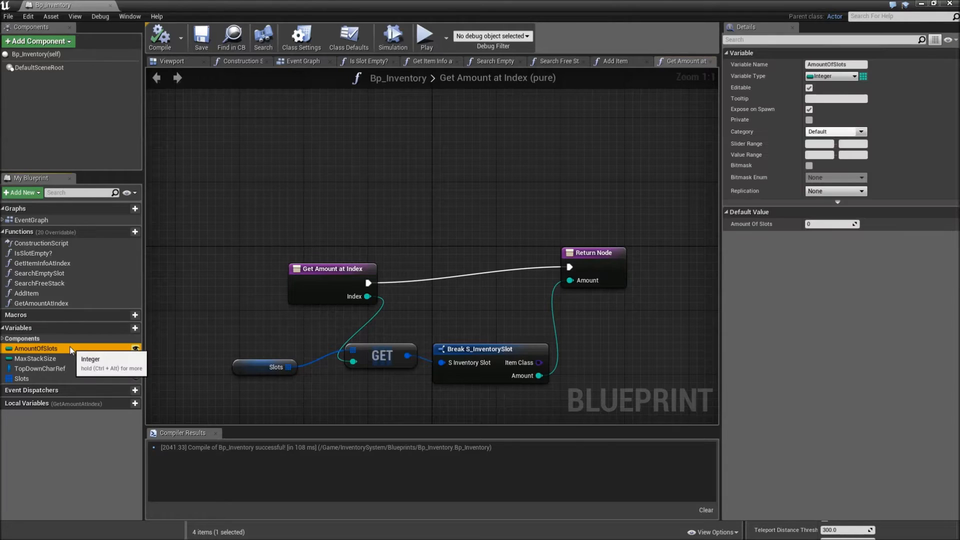
{"action": "mouse_move", "coordinate": [65, 360]}
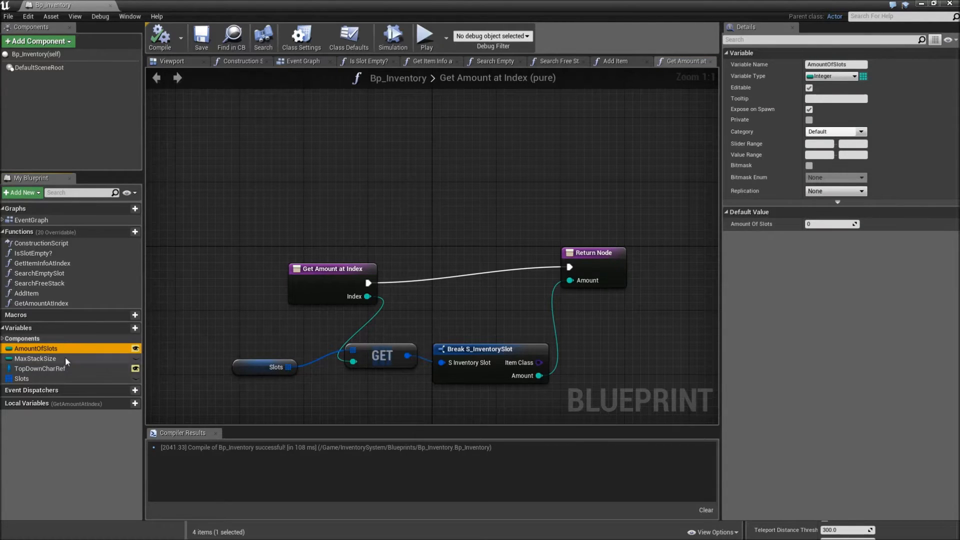
{"action": "left_click", "coordinate": [35, 358]}
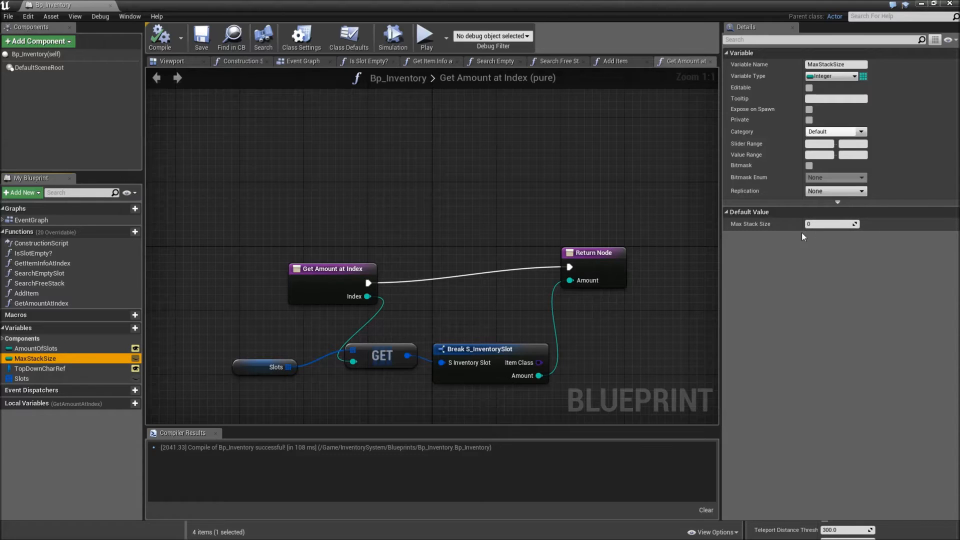
{"action": "mouse_move", "coordinate": [831, 223]}
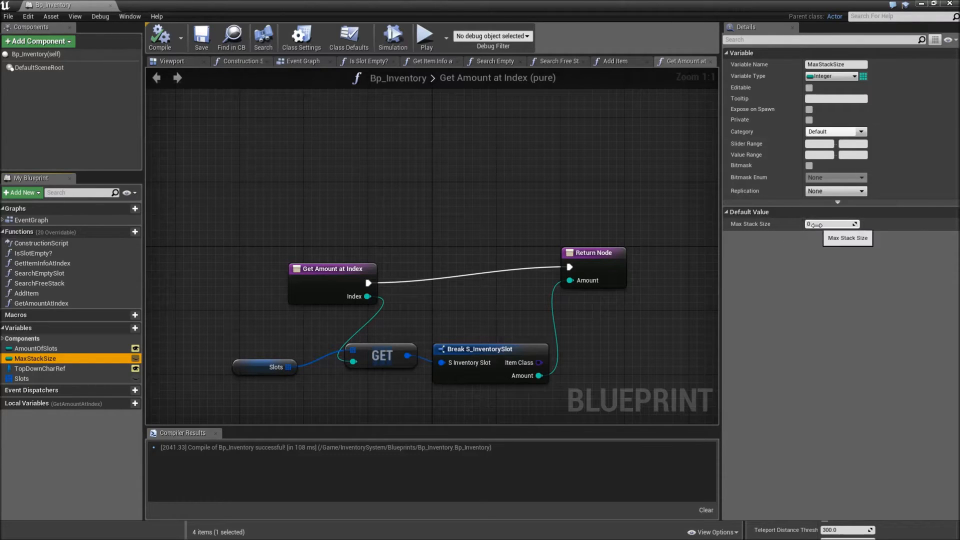
{"action": "type", "text": "99"}
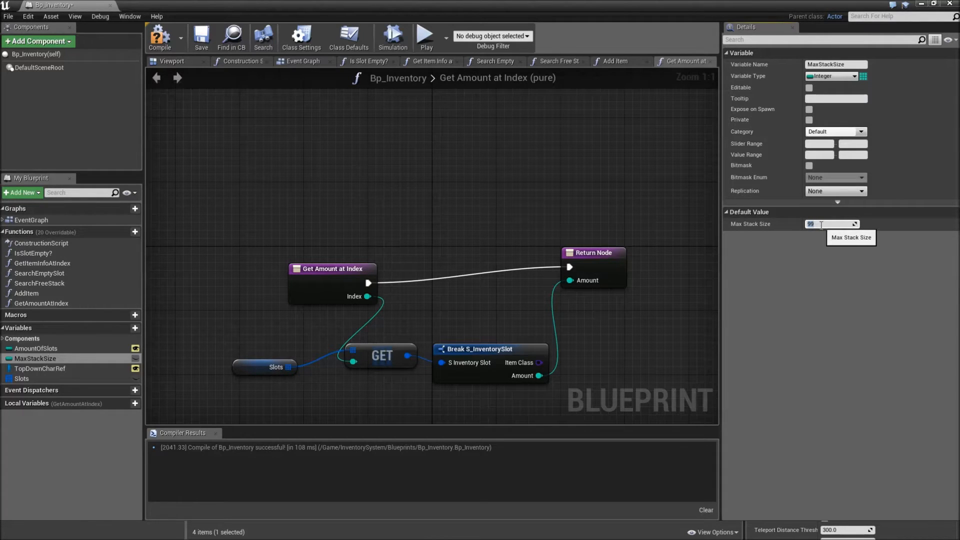
{"action": "mouse_move", "coordinate": [192, 325]}
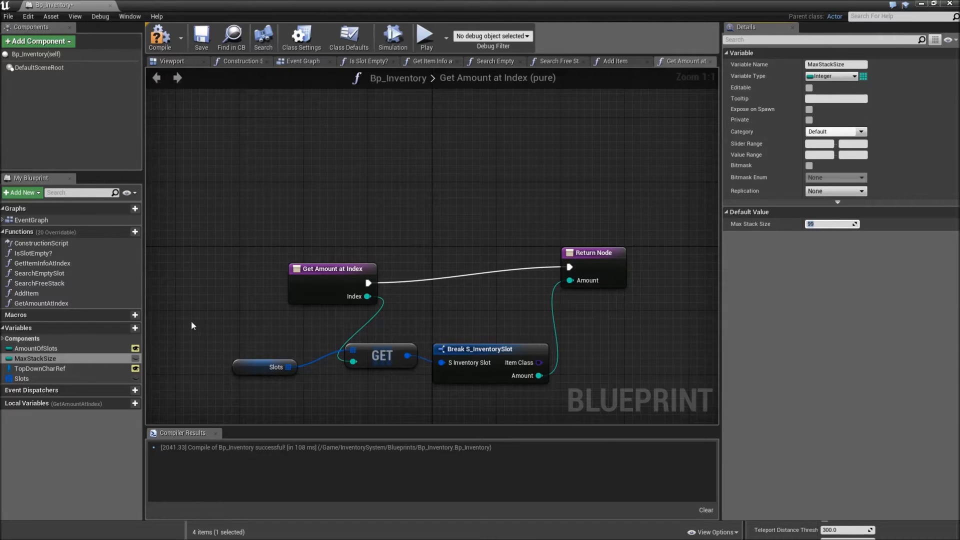
{"action": "left_click", "coordinate": [36, 349]}
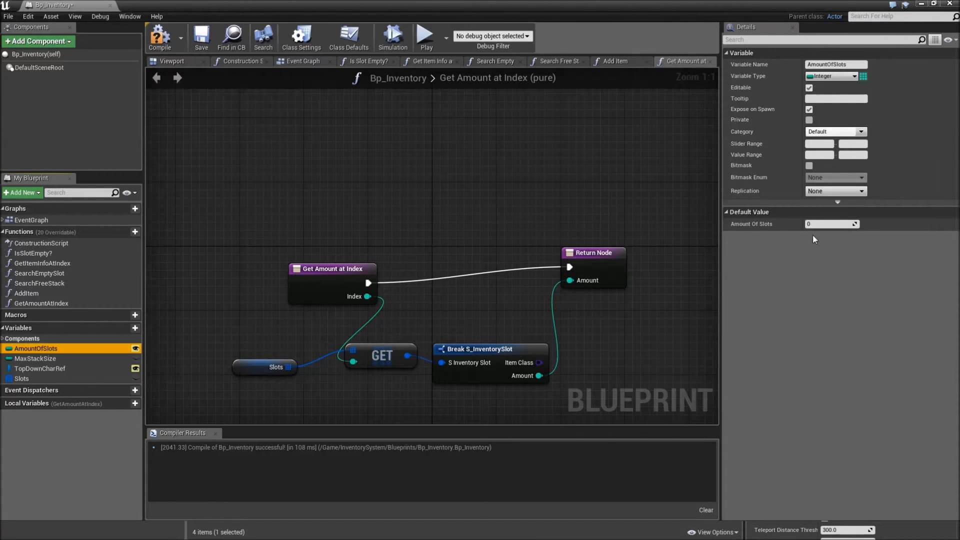
{"action": "left_click", "coordinate": [831, 223]}
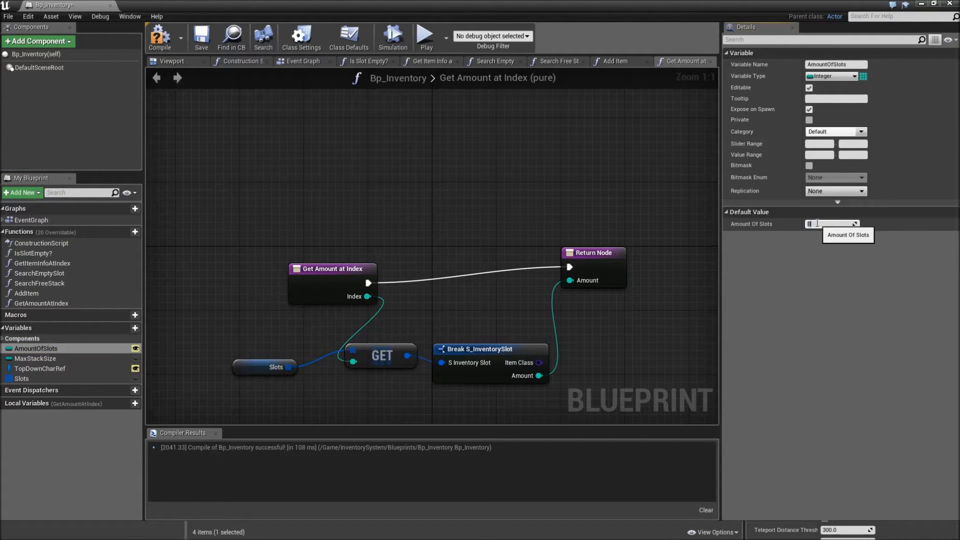
{"action": "type", "text": "5"}
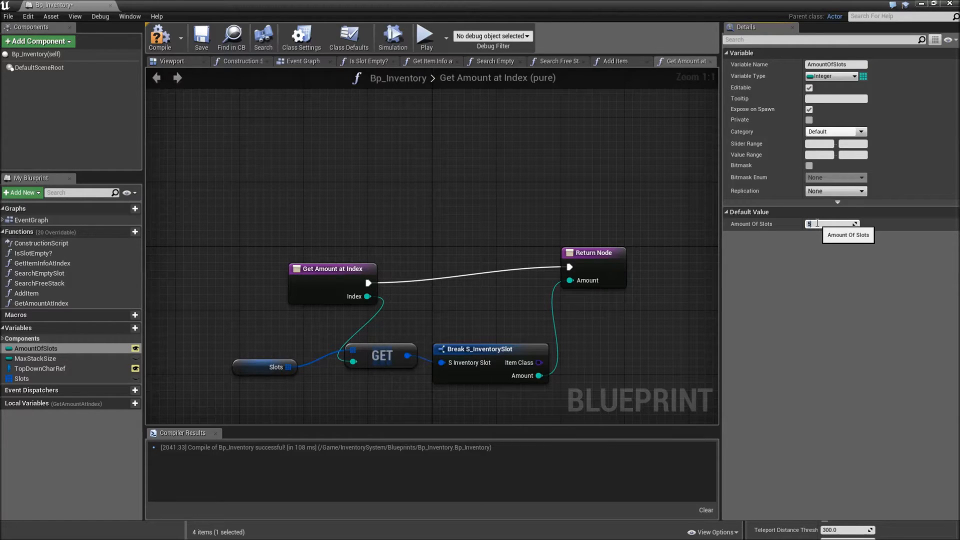
{"action": "type", "text": "20"}
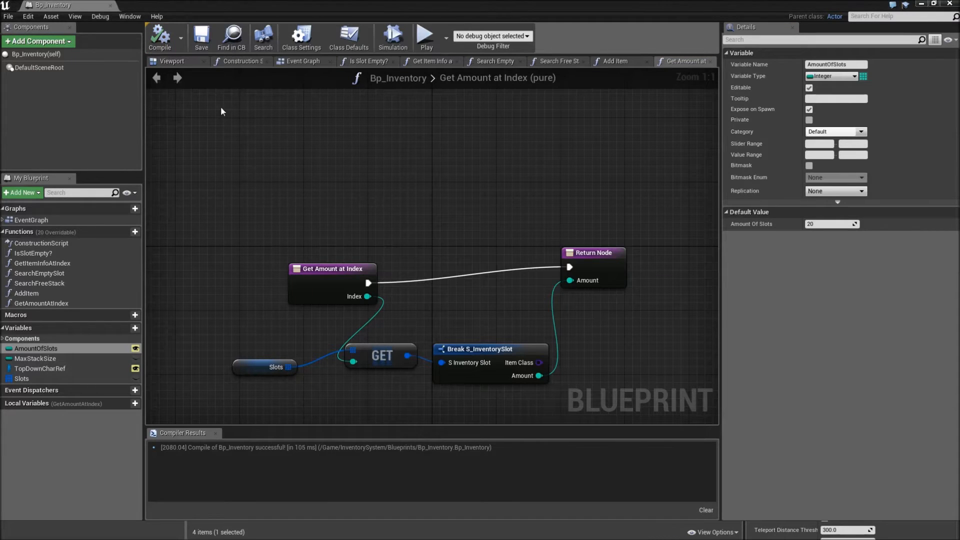
{"action": "mouse_move", "coordinate": [237, 167]}
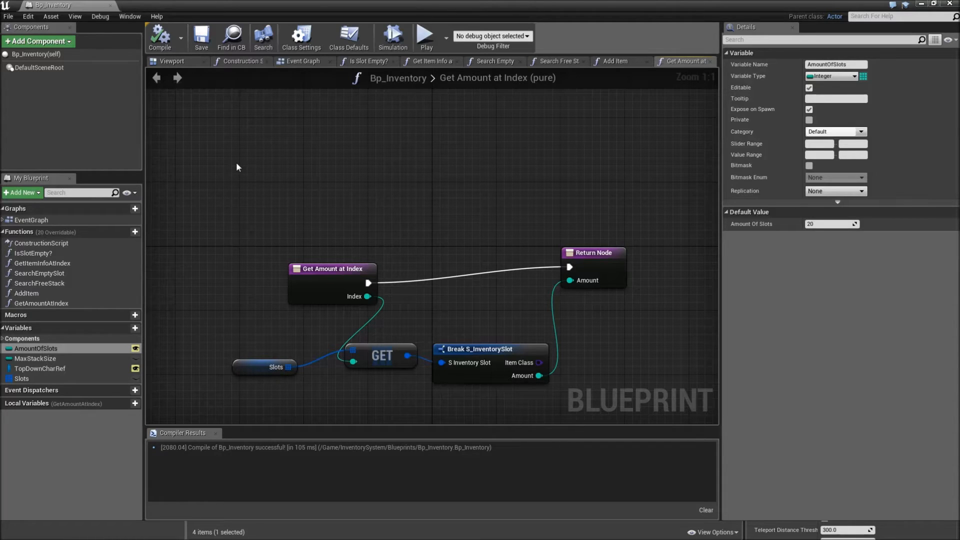
{"action": "mouse_move", "coordinate": [27, 294]}
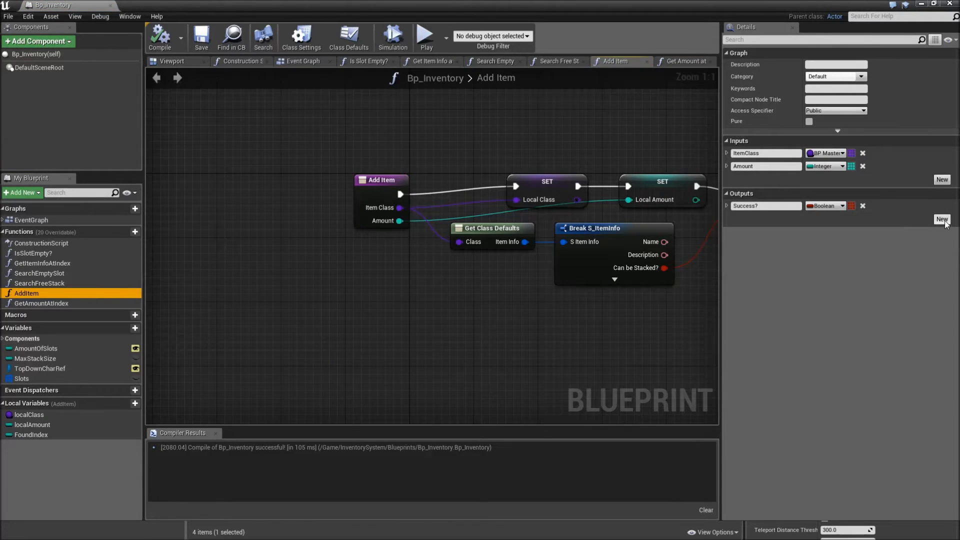
Add an integer output named Rest to the Add Item function.
{"action": "left_click", "coordinate": [942, 219]}
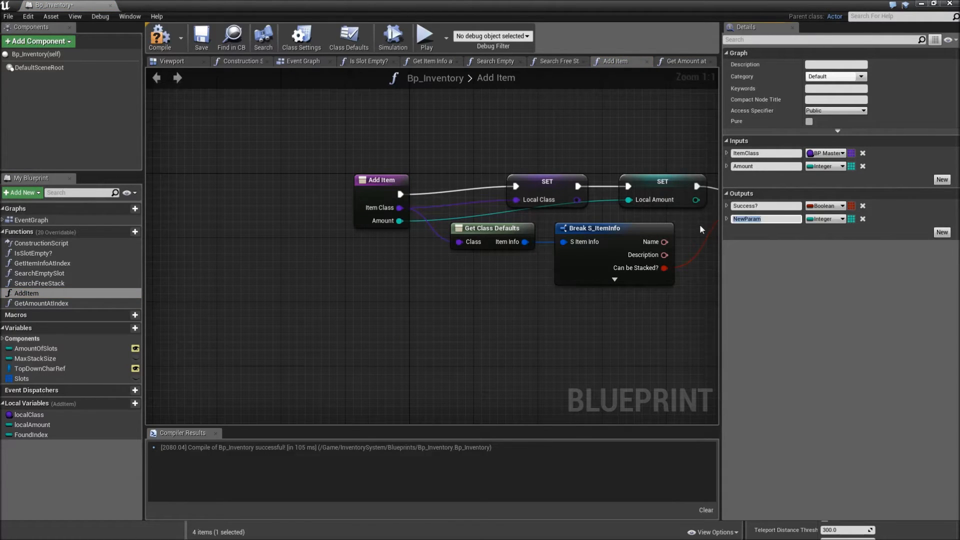
{"action": "type", "text": "Rest"}
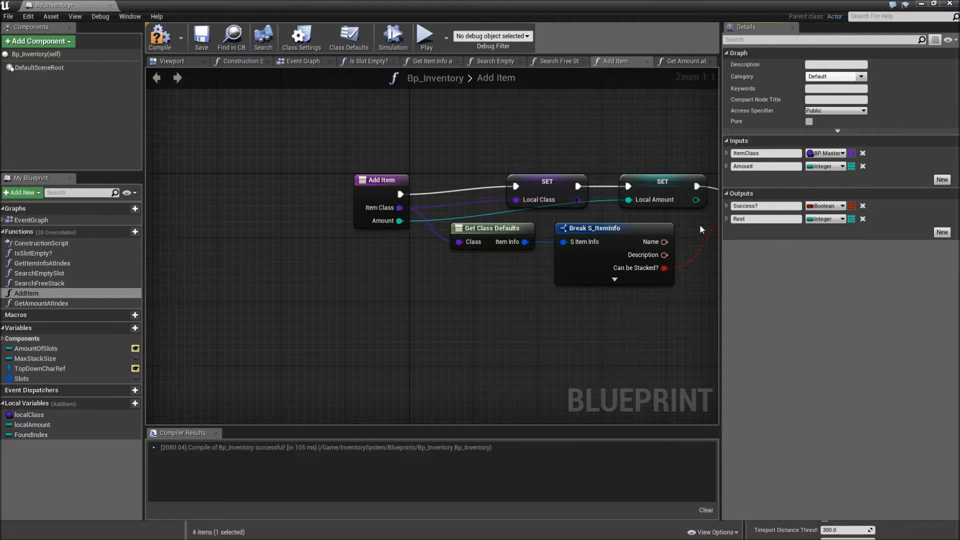
{"action": "mouse_move", "coordinate": [675, 300]}
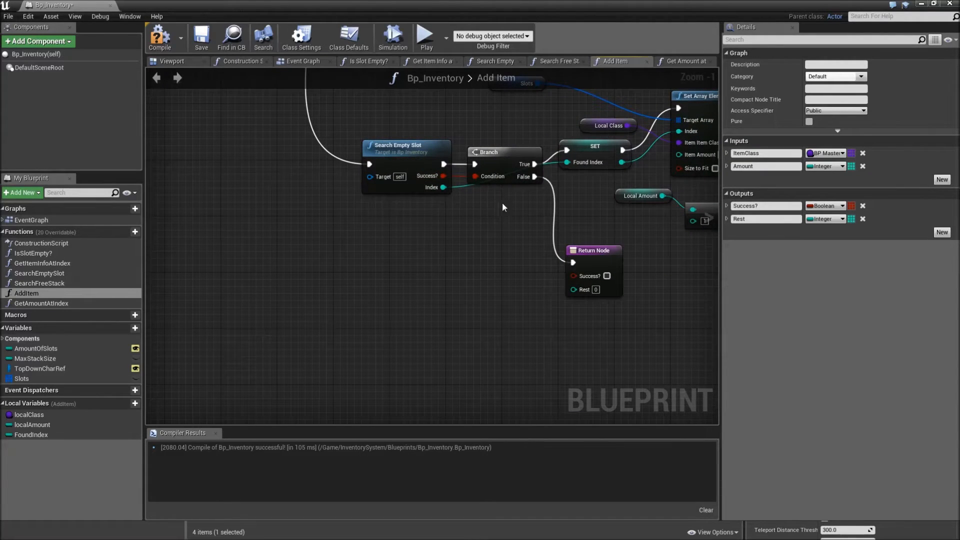
{"action": "mouse_move", "coordinate": [512, 260]}
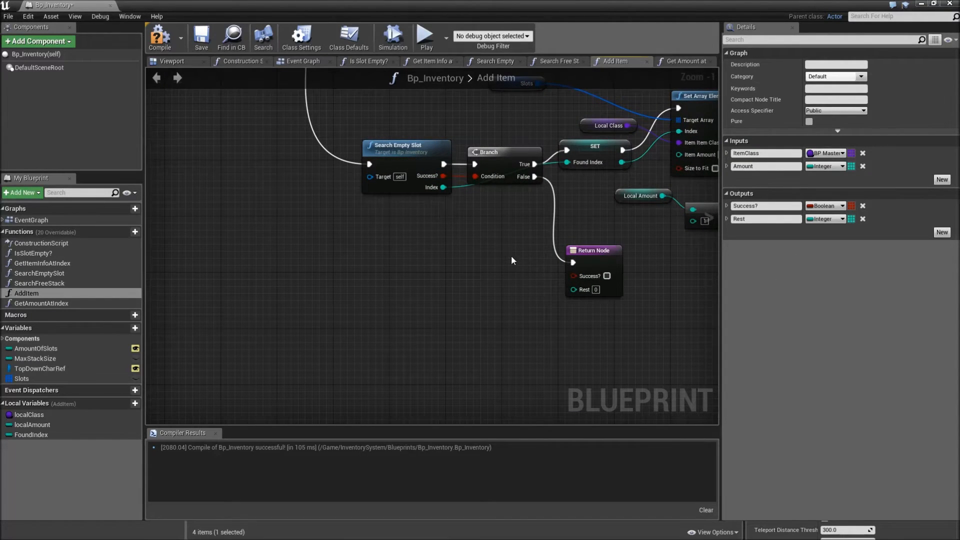
Place a Local Amount getter below the shifted Return Node in Add Item.
{"action": "left_click_drag", "start_coordinate": [592, 250], "coordinate": [621, 257]}
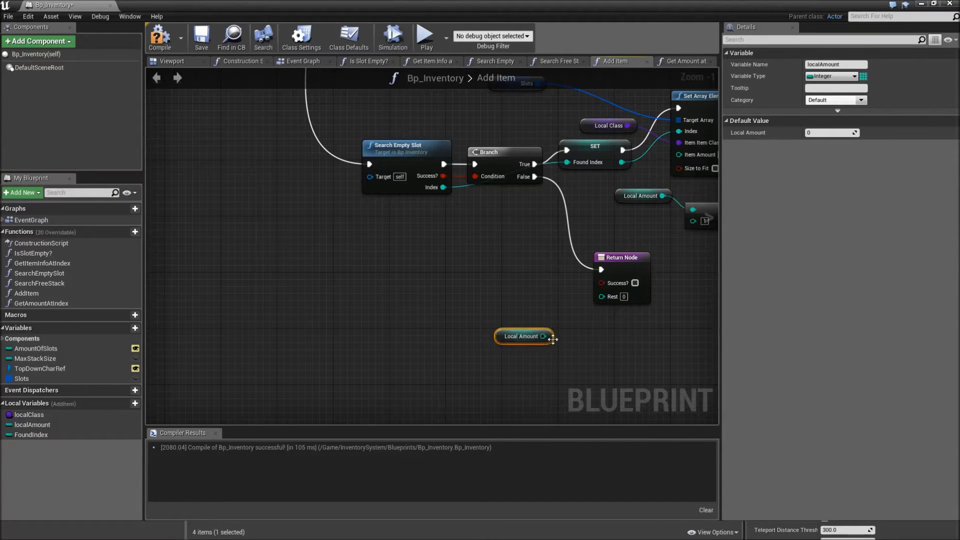
{"action": "left_click_drag", "start_coordinate": [543, 336], "coordinate": [603, 297]}
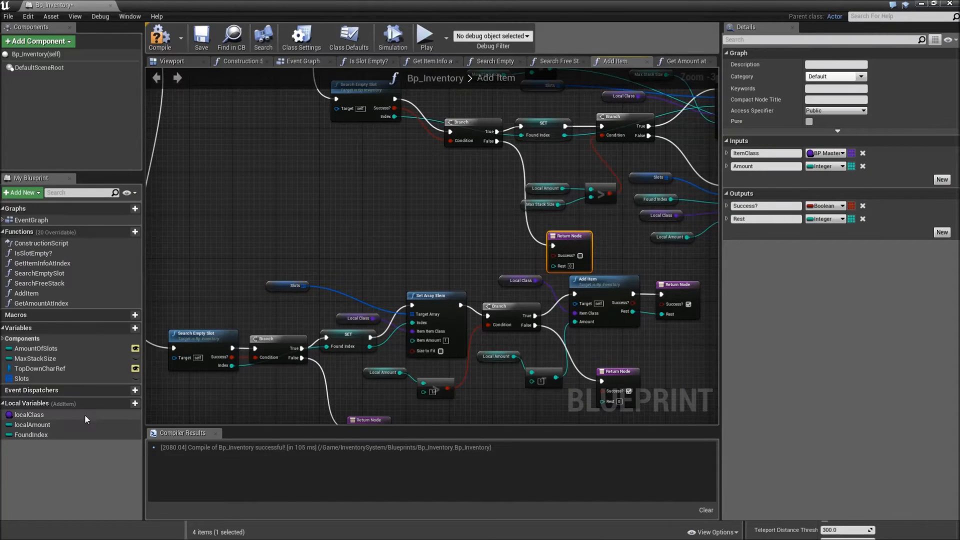
Add a localAmount getter and compare the summed slot amount against Max Stack Size before Set Array Elem.
{"action": "left_click", "coordinate": [33, 425]}
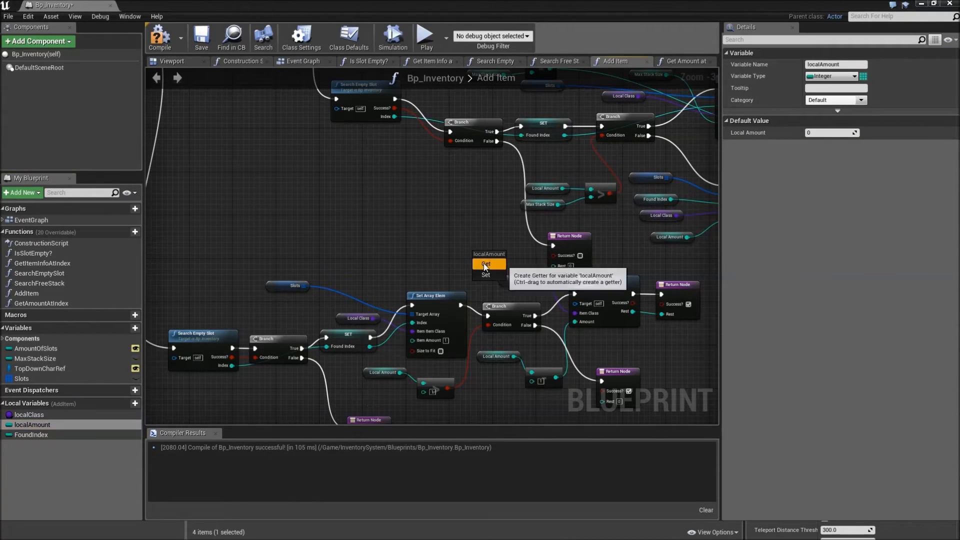
{"action": "left_click", "coordinate": [485, 264]}
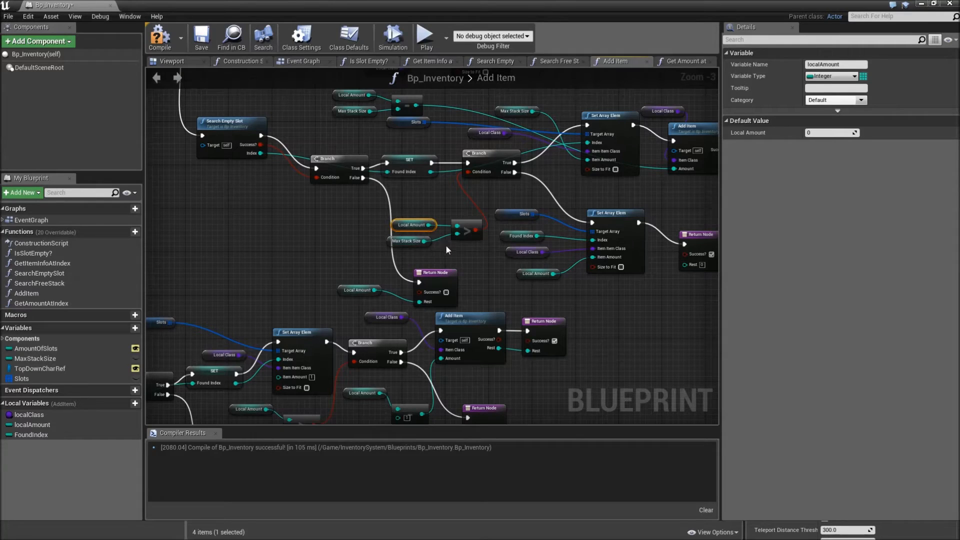
{"action": "mouse_move", "coordinate": [487, 258]}
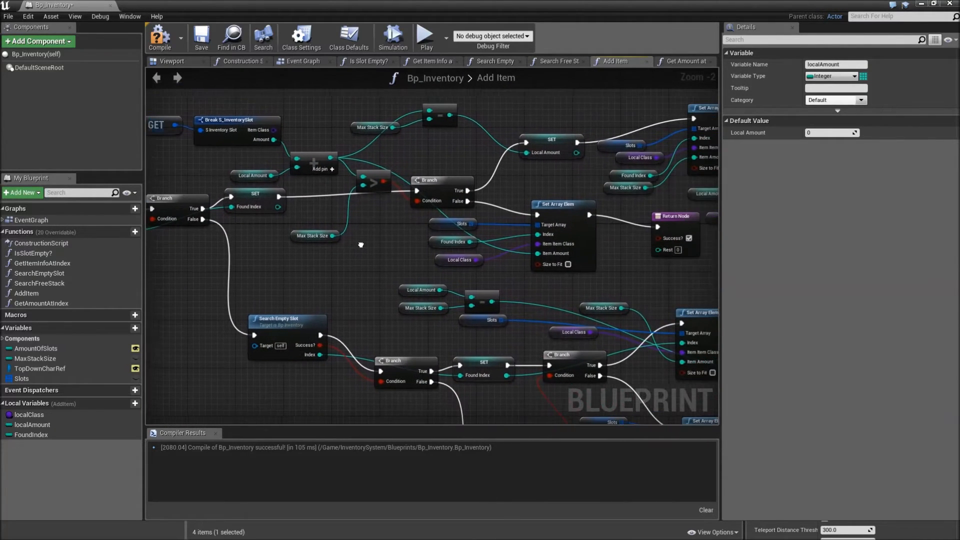
{"action": "left_click", "coordinate": [377, 181]}
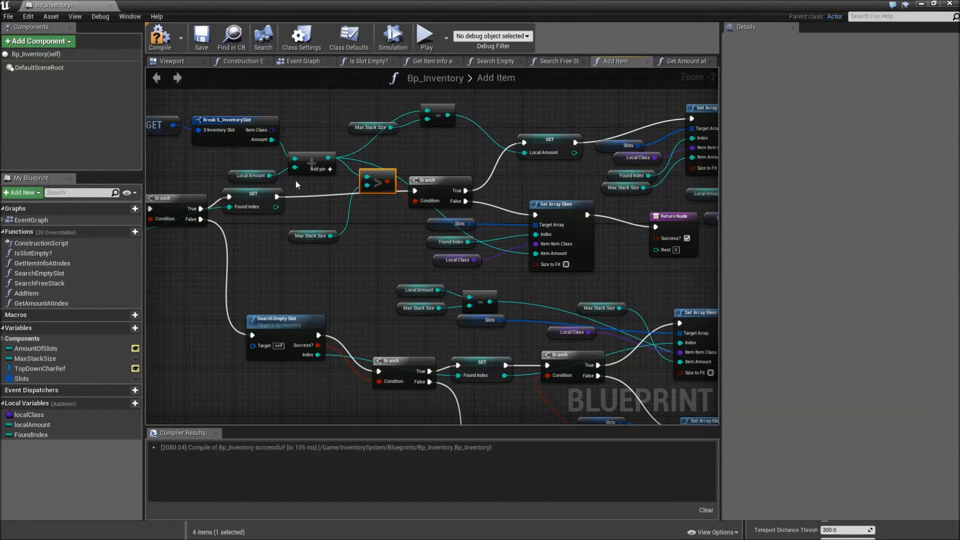
{"action": "mouse_move", "coordinate": [360, 243]}
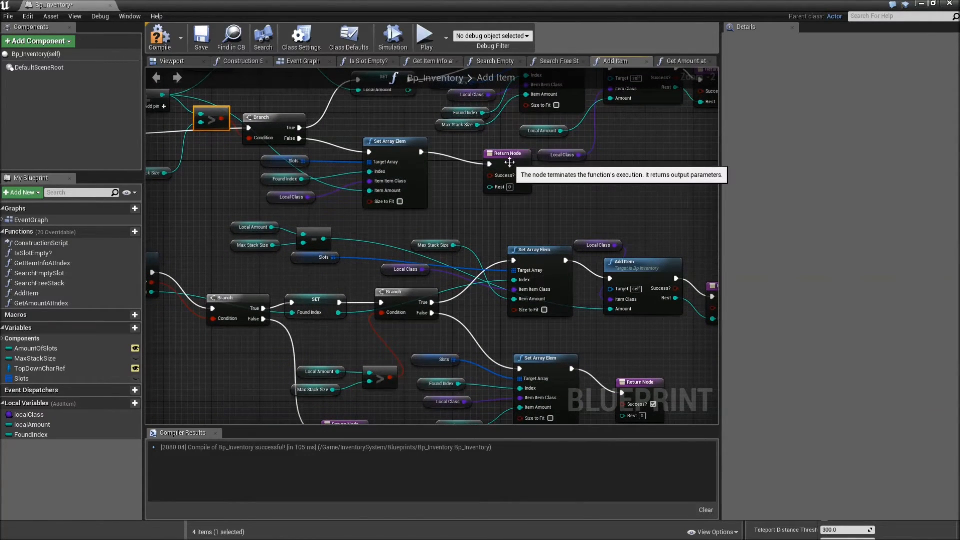
{"action": "left_click", "coordinate": [505, 166]}
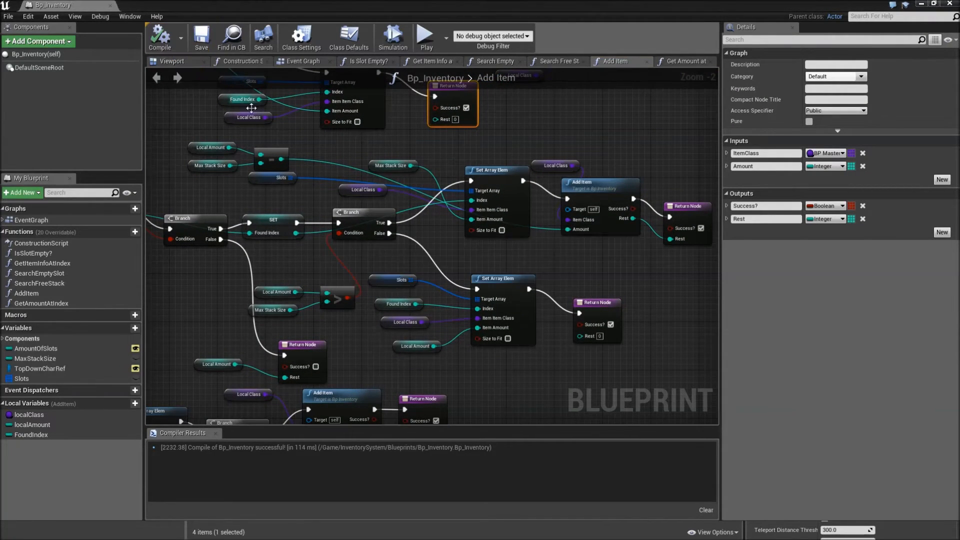
Close the Bp_Inventory editor and return to the TopDownExampleMap level.
{"action": "left_click", "coordinate": [318, 156]}
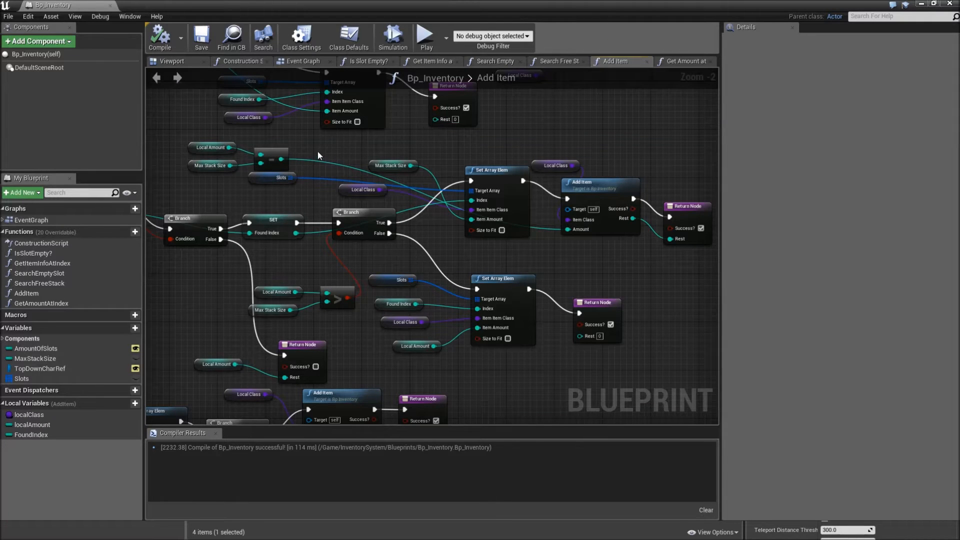
{"action": "mouse_move", "coordinate": [111, 5]}
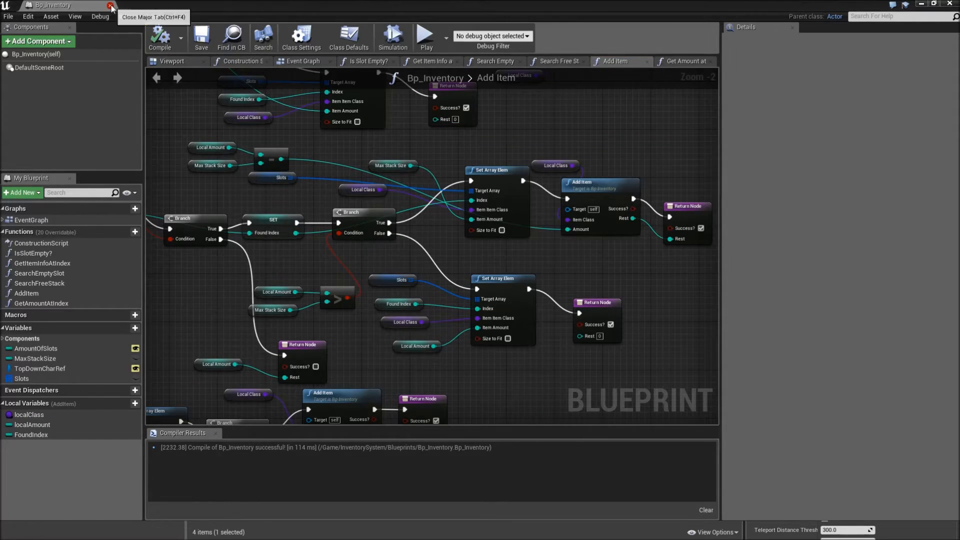
{"action": "left_click", "coordinate": [111, 5]}
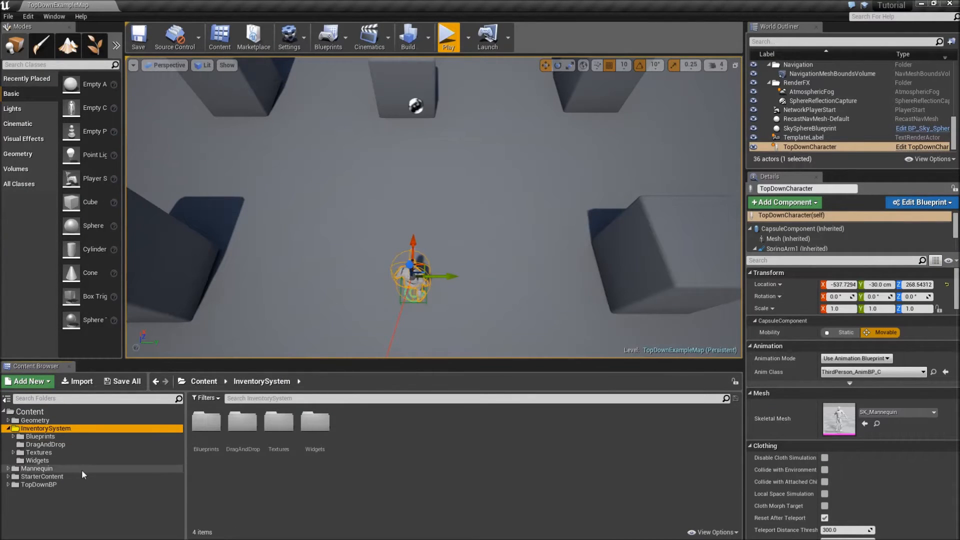
Open TopDownCharacter from the TopDownBP Blueprints folder.
{"action": "left_click", "coordinate": [38, 485]}
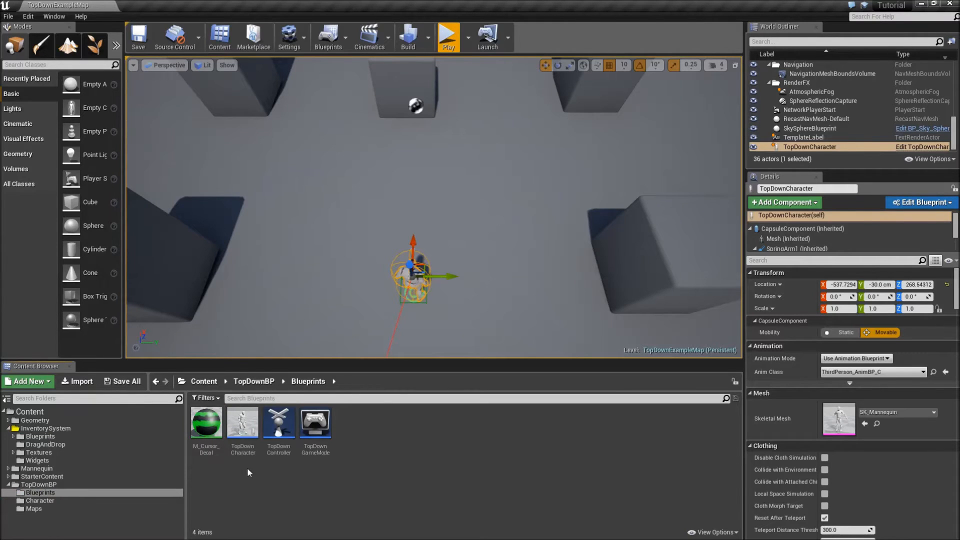
{"action": "double_click", "coordinate": [242, 423]}
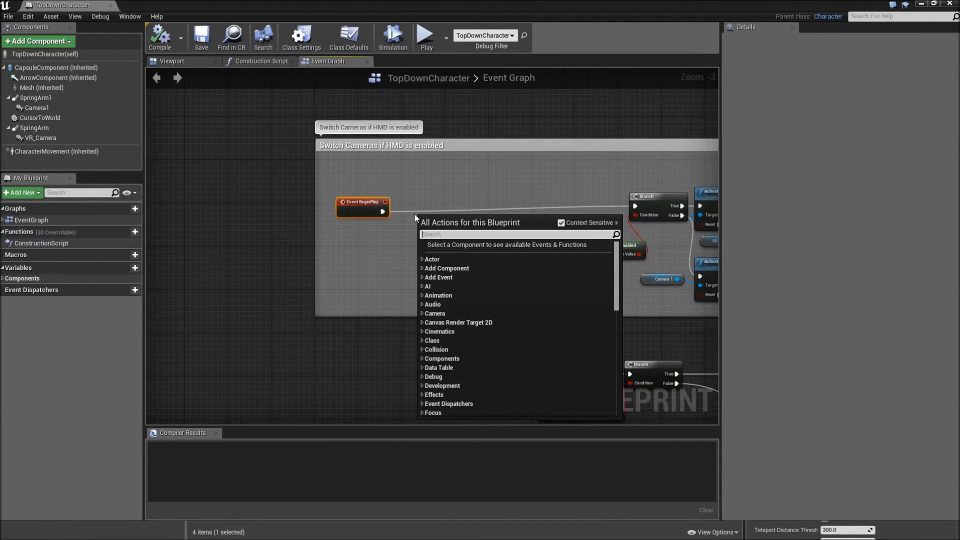
Spawn a Bp_Inventory actor on Event BeginPlay with collision handling Always Spawn, Ignore Collisions.
{"action": "type", "text": "spawn"}
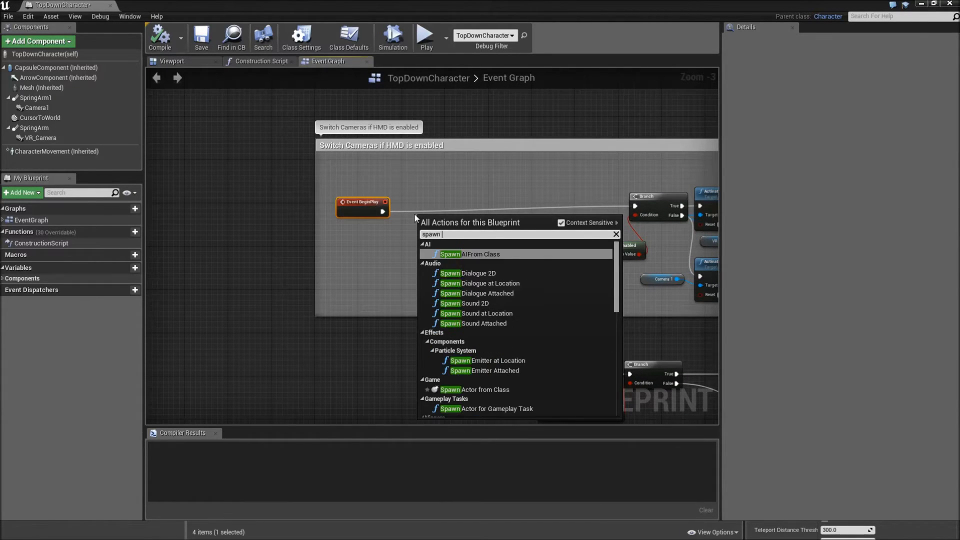
{"action": "type", "text": "acto"}
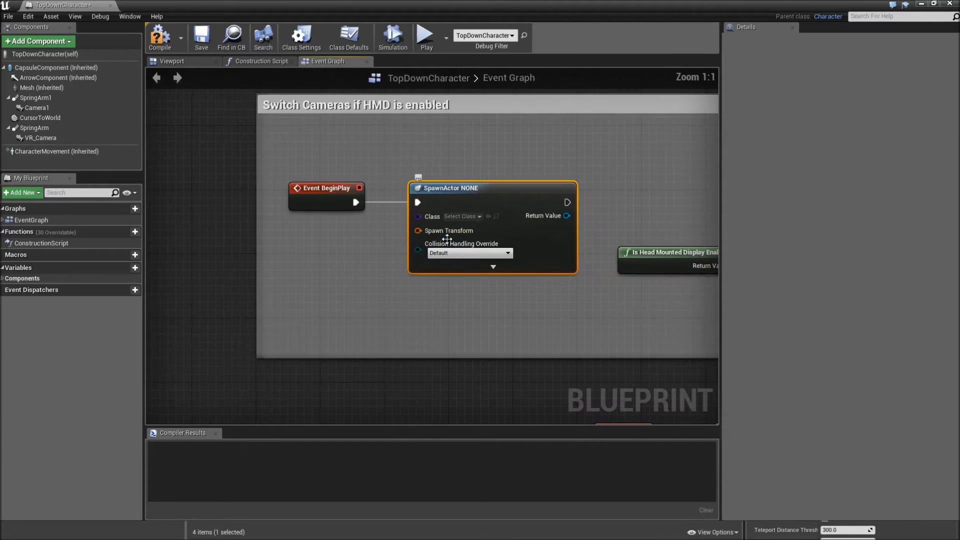
{"action": "left_click", "coordinate": [462, 216]}
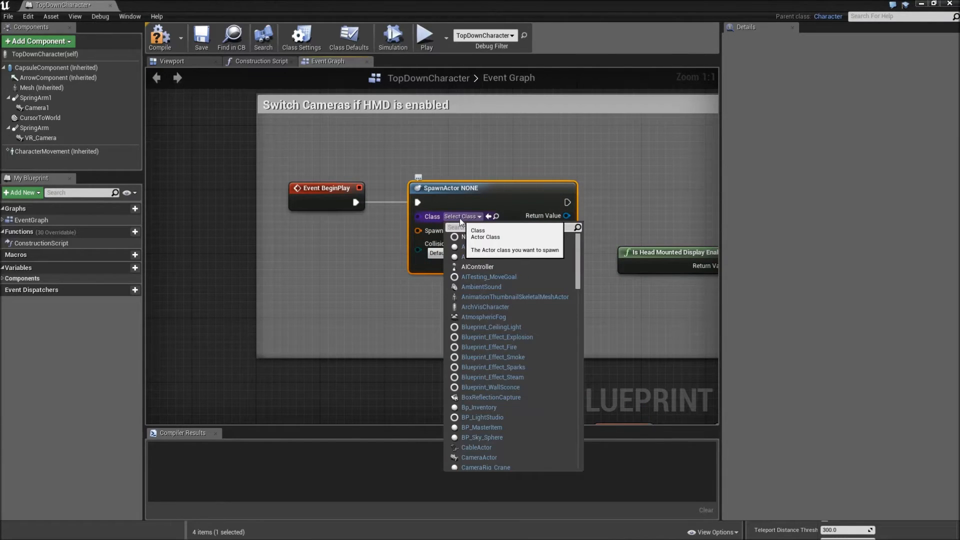
{"action": "type", "text": "inve"}
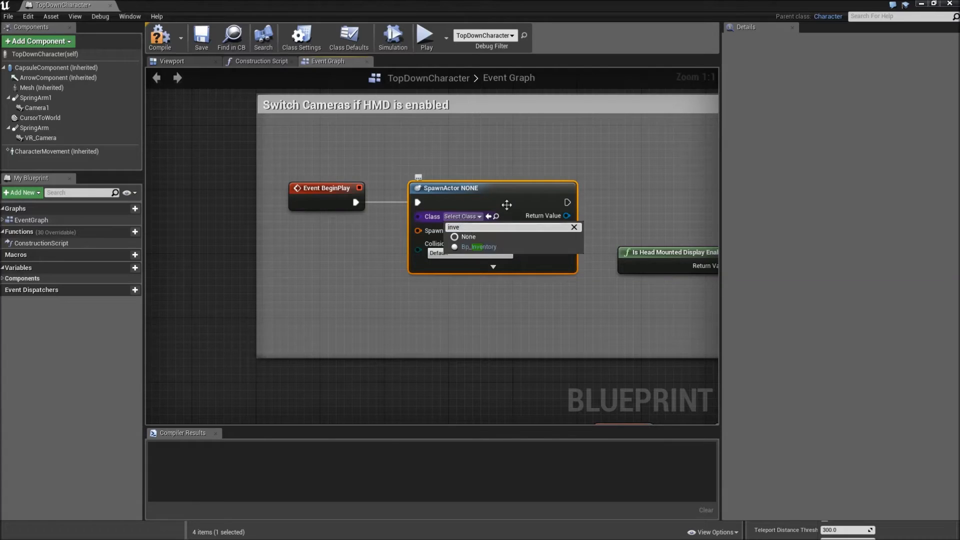
{"action": "left_click", "coordinate": [479, 246]}
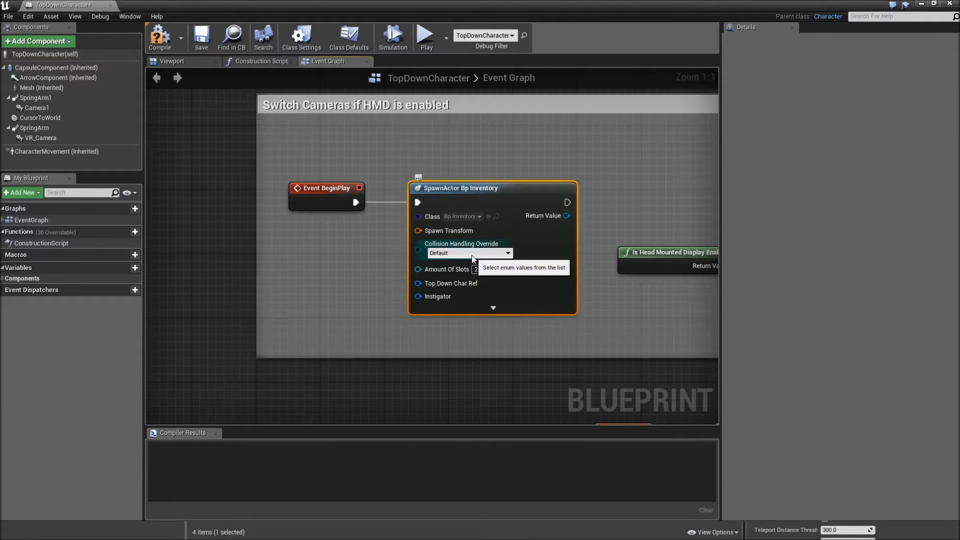
{"action": "left_click", "coordinate": [469, 252]}
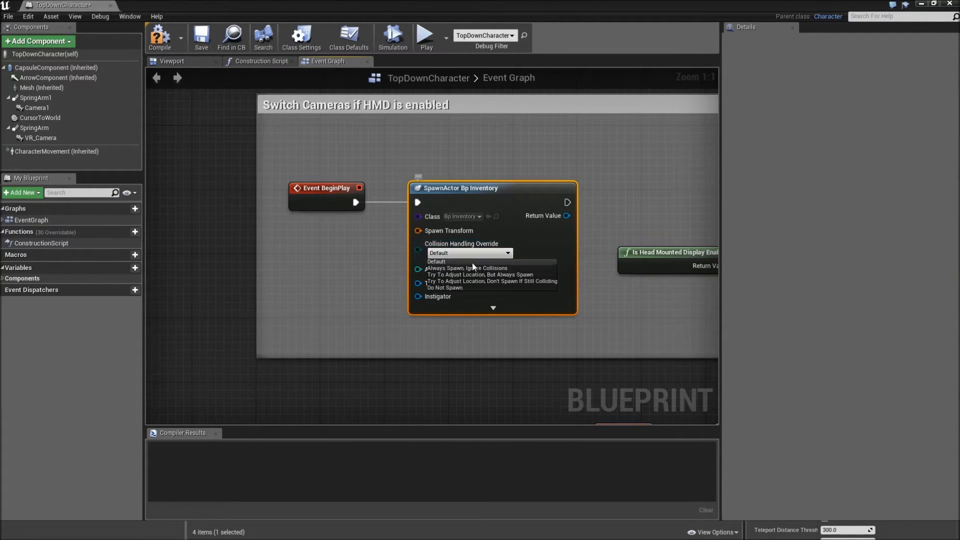
{"action": "left_click", "coordinate": [467, 268]}
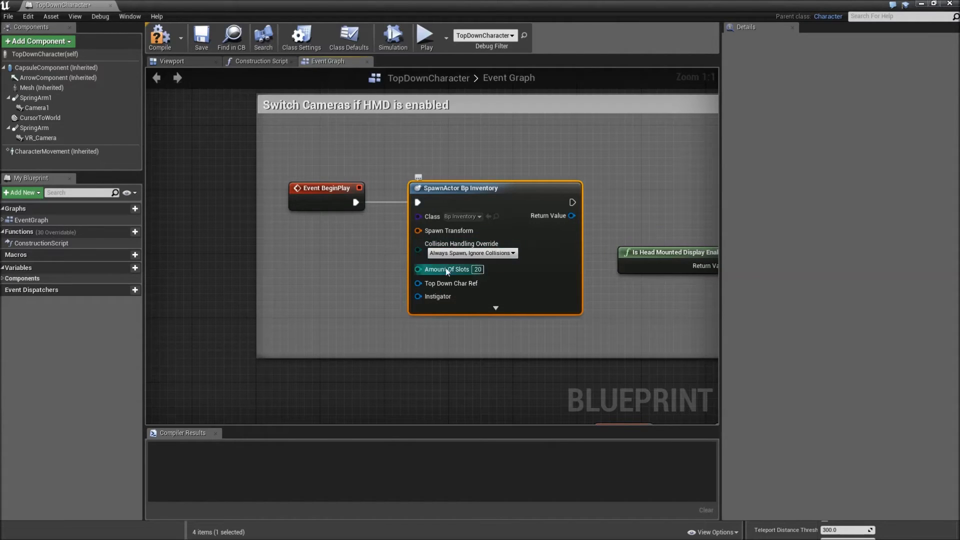
{"action": "mouse_move", "coordinate": [490, 253]}
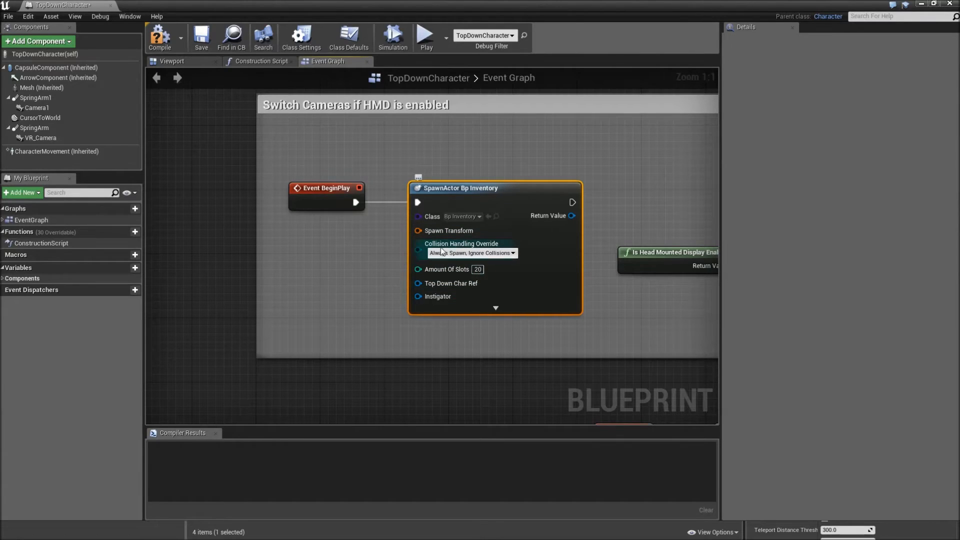
{"action": "mouse_move", "coordinate": [449, 231]}
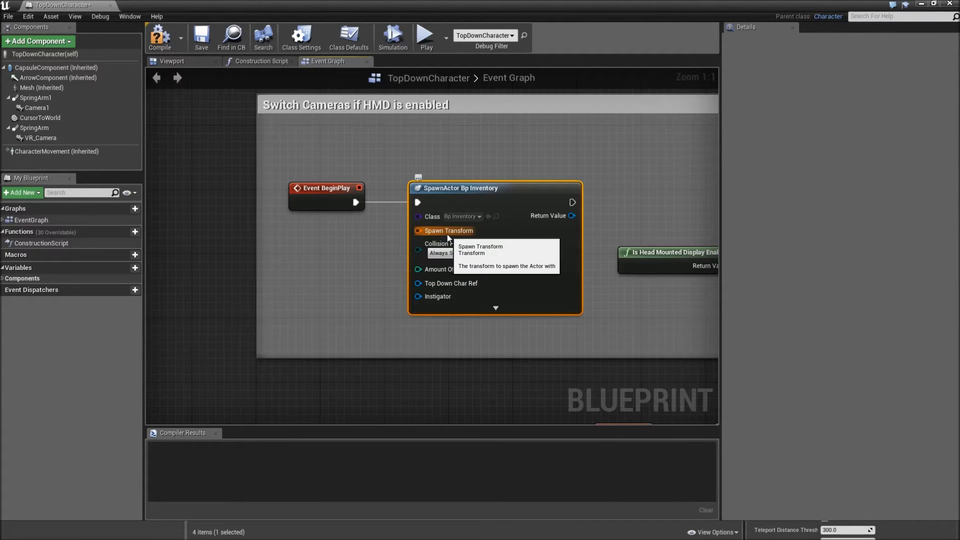
Split the SpawnActor transform into location, rotation and scale and add a Self owner reference.
{"action": "right_click", "coordinate": [449, 231]}
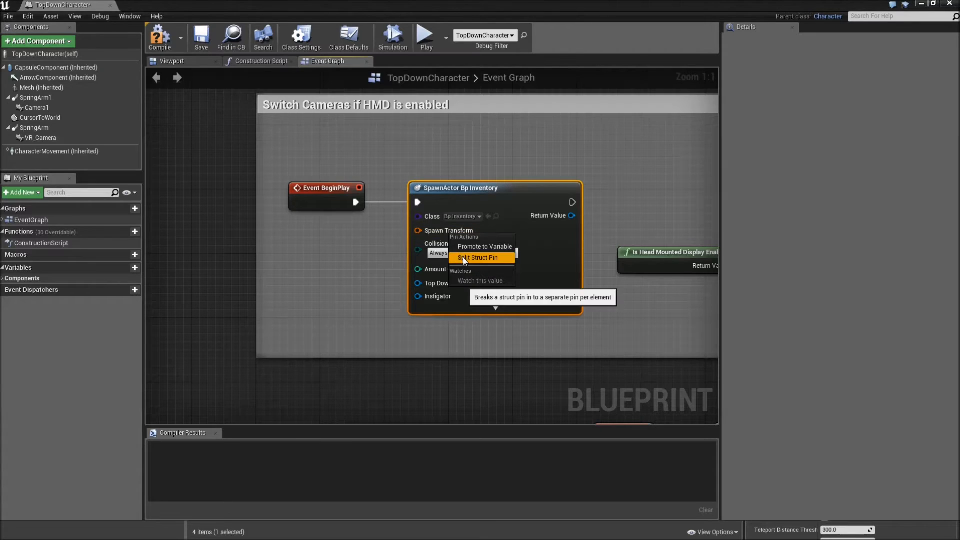
{"action": "left_click", "coordinate": [476, 257]}
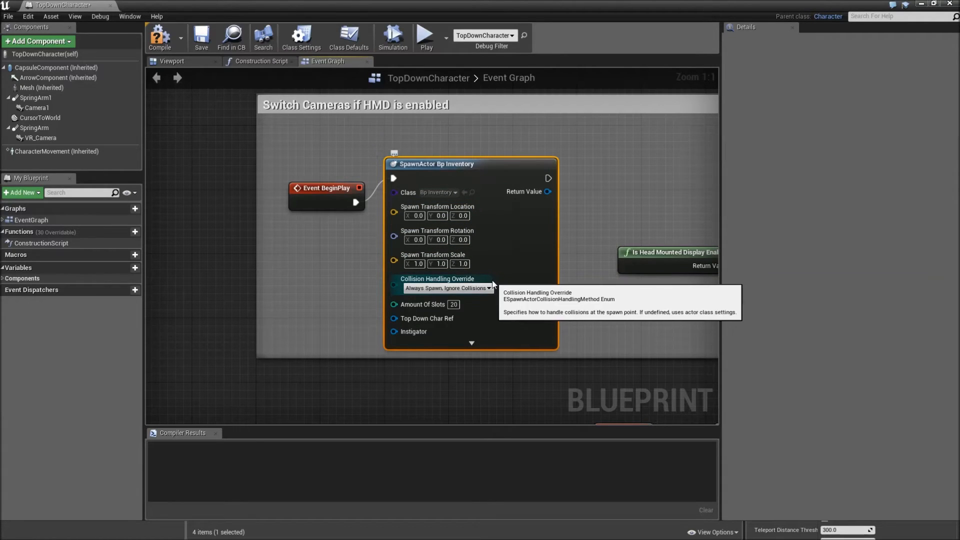
{"action": "mouse_move", "coordinate": [427, 318]}
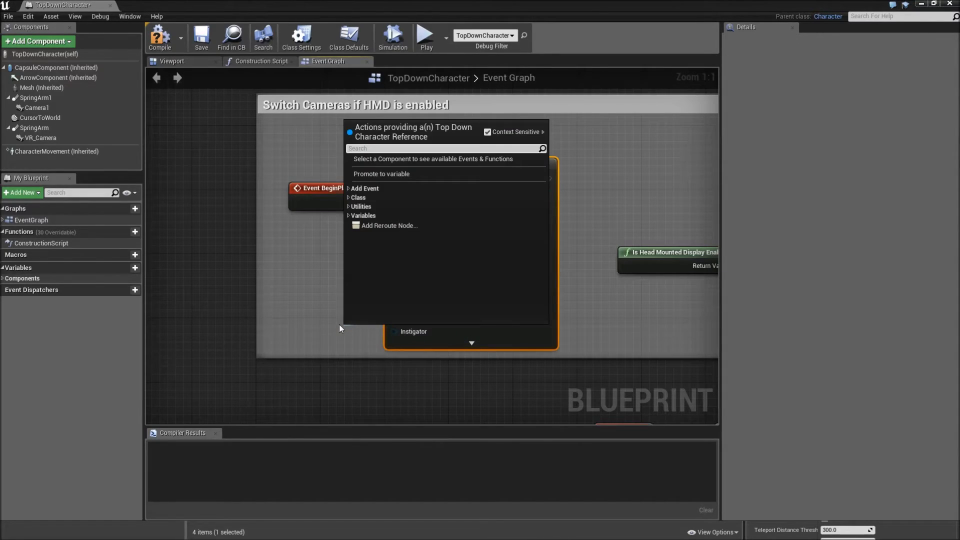
{"action": "type", "text": "get a"}
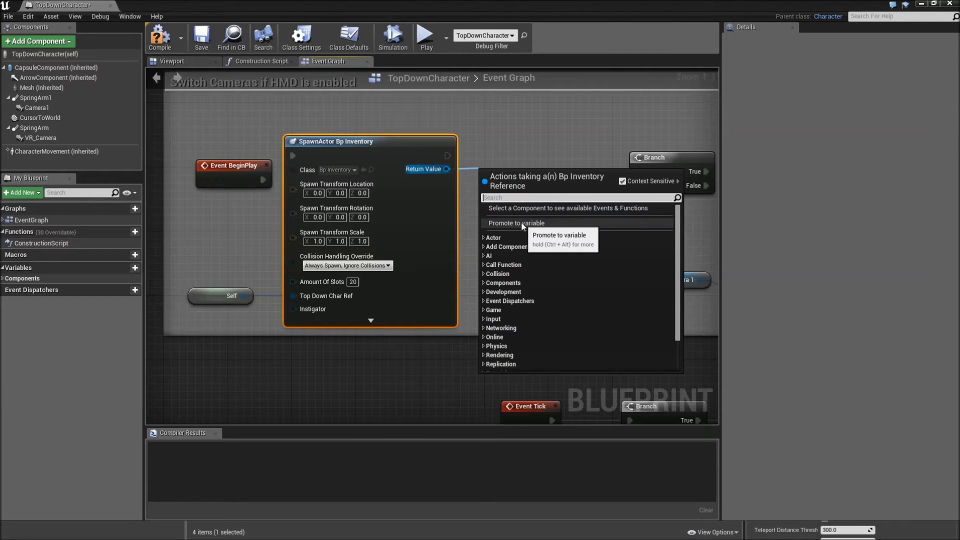
Promote the spawned inventory to an InventoryRef variable, tidy the nodes, compile and close TopDownCharacter.
{"action": "left_click", "coordinate": [516, 222]}
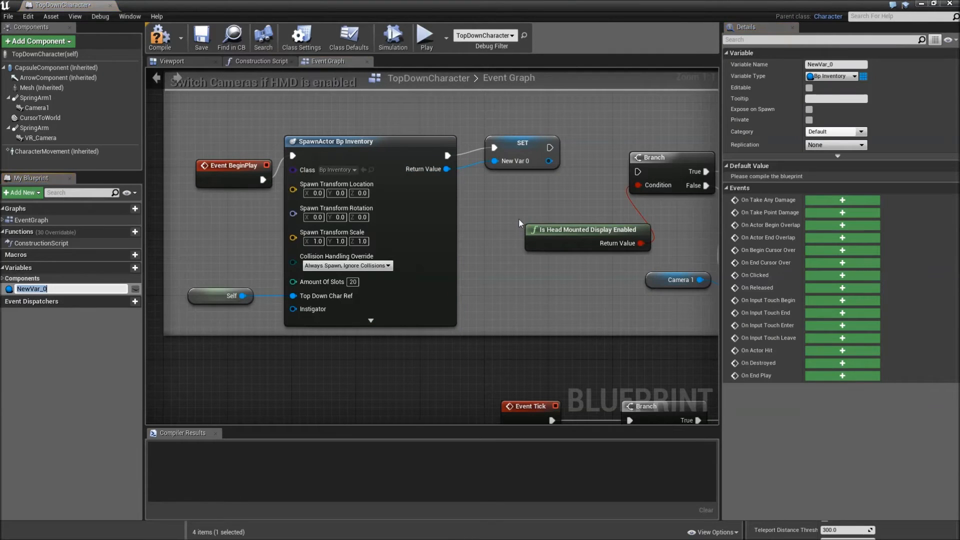
{"action": "double_click", "coordinate": [32, 289]}
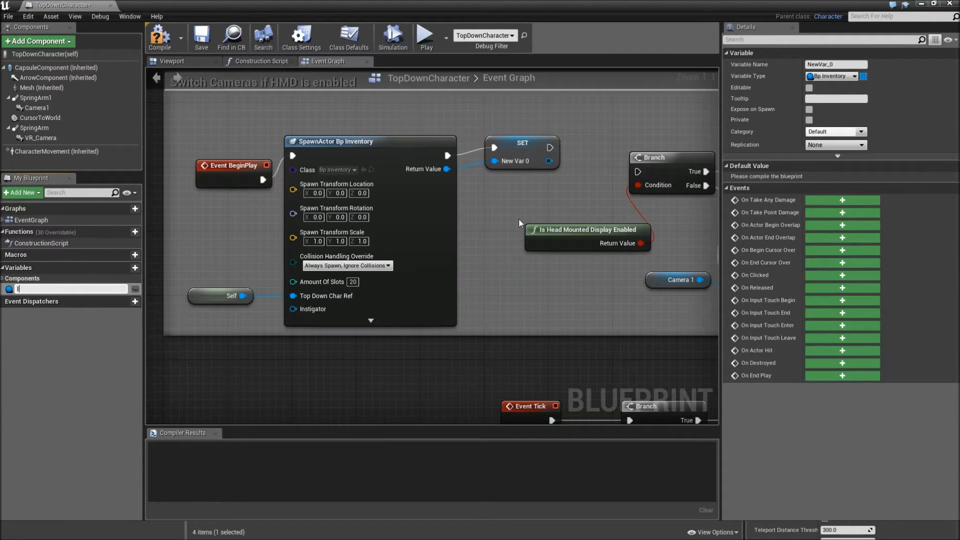
{"action": "type", "text": "InventoryRef"}
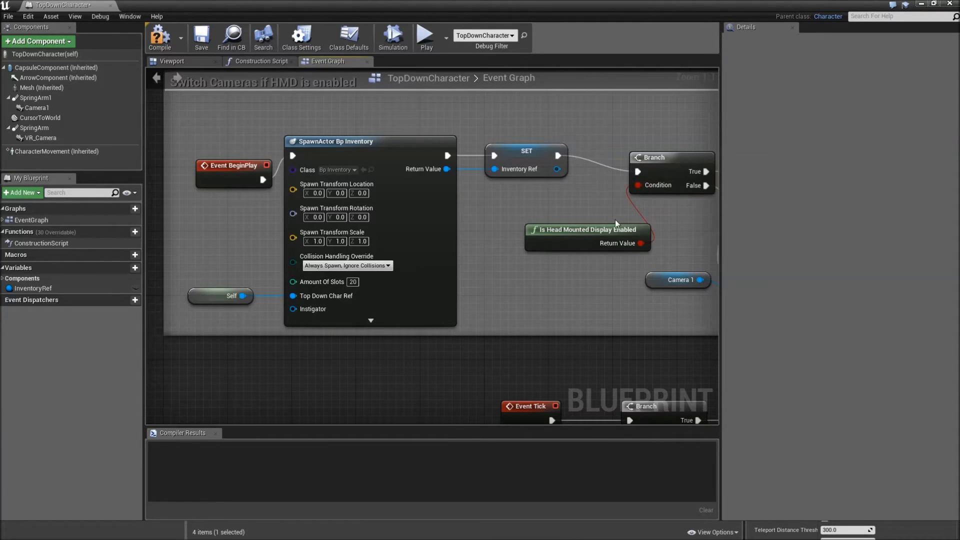
{"action": "left_click_drag", "start_coordinate": [585, 229], "coordinate": [539, 205]}
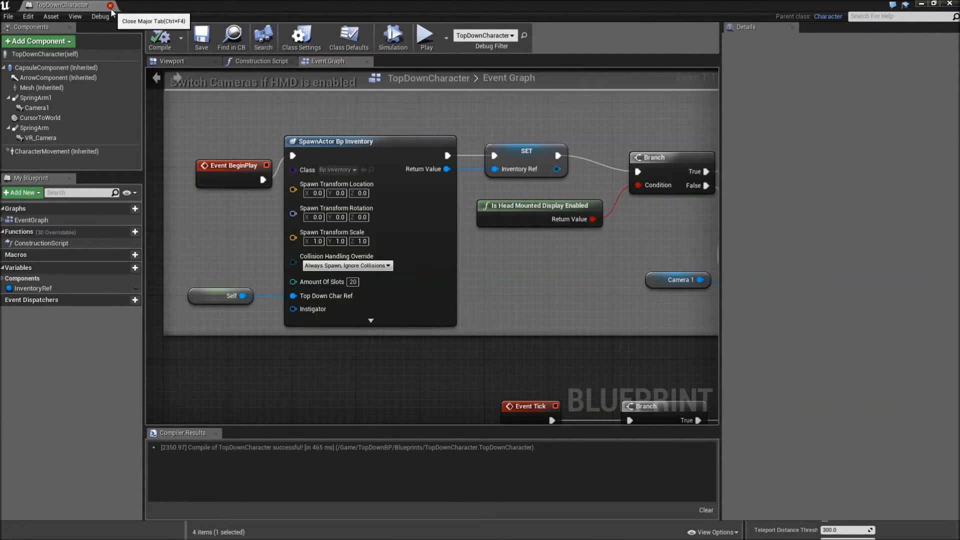
{"action": "left_click", "coordinate": [111, 5]}
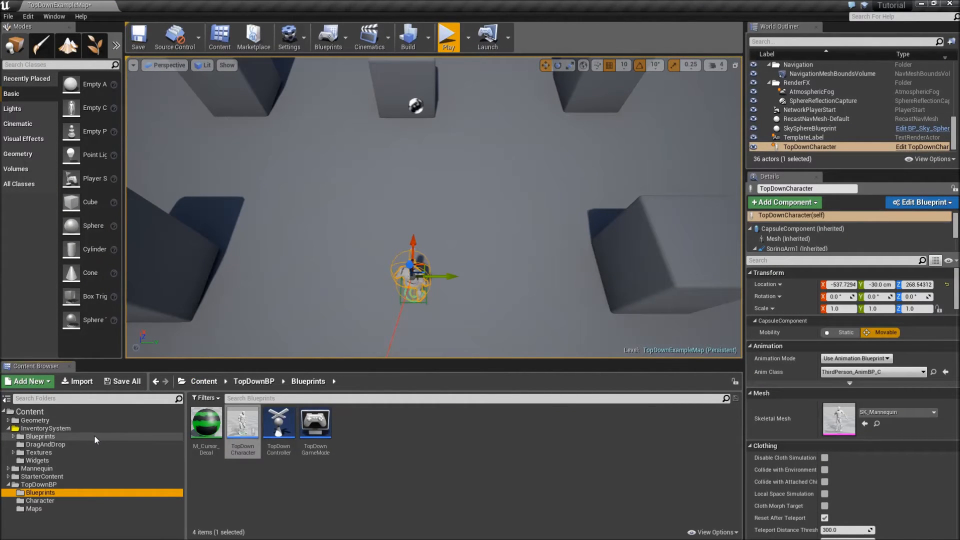
Create the Actor-based Bp_PickupActor blueprint in ItemClasses and open it for editing.
{"action": "left_click", "coordinate": [40, 436]}
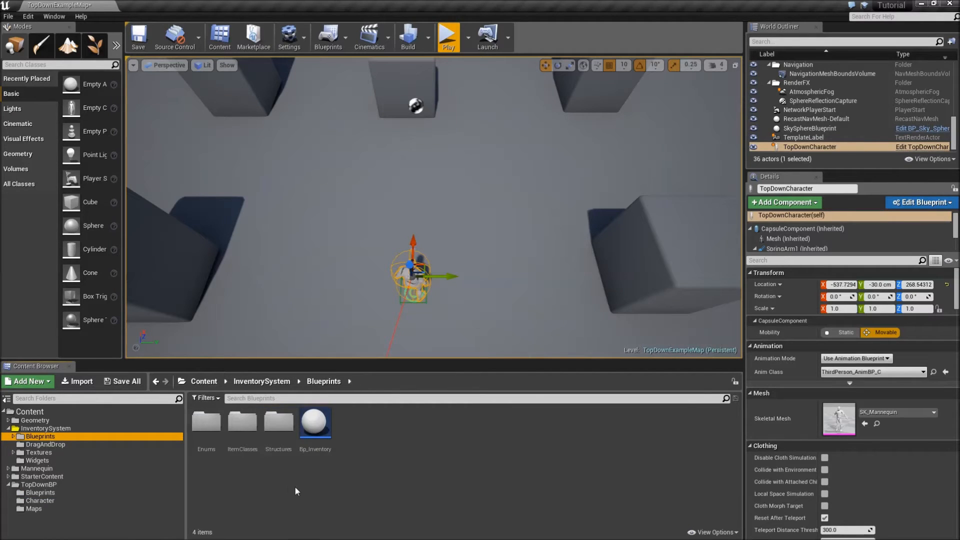
{"action": "mouse_move", "coordinate": [242, 465]}
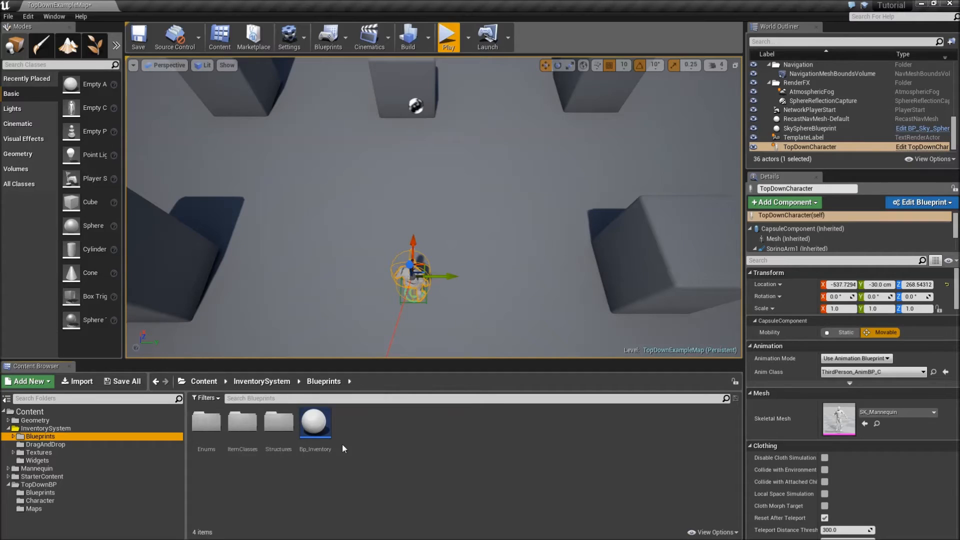
{"action": "mouse_move", "coordinate": [242, 422]}
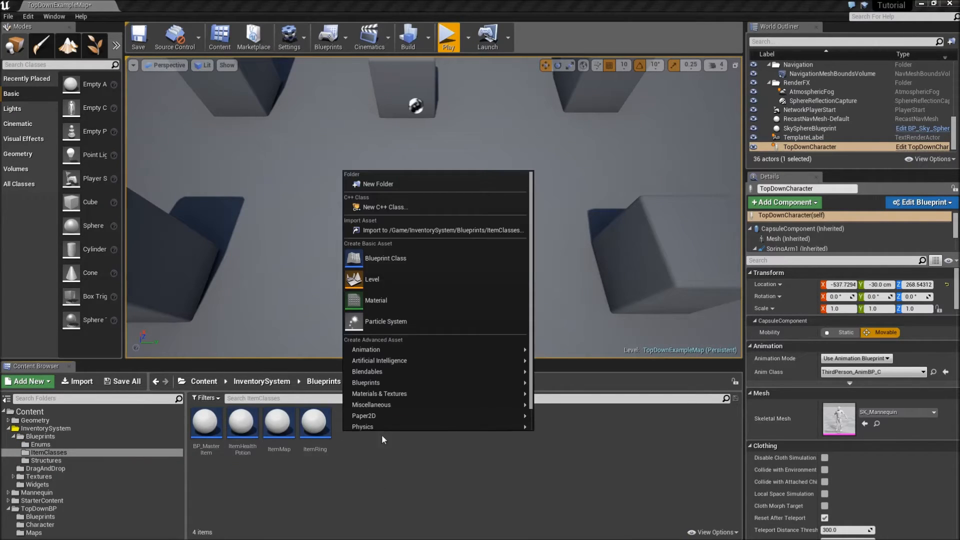
{"action": "left_click", "coordinate": [385, 258]}
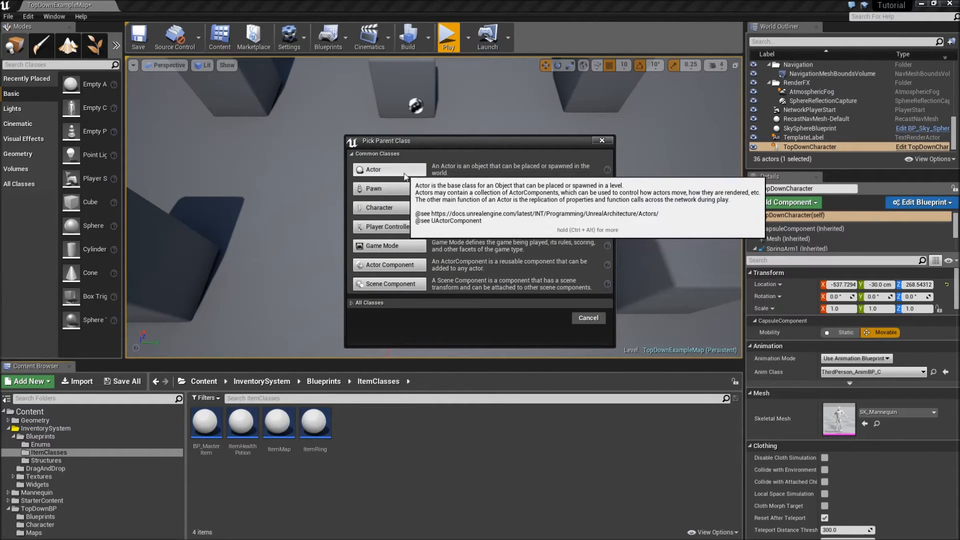
{"action": "left_click", "coordinate": [372, 169]}
{"action": "type", "text": "Bp_Pick"}
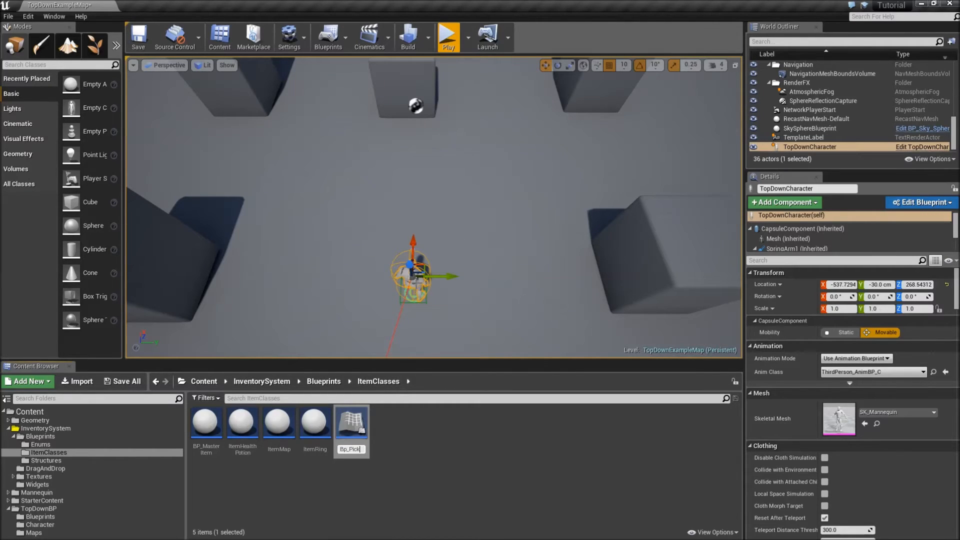
{"action": "left_click", "coordinate": [242, 421]}
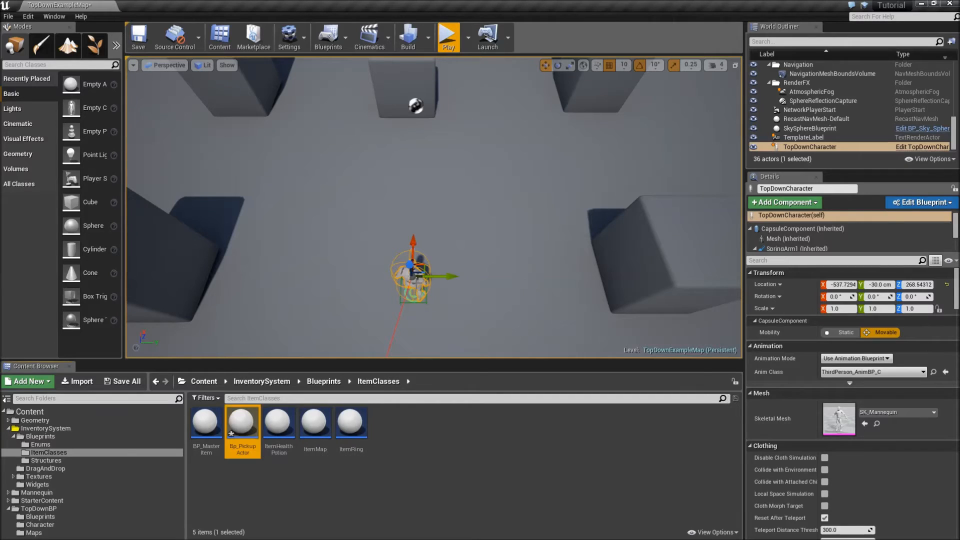
{"action": "double_click", "coordinate": [242, 421]}
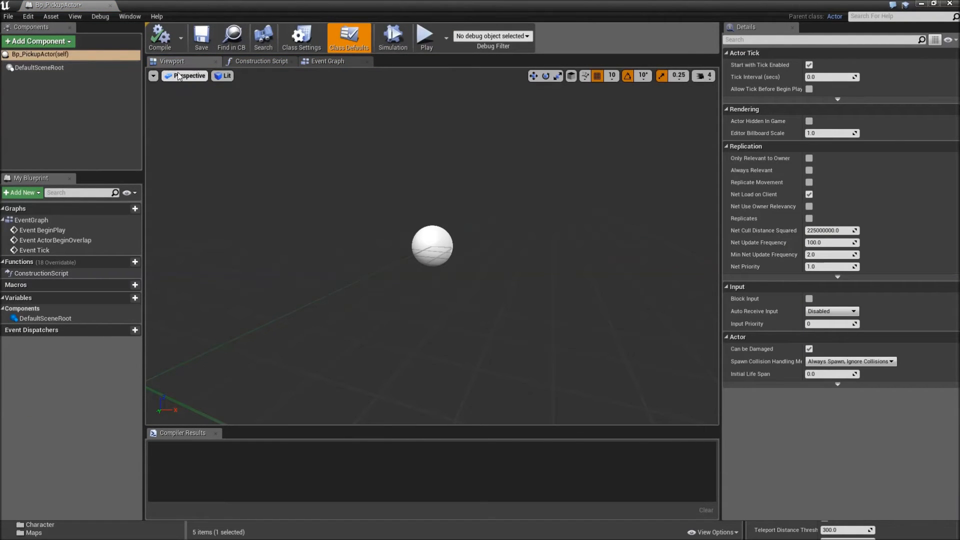
Add a Sphere collision component as root with a Sphere static mesh attached beneath it.
{"action": "left_click", "coordinate": [36, 41]}
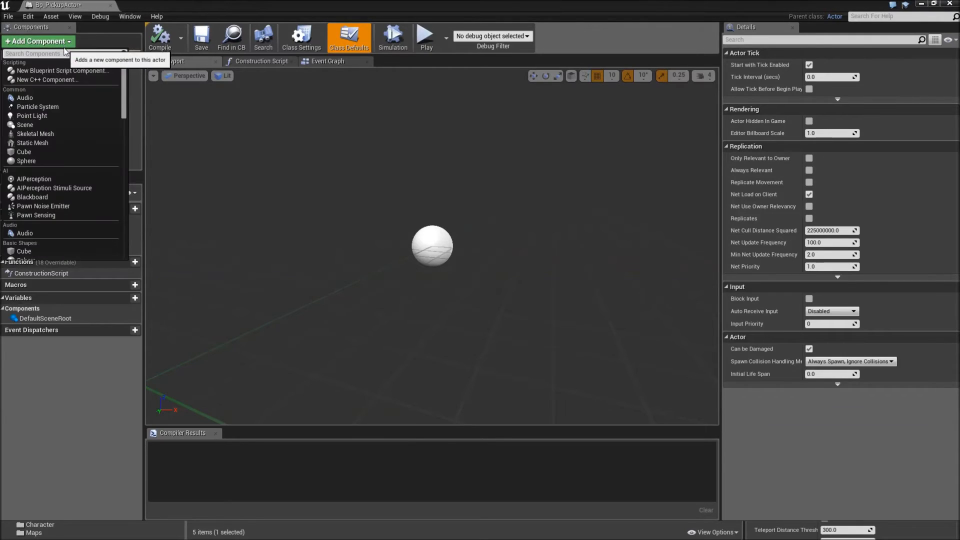
{"action": "left_click", "coordinate": [61, 54]}
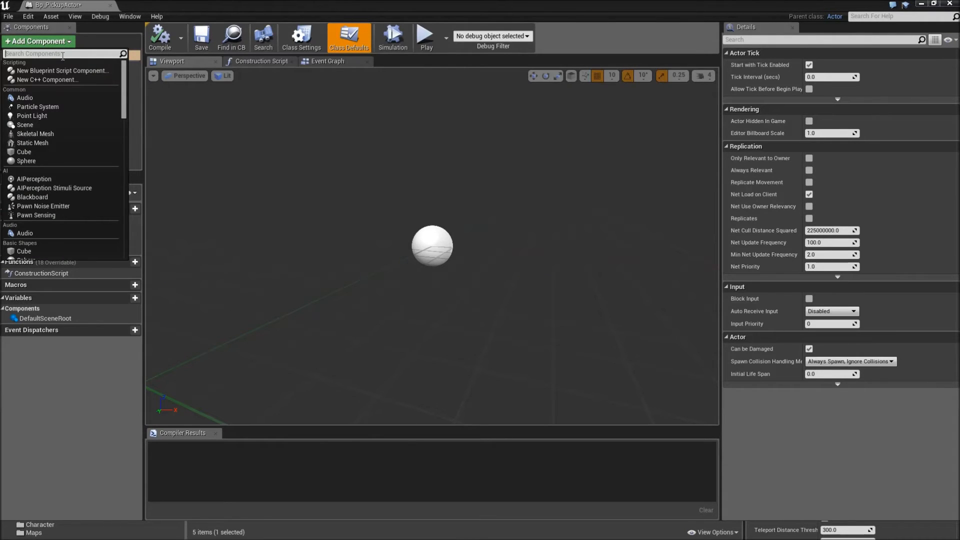
{"action": "type", "text": "sph"}
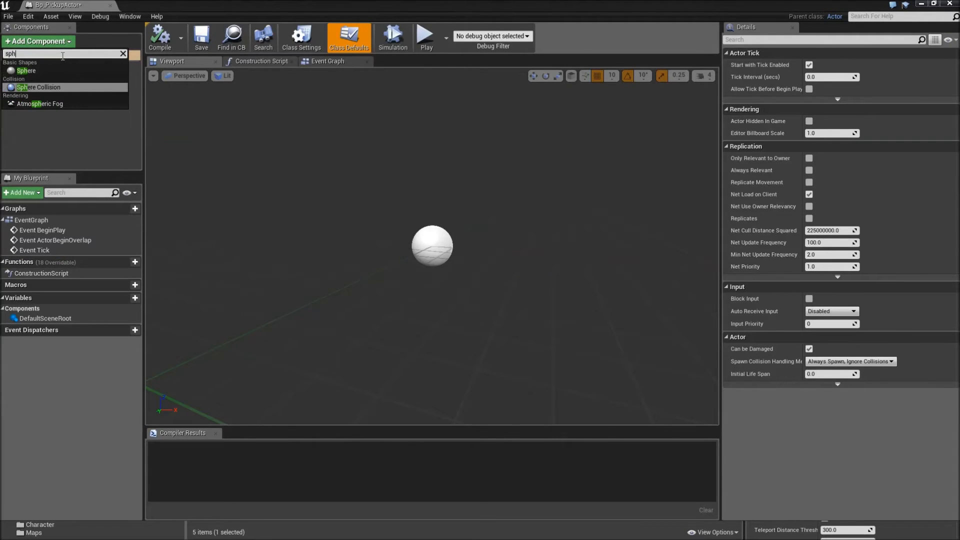
{"action": "left_click", "coordinate": [38, 87]}
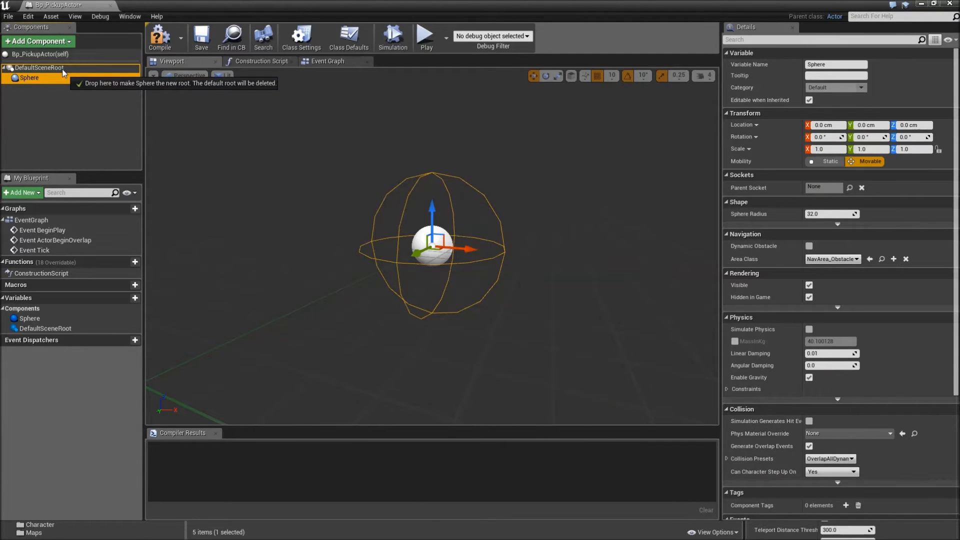
{"action": "left_click", "coordinate": [37, 41]}
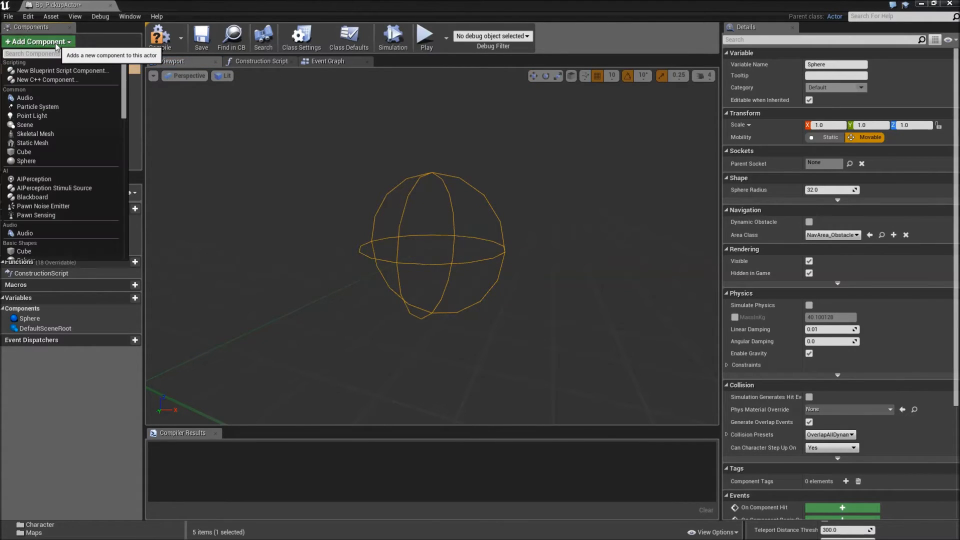
{"action": "type", "text": "sp"}
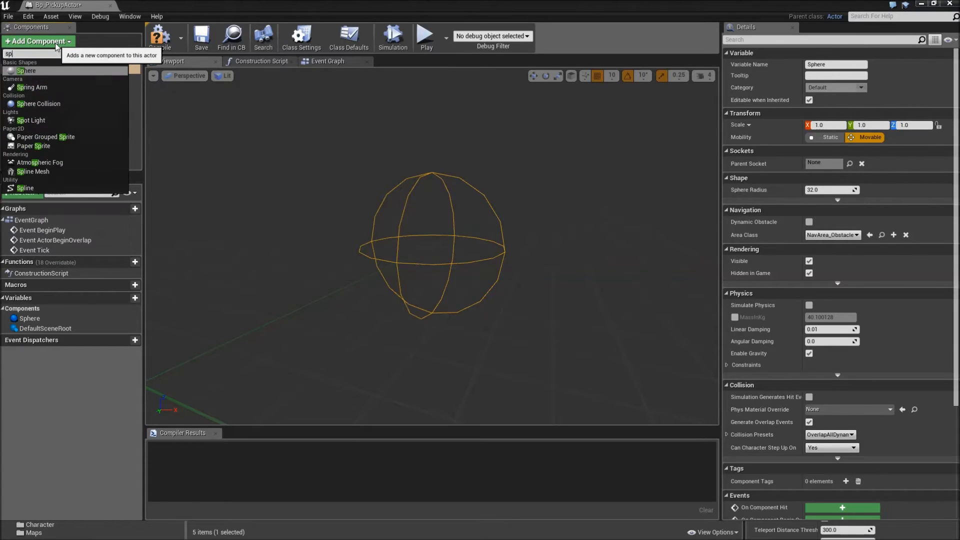
{"action": "left_click", "coordinate": [27, 70]}
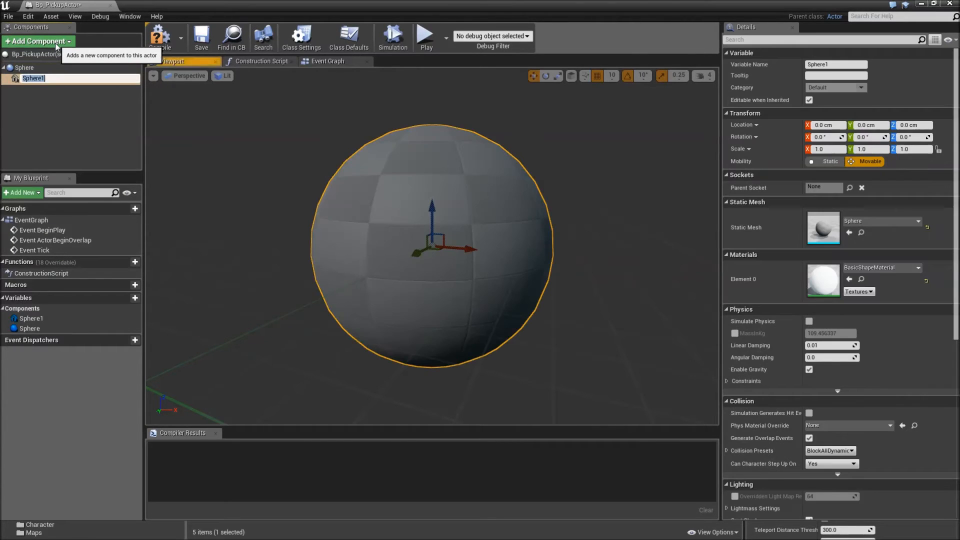
{"action": "mouse_move", "coordinate": [64, 59]}
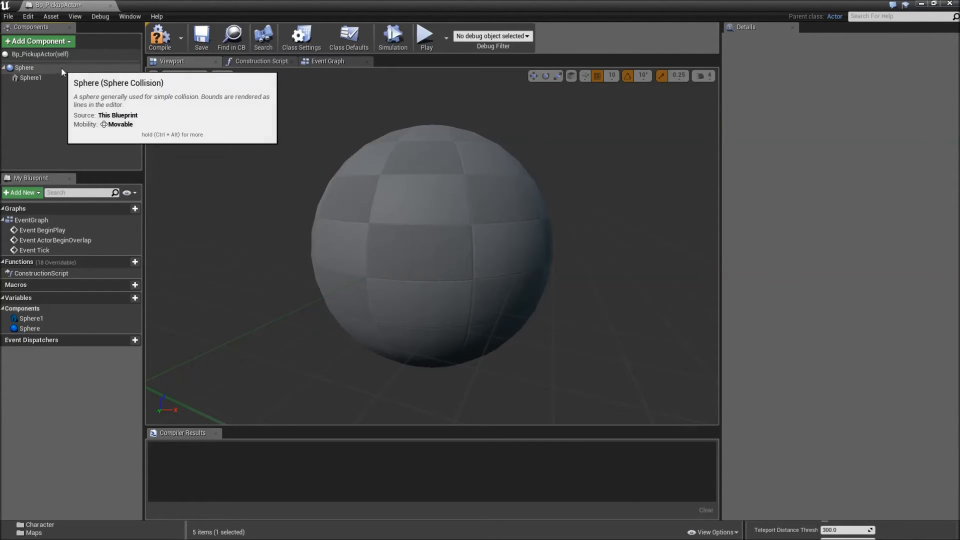
Set the collision sphere's radius to 90, add its OnComponentBeginOverlap event and compile.
{"action": "left_click", "coordinate": [24, 68]}
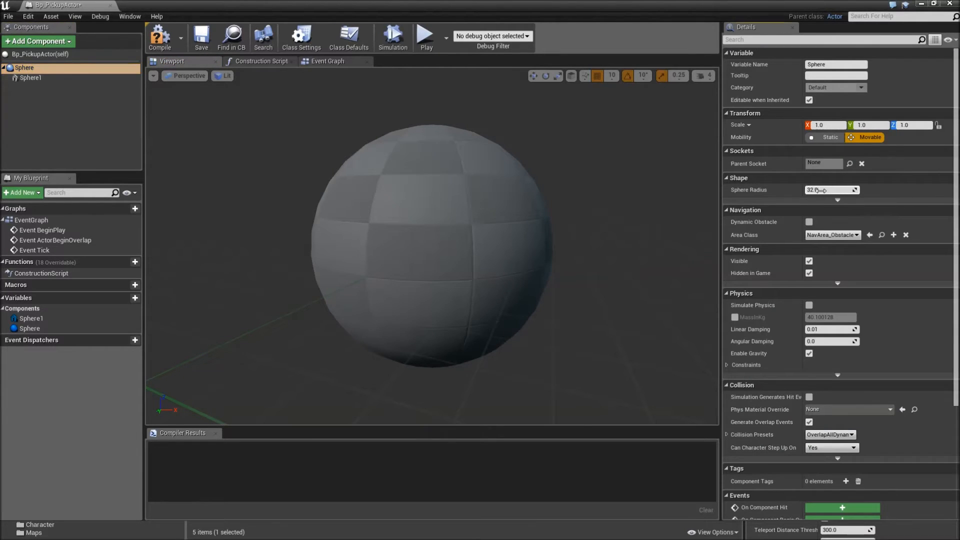
{"action": "left_click_drag", "start_coordinate": [824, 190], "coordinate": [857, 190]}
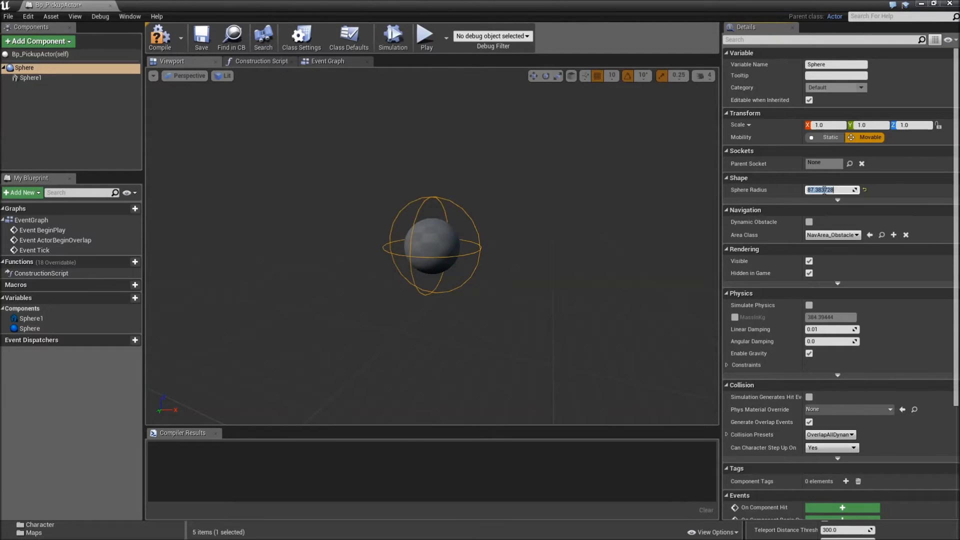
{"action": "mouse_move", "coordinate": [826, 190]}
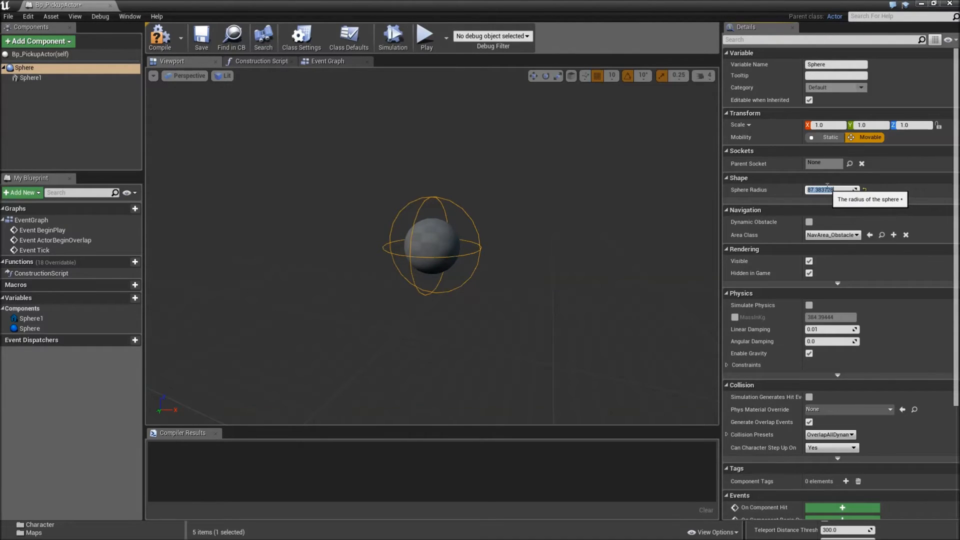
{"action": "type", "text": "90.0"}
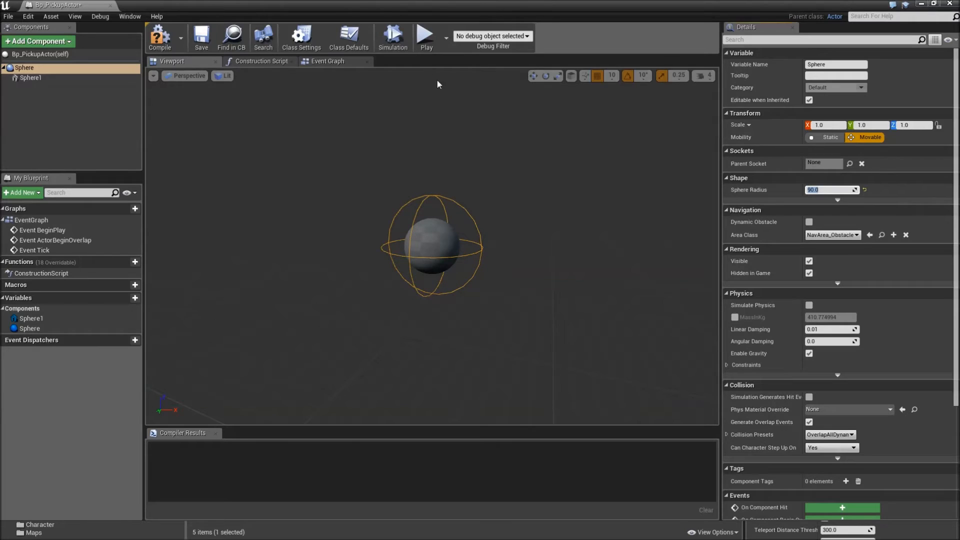
{"action": "mouse_move", "coordinate": [161, 37]}
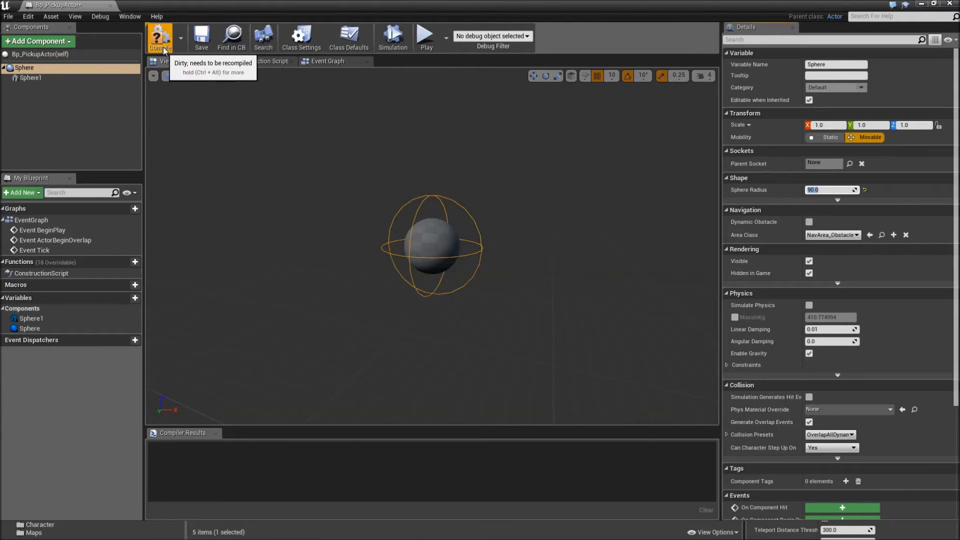
{"action": "scroll", "scroll_direction": "down", "scroll_amount": 3}
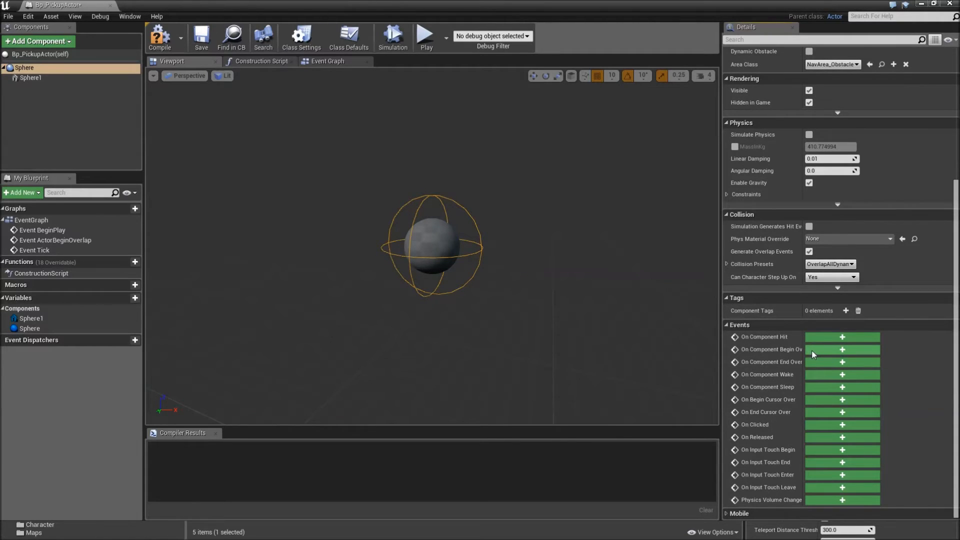
{"action": "left_click", "coordinate": [842, 349]}
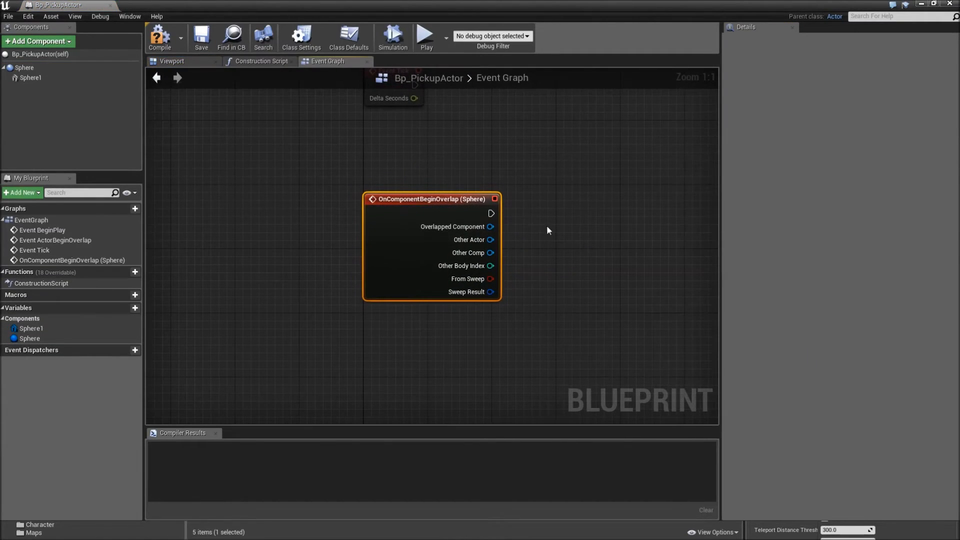
{"action": "left_click", "coordinate": [160, 37]}
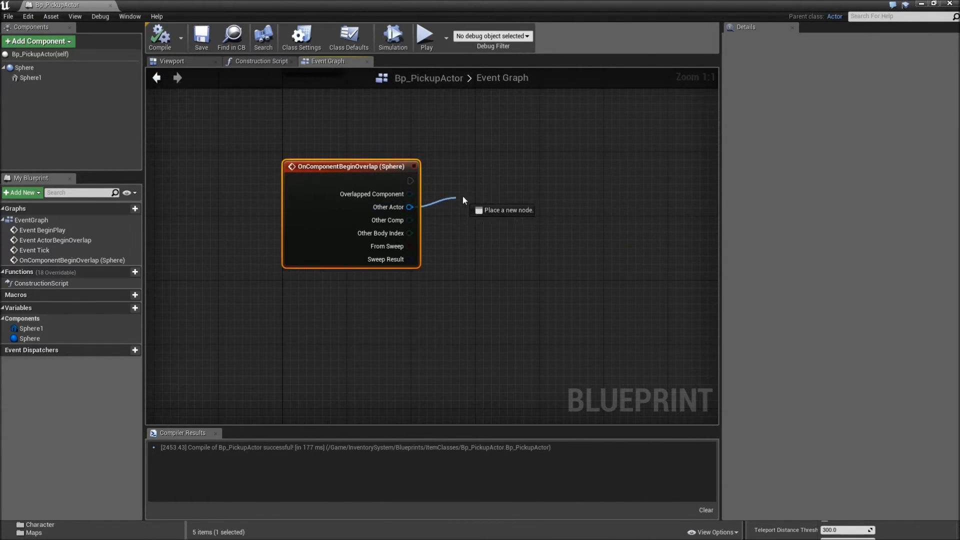
Cast the overlapping actor to TopDownCharacter and get its Inventory Ref.
{"action": "type", "text": "cast to t"}
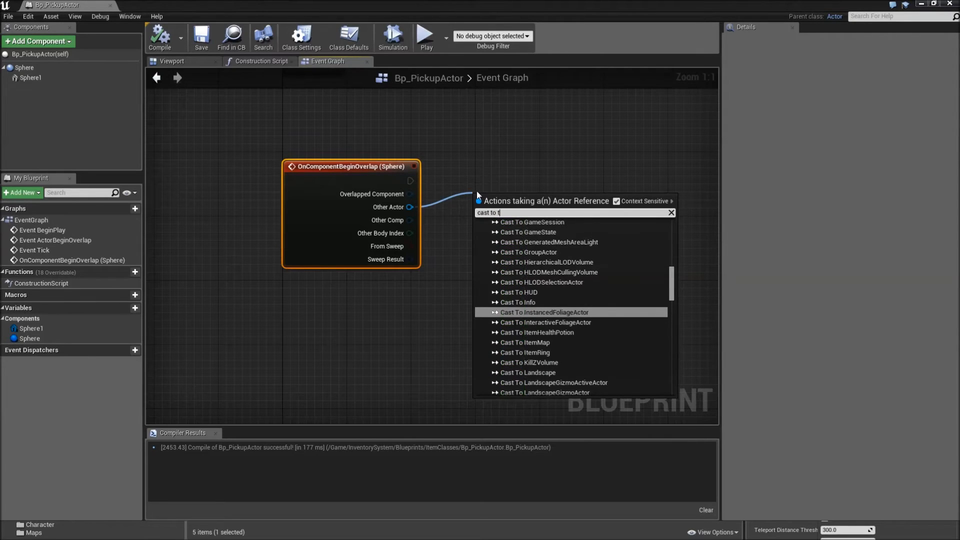
{"action": "type", "text": "opdow"}
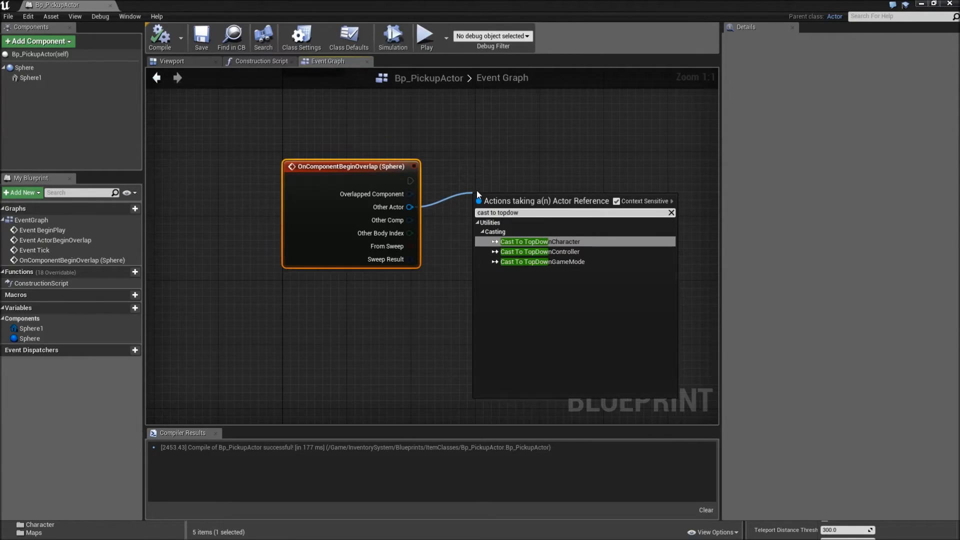
{"action": "left_click", "coordinate": [539, 241]}
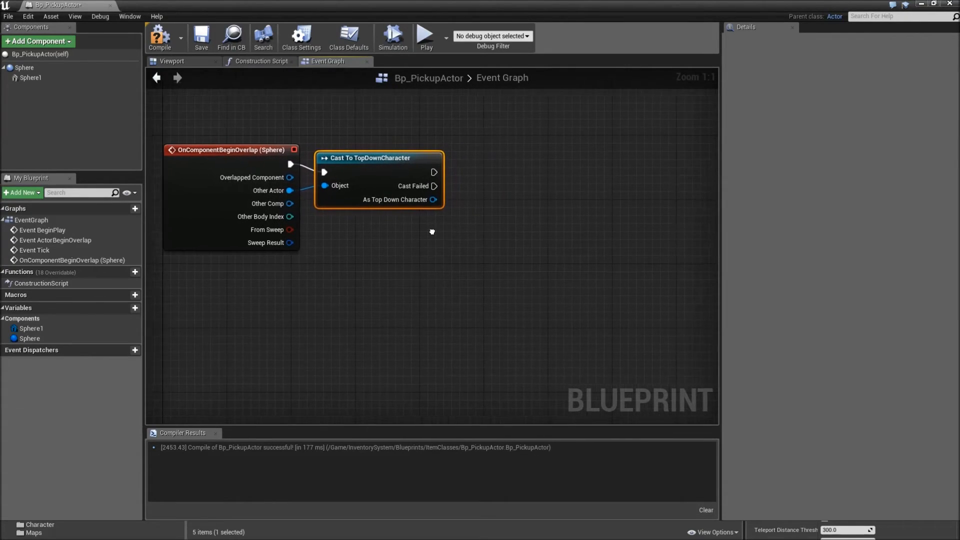
{"action": "left_click_drag", "start_coordinate": [434, 200], "coordinate": [447, 193]}
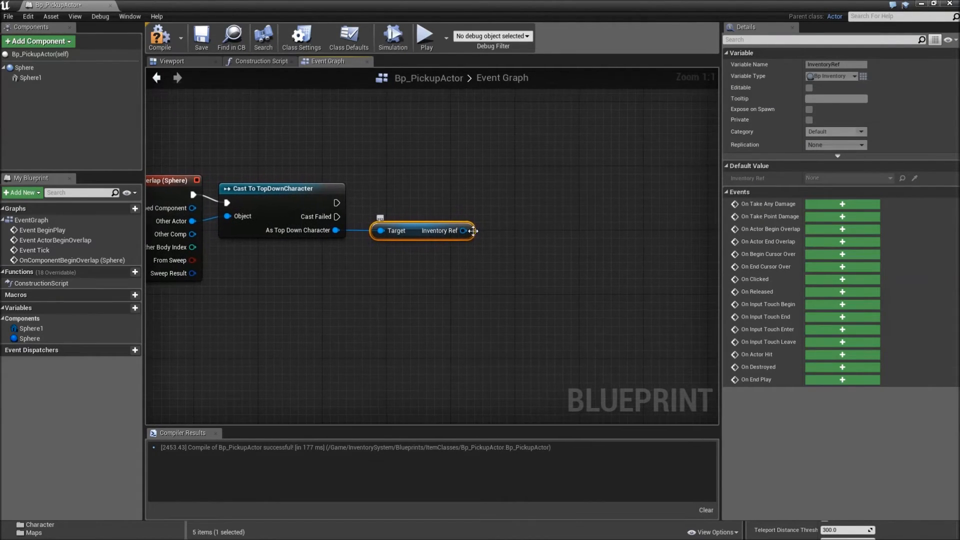
Add an IsValid check on the character's Inventory Ref.
{"action": "left_click_drag", "start_coordinate": [471, 231], "coordinate": [513, 219]}
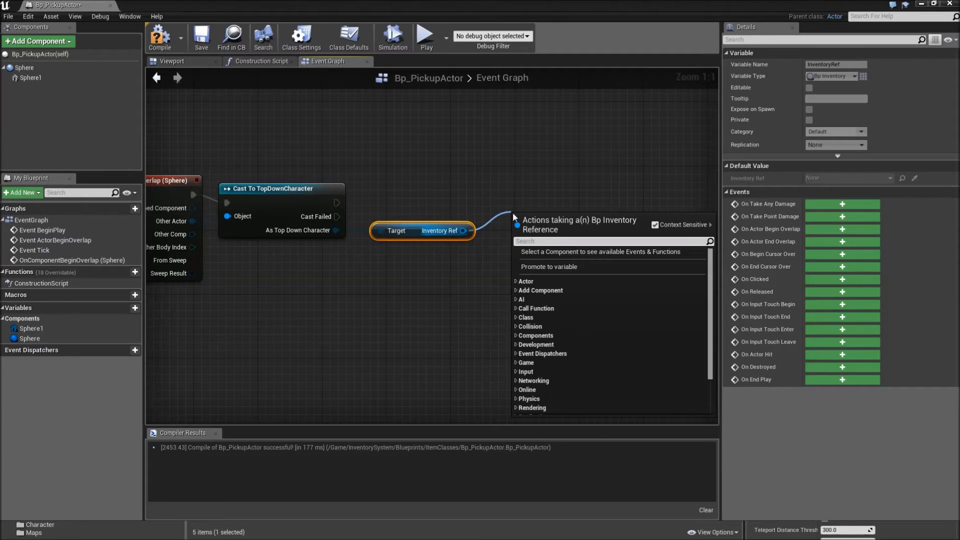
{"action": "type", "text": "is val"}
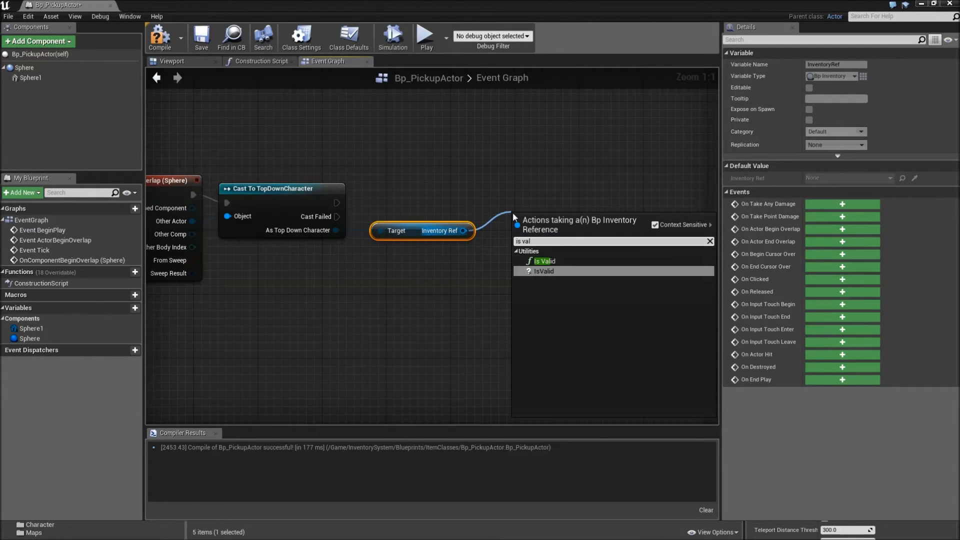
{"action": "left_click", "coordinate": [544, 261]}
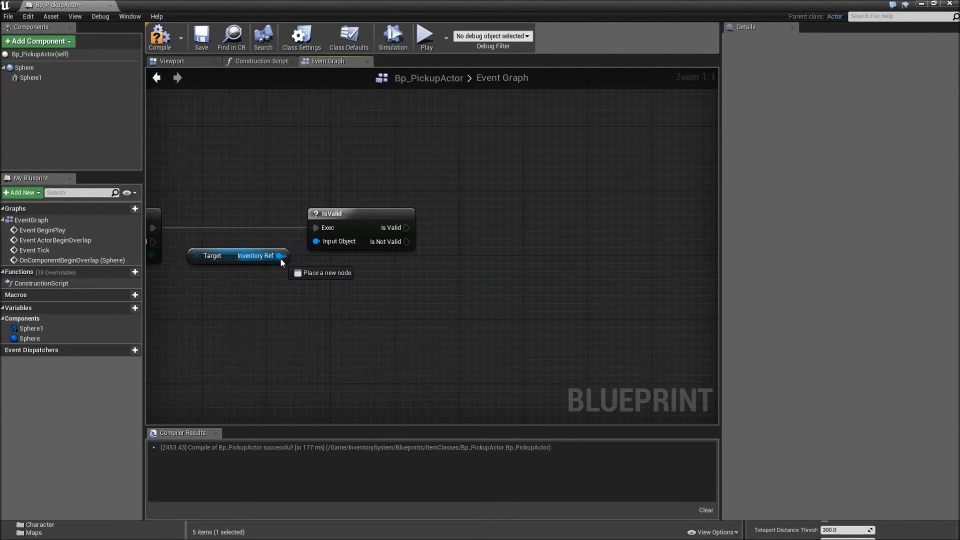
Call Add Item on the Inventory Ref after the IsValid check passes.
{"action": "left_click_drag", "start_coordinate": [281, 256], "coordinate": [394, 250]}
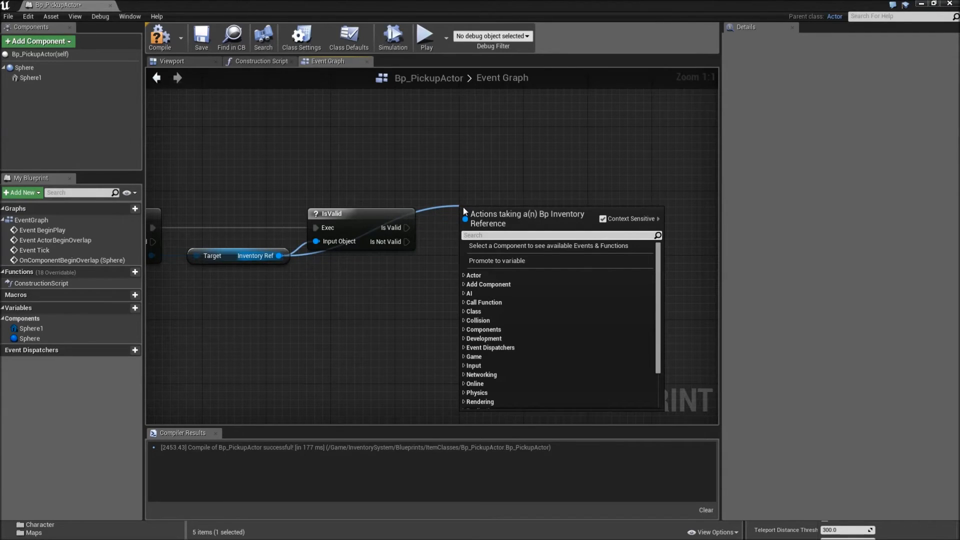
{"action": "type", "text": "add ite"}
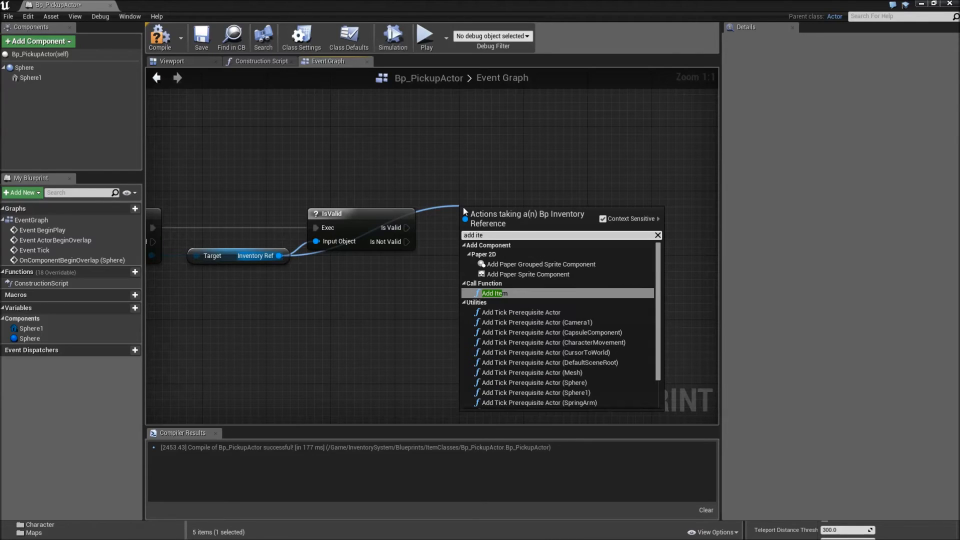
{"action": "left_click", "coordinate": [493, 293]}
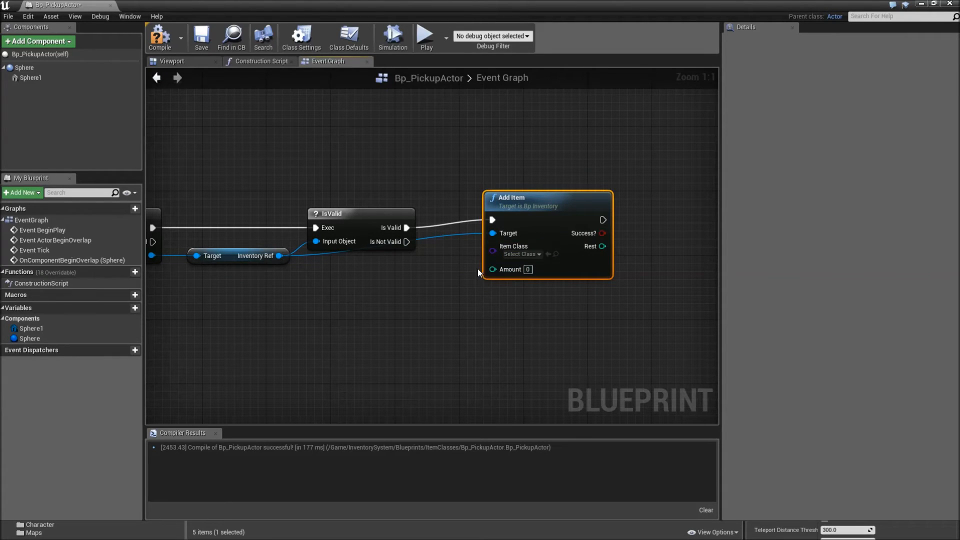
Promote Add Item's Item Class and Amount pins to ItemToAdd and Amount variables.
{"action": "left_click_drag", "start_coordinate": [493, 254], "coordinate": [493, 273]}
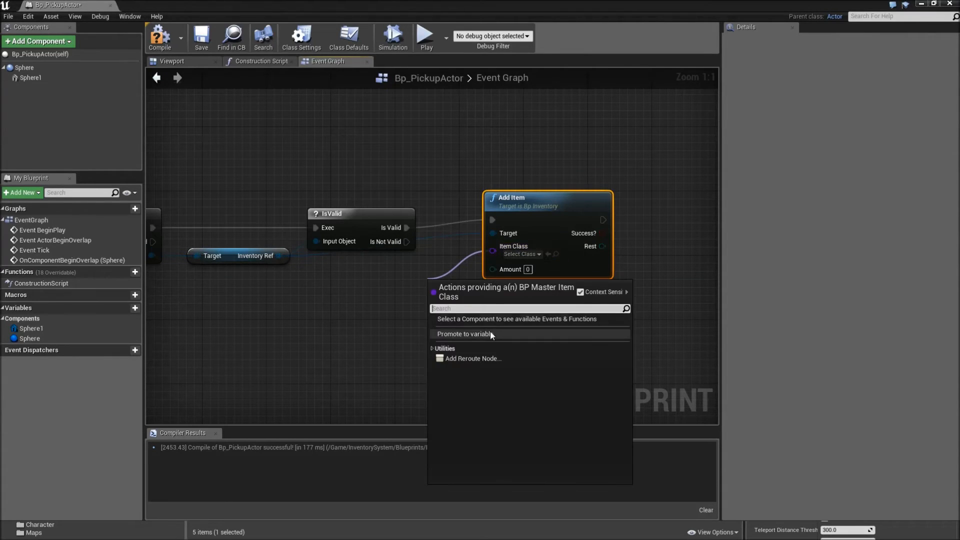
{"action": "left_click", "coordinate": [469, 333]}
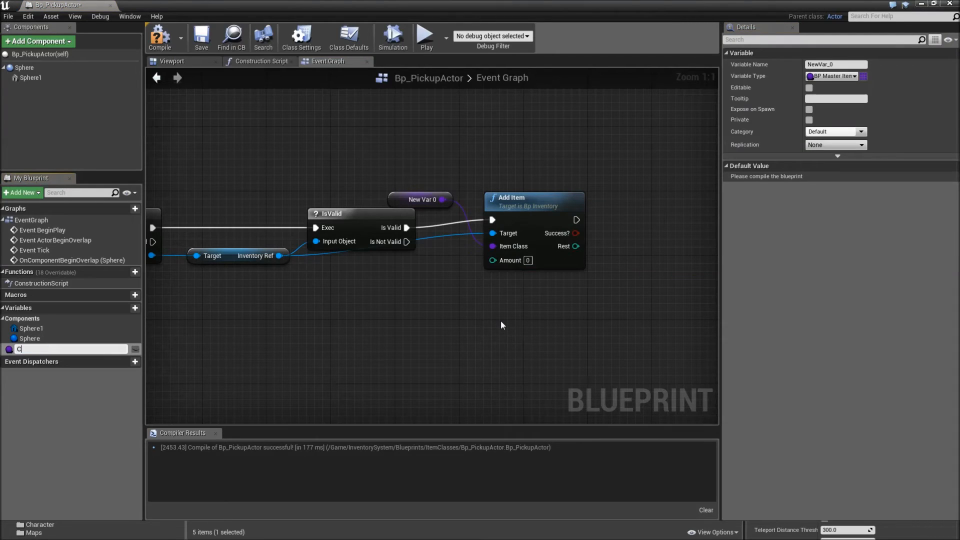
{"action": "type", "text": "las"}
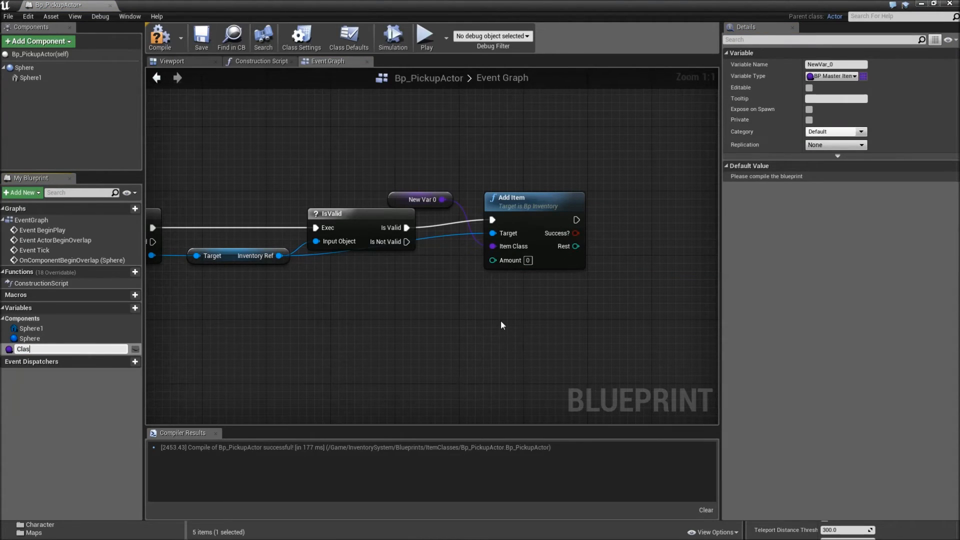
{"action": "type", "text": "ItemToAdd"}
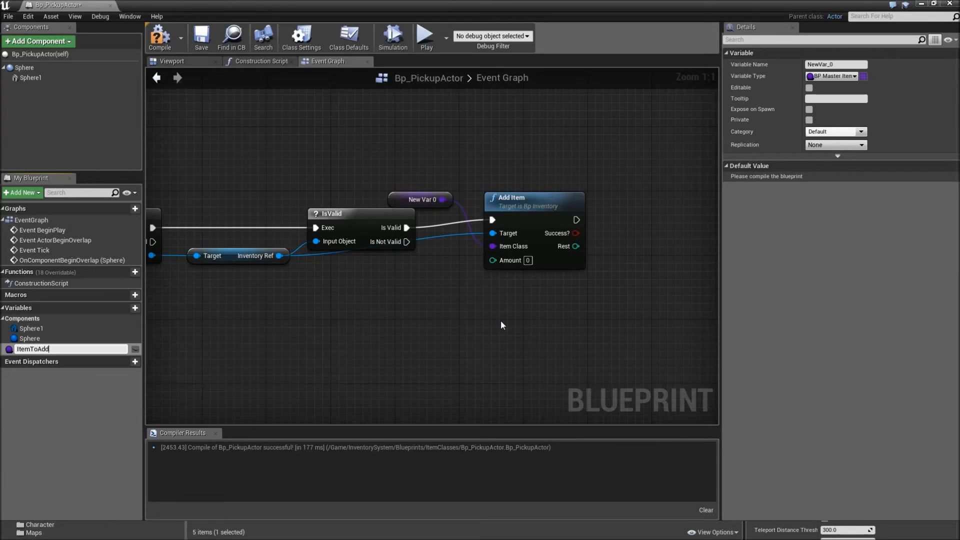
{"action": "key", "text": "enter"}
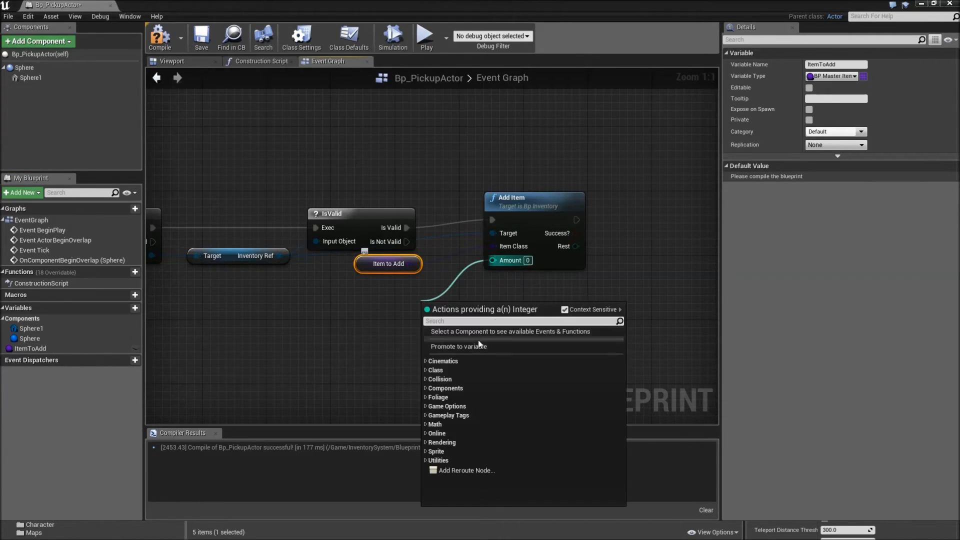
{"action": "left_click", "coordinate": [458, 346]}
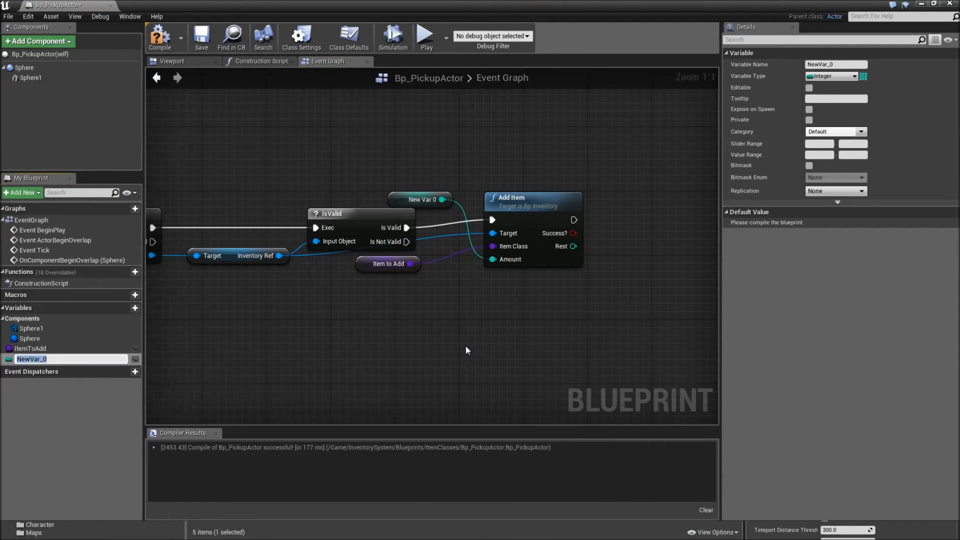
{"action": "type", "text": "Amount"}
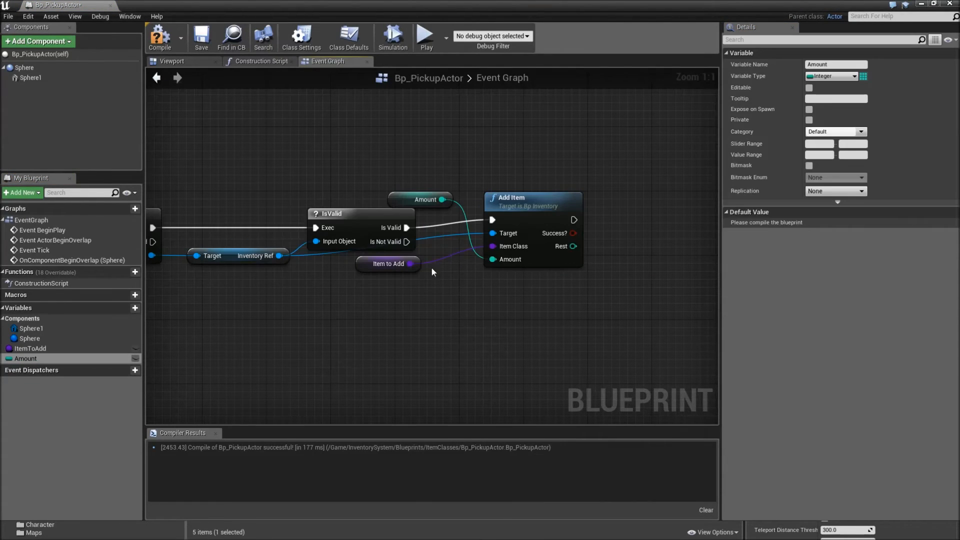
{"action": "left_click_drag", "start_coordinate": [423, 199], "coordinate": [388, 288]}
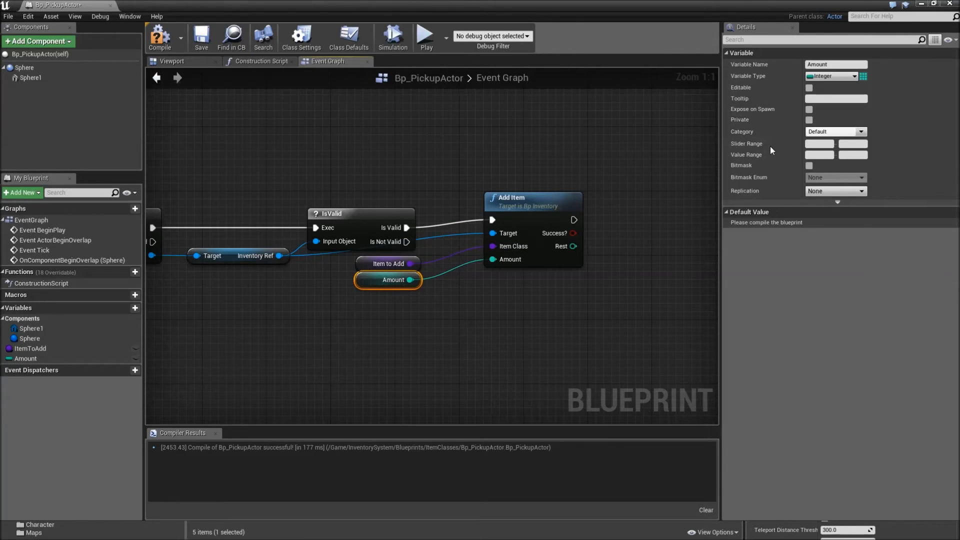
Make ItemToAdd and Amount editable and exposed on spawn.
{"action": "left_click", "coordinate": [809, 87]}
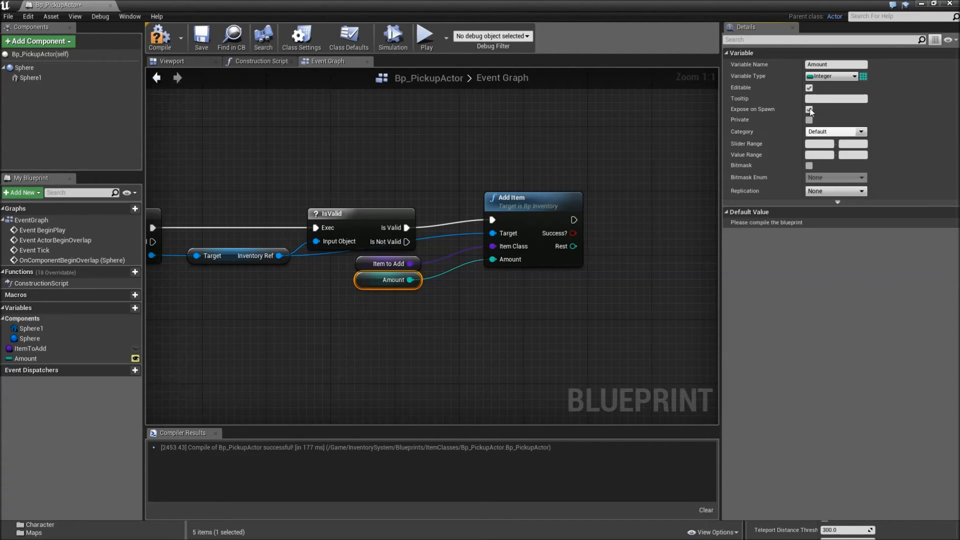
{"action": "left_click", "coordinate": [388, 263]}
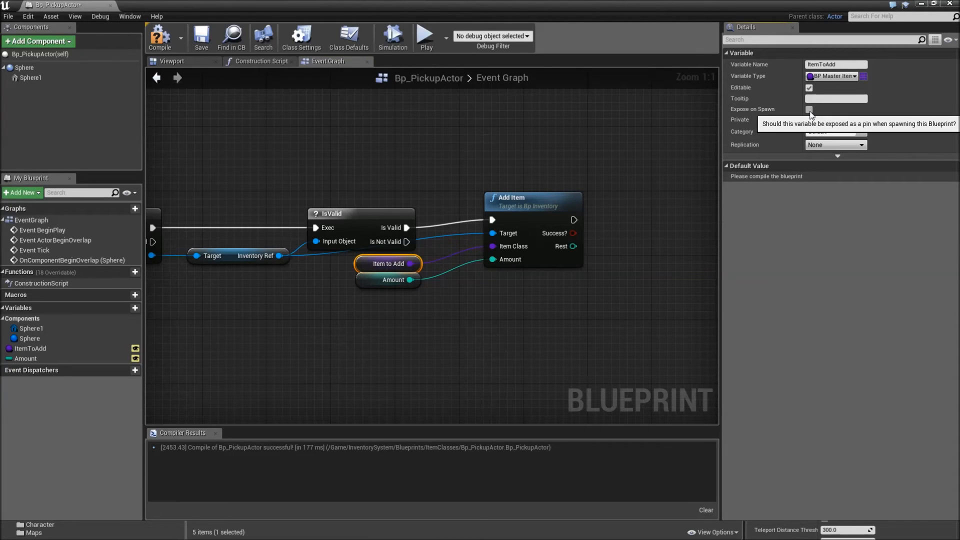
{"action": "left_click", "coordinate": [809, 109]}
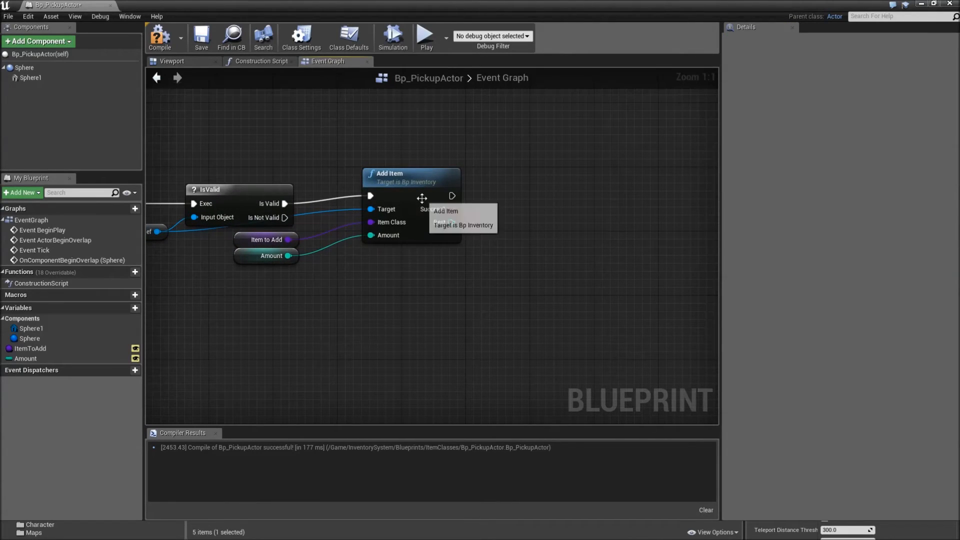
{"action": "mouse_move", "coordinate": [479, 221]}
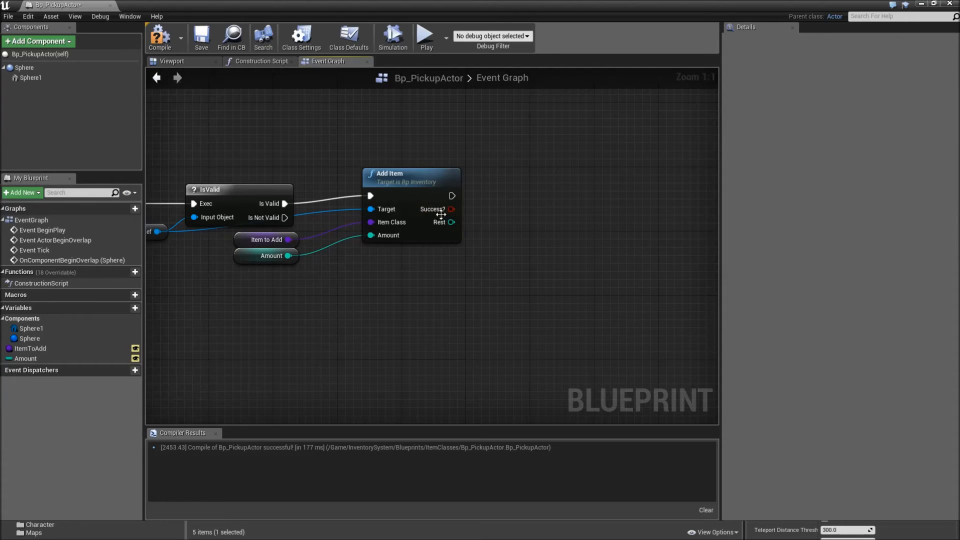
Branch on Add Item's Success and Rest outputs, setting Amount from the remainder.
{"action": "left_click_drag", "start_coordinate": [454, 209], "coordinate": [510, 202]}
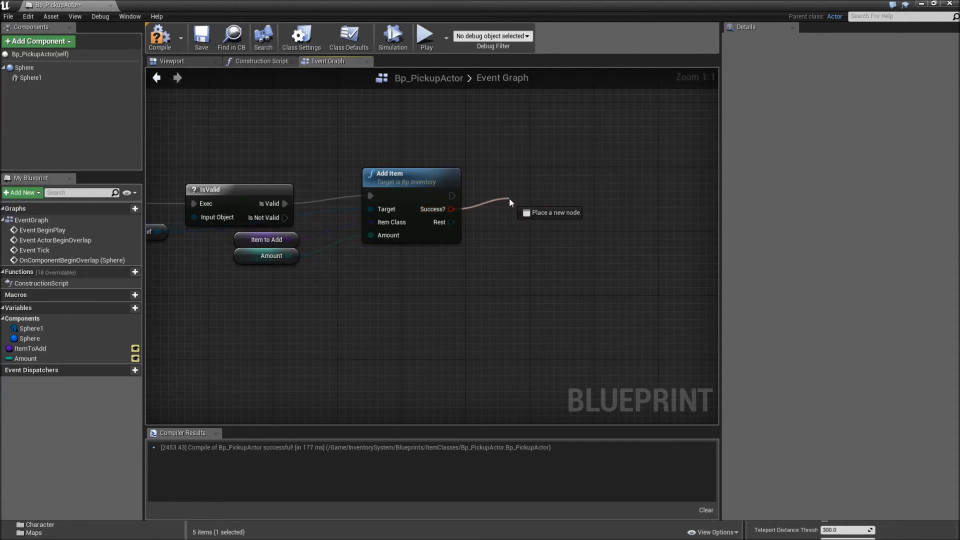
{"action": "left_click", "coordinate": [513, 213]}
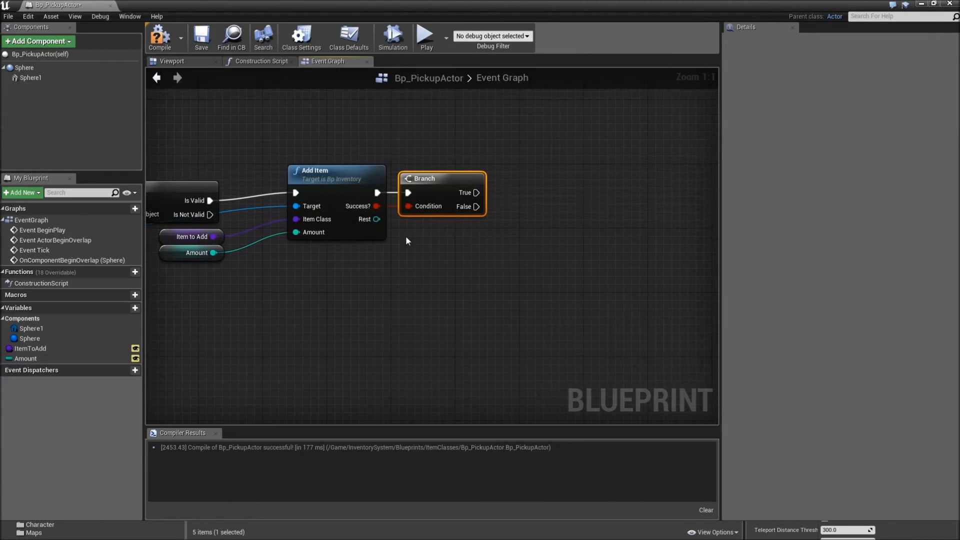
{"action": "left_click_drag", "start_coordinate": [376, 218], "coordinate": [487, 162]}
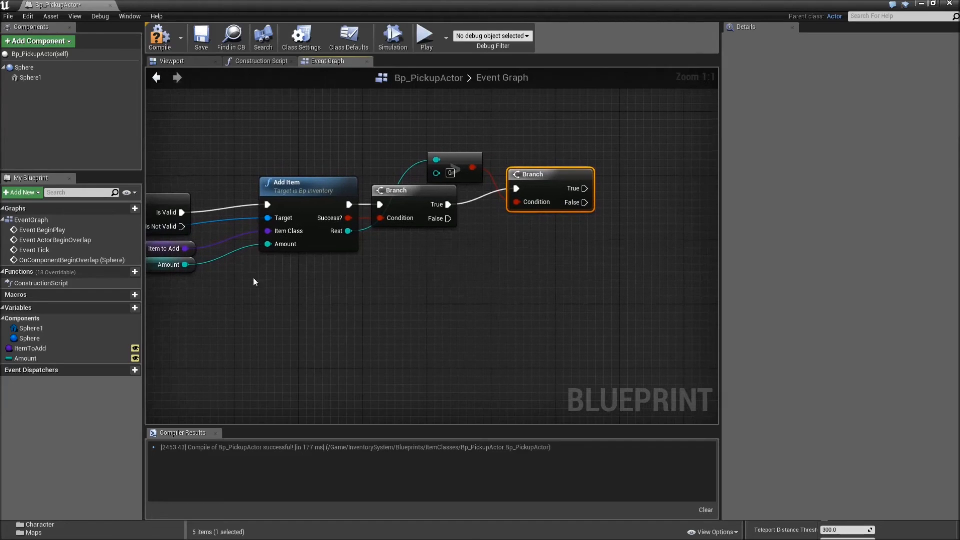
{"action": "left_click", "coordinate": [25, 358]}
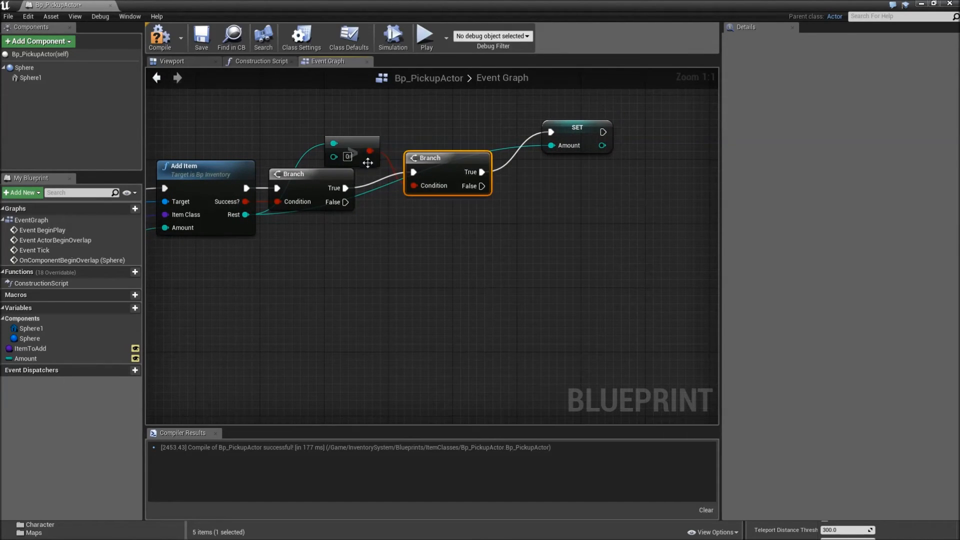
Call DestroyActor on the second Branch's false path.
{"action": "left_click", "coordinate": [352, 150]}
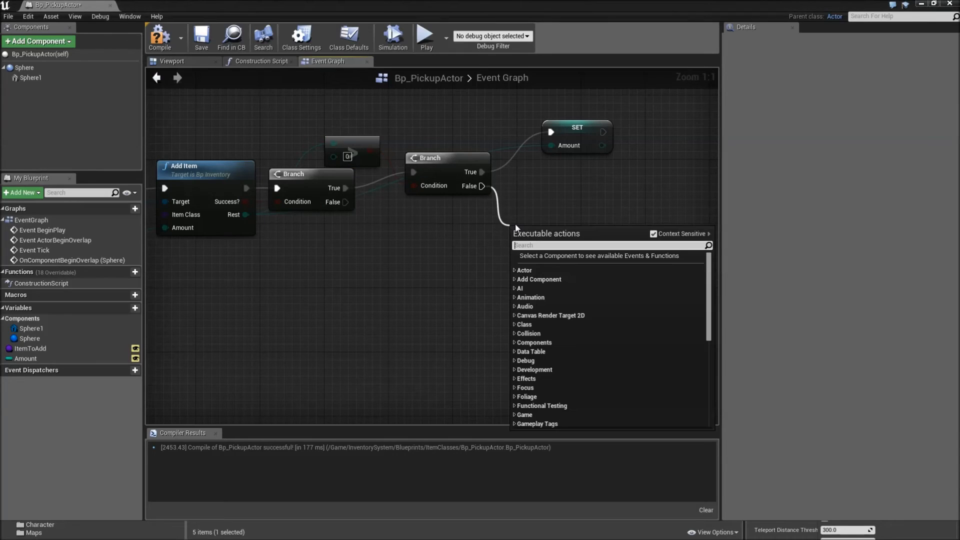
{"action": "type", "text": "destroy"}
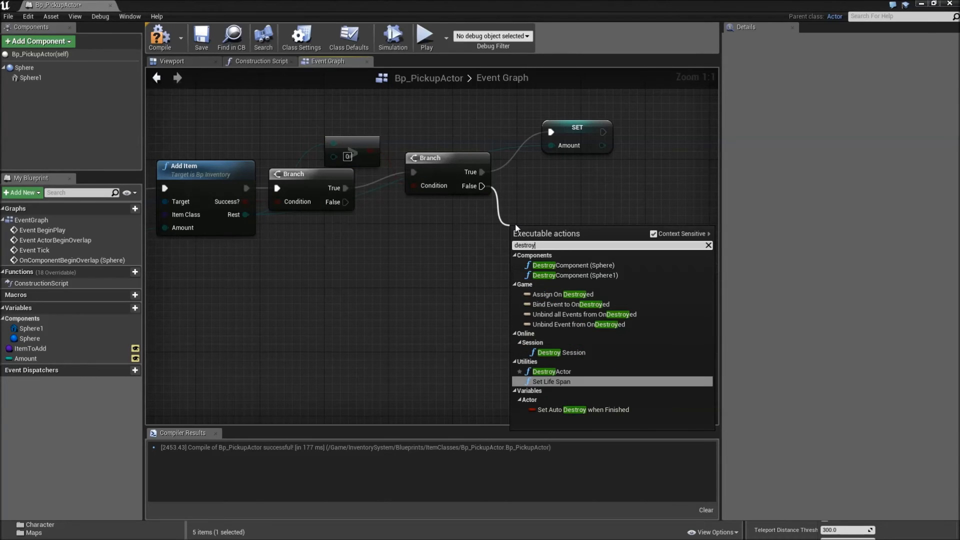
{"action": "left_click", "coordinate": [551, 371]}
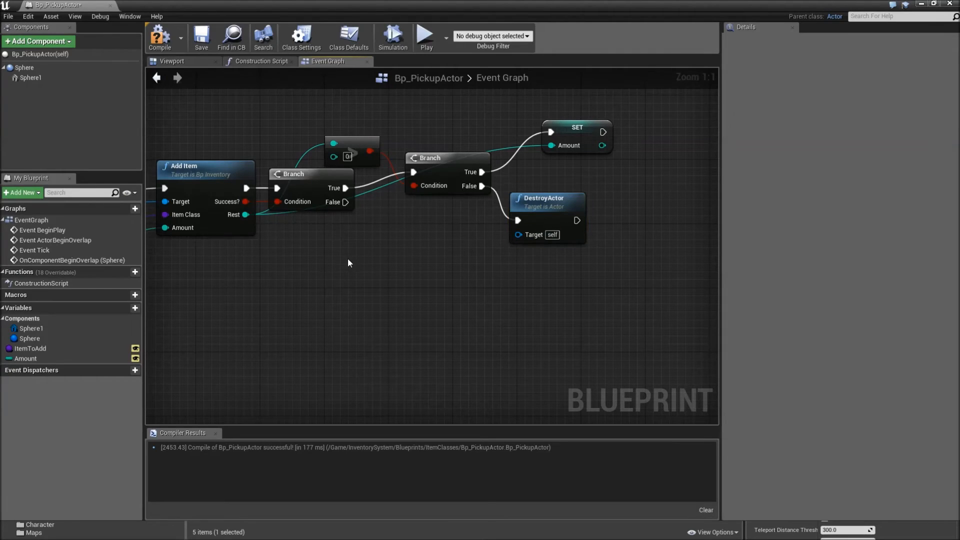
{"action": "mouse_move", "coordinate": [201, 36]}
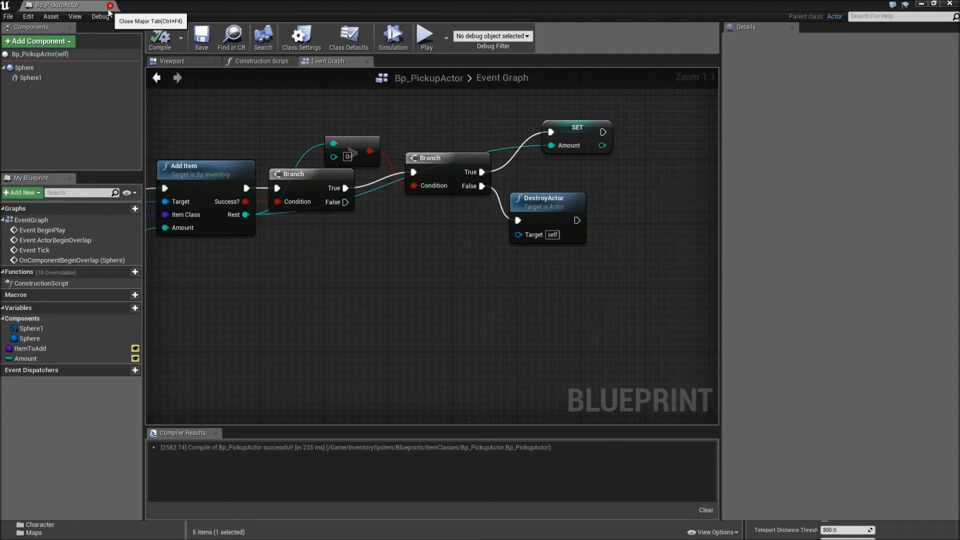
Close Bp_PickupActor and drag pickup actors into the level ahead of the character.
{"action": "left_click", "coordinate": [110, 5]}
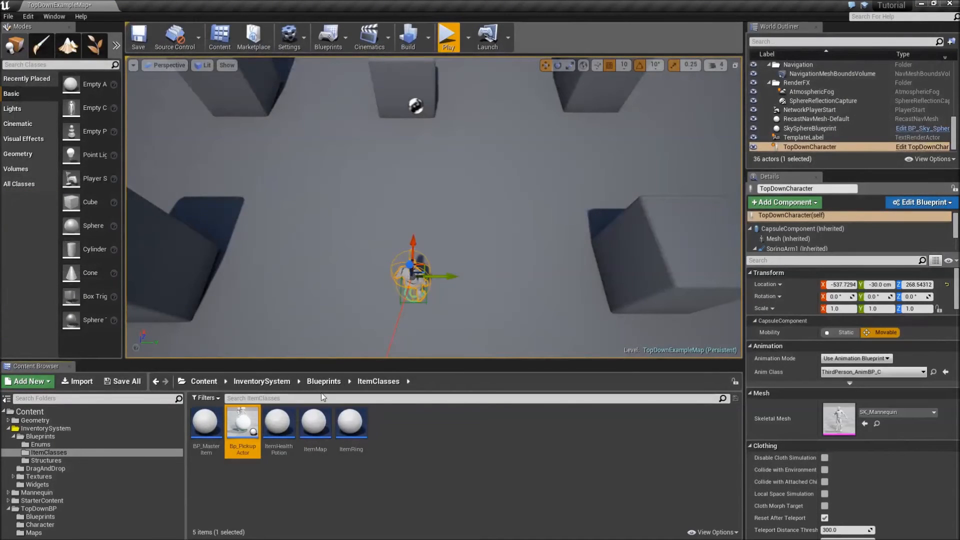
{"action": "left_click_drag", "start_coordinate": [242, 419], "coordinate": [487, 202]}
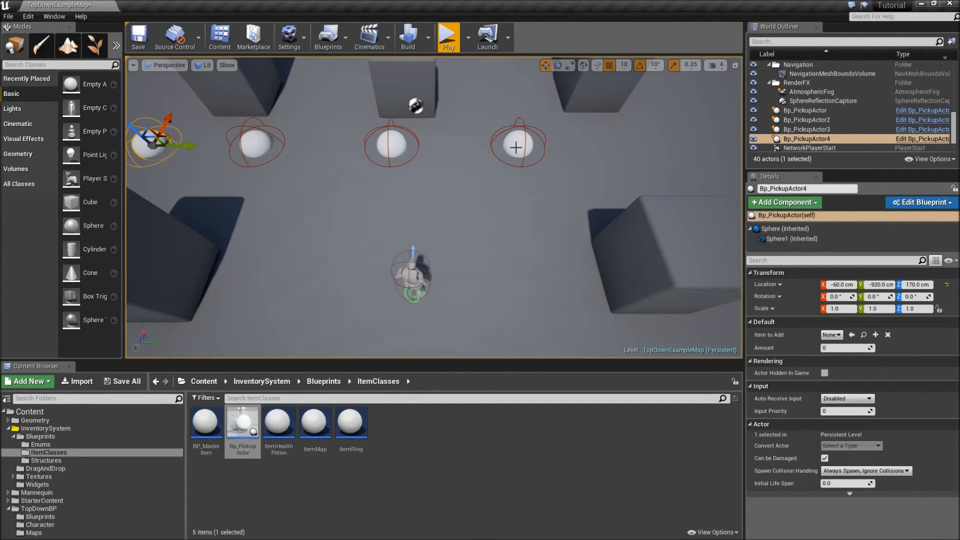
Make the rightmost pickup give a Health Potion with amount 50.
{"action": "left_click", "coordinate": [806, 110]}
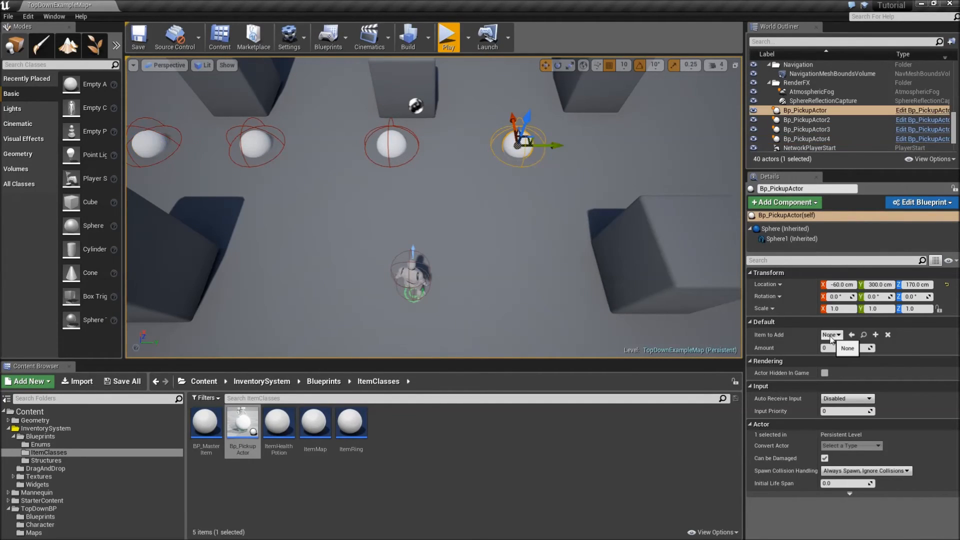
{"action": "left_click", "coordinate": [831, 335]}
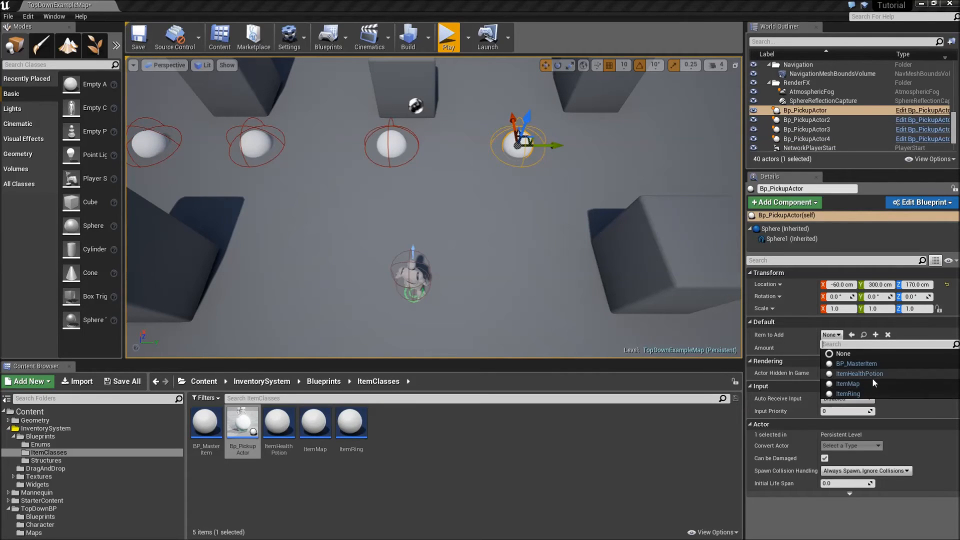
{"action": "left_click", "coordinate": [858, 374]}
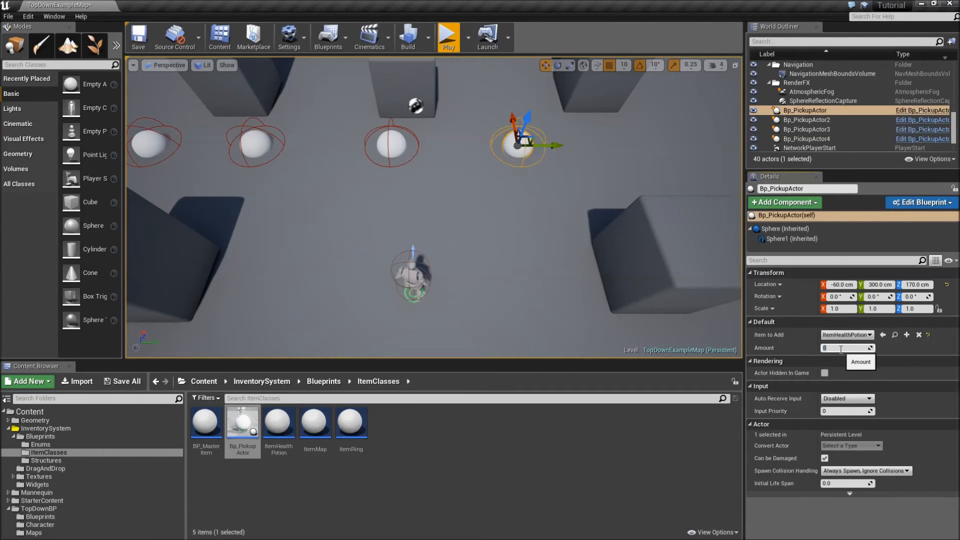
{"action": "type", "text": "50"}
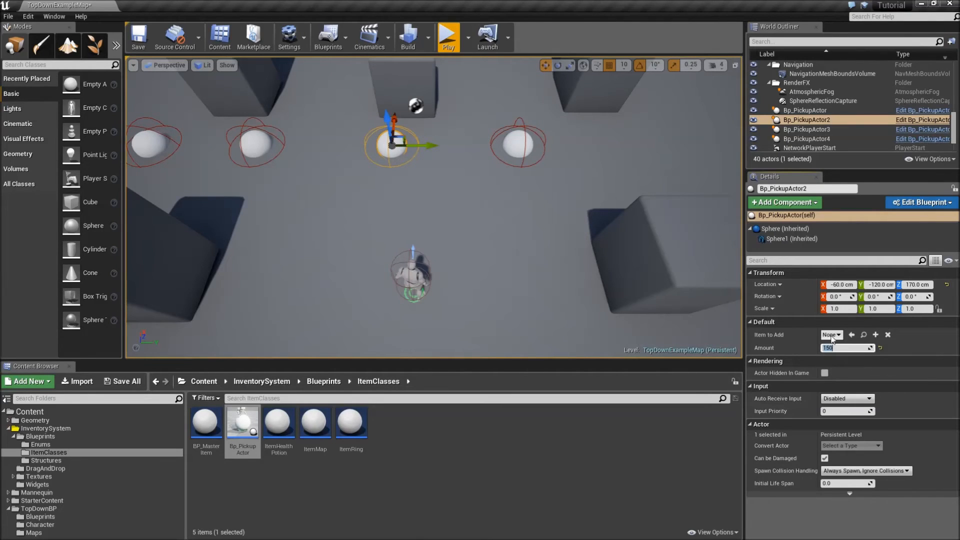
Make the second pickup give a Health Potion and another give a Map, then remove Bp_PickupActor4.
{"action": "left_click", "coordinate": [831, 335]}
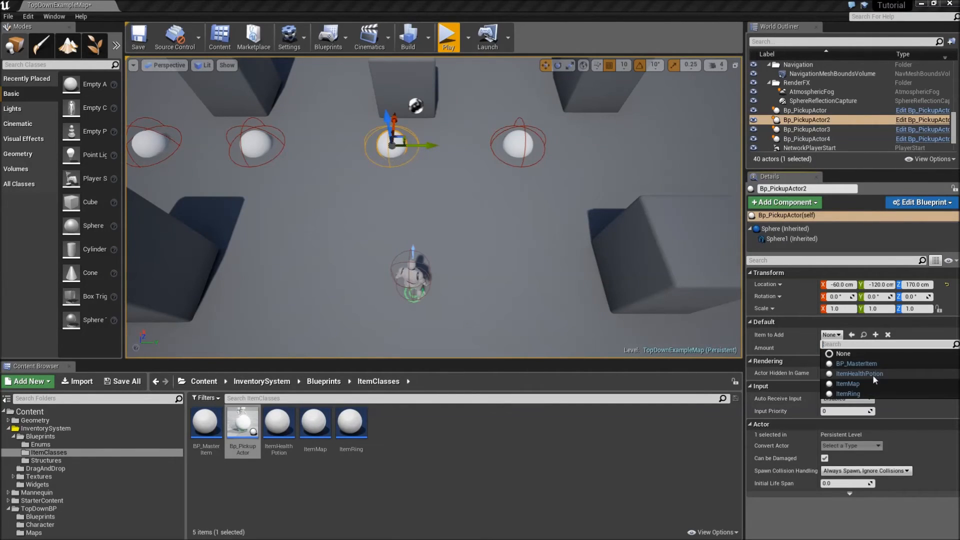
{"action": "left_click", "coordinate": [859, 373]}
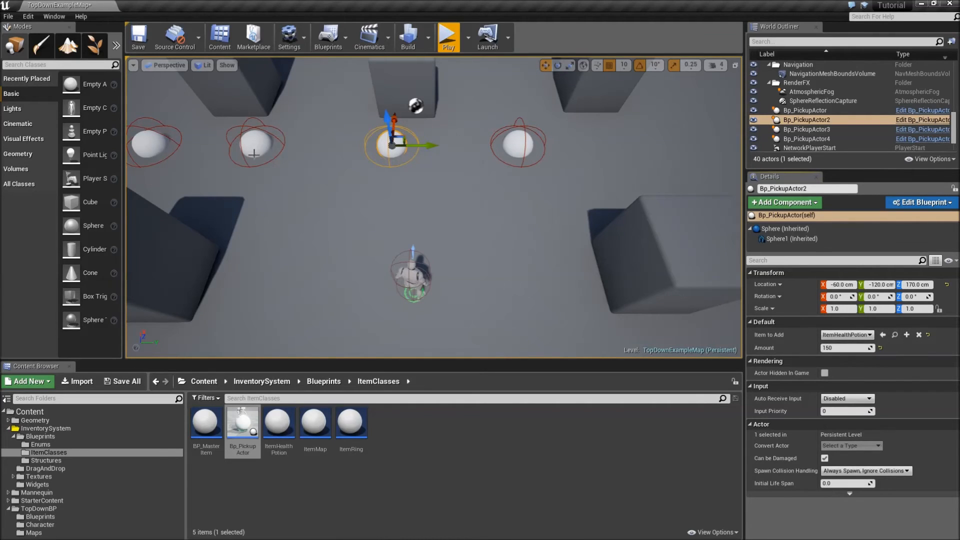
{"action": "left_click", "coordinate": [846, 335]}
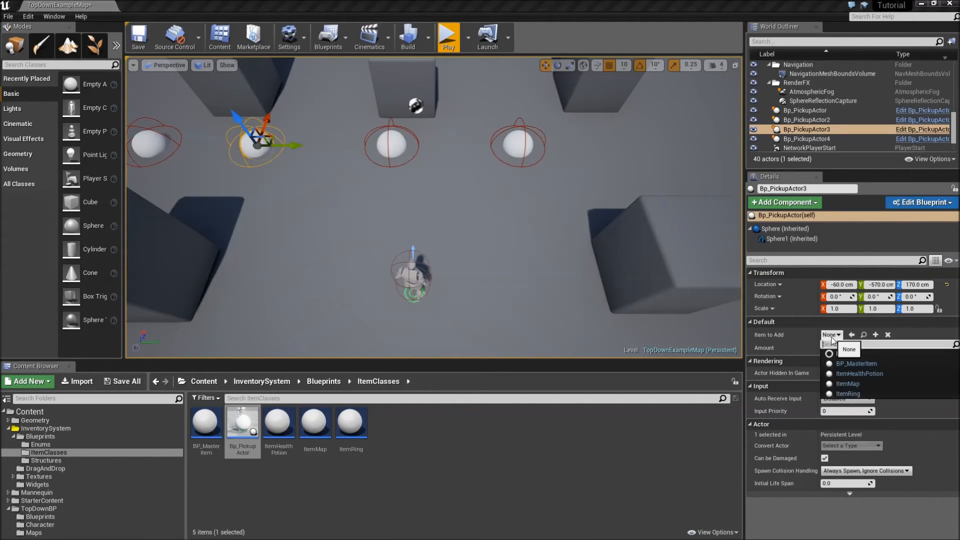
{"action": "mouse_move", "coordinate": [847, 384]}
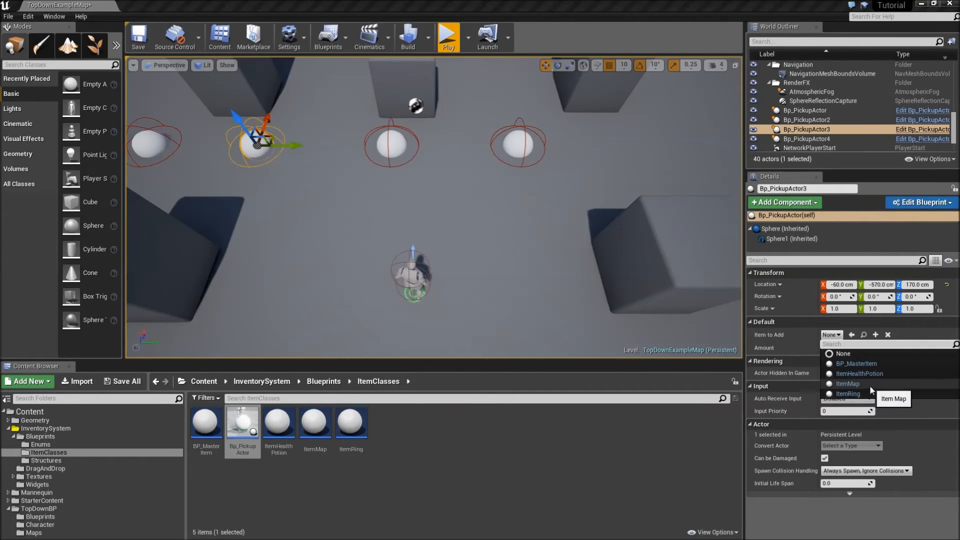
{"action": "left_click", "coordinate": [847, 384]}
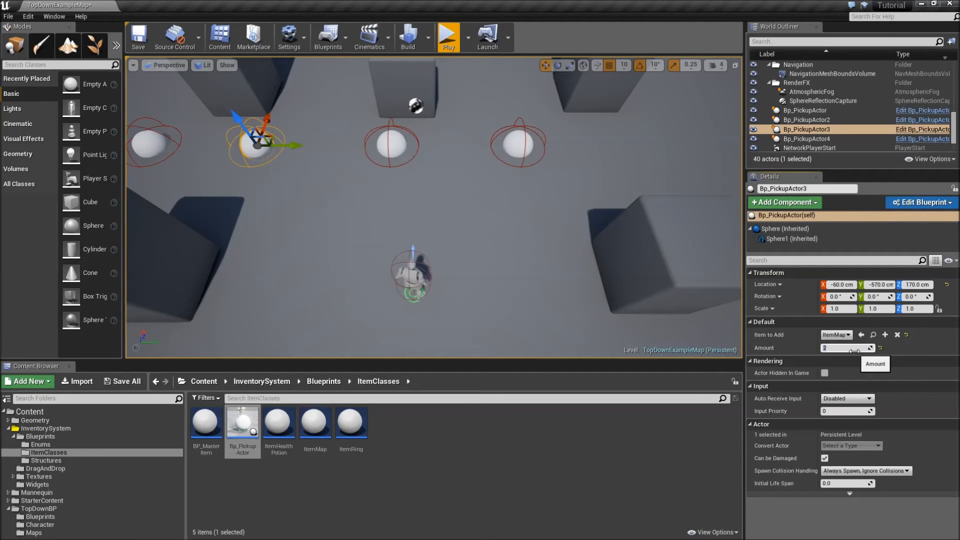
{"action": "left_click", "coordinate": [810, 139]}
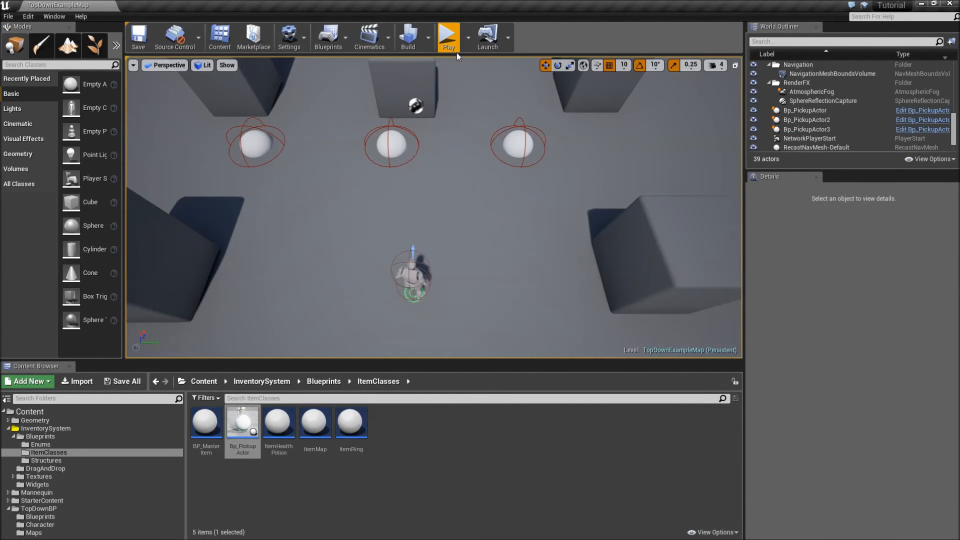
{"action": "left_click", "coordinate": [447, 37]}
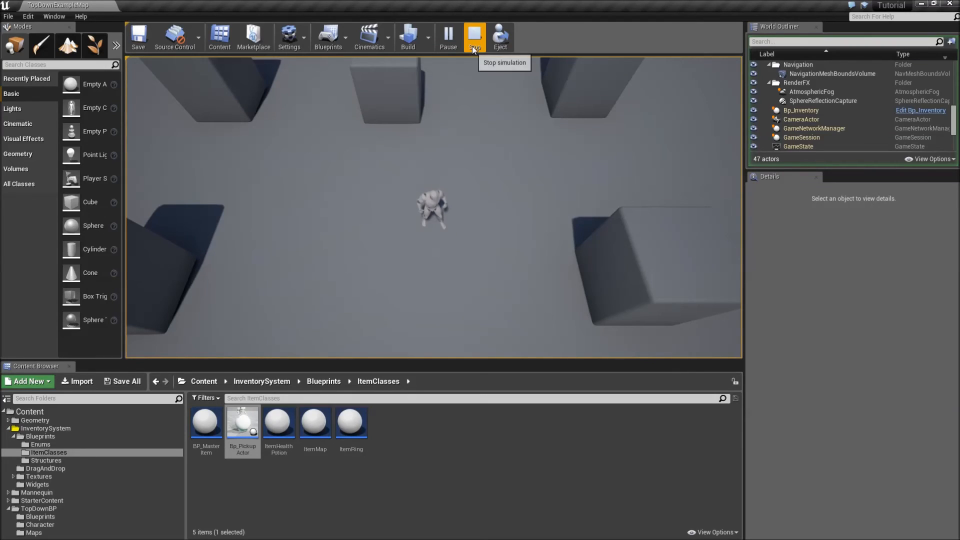
{"action": "left_click", "coordinate": [475, 36]}
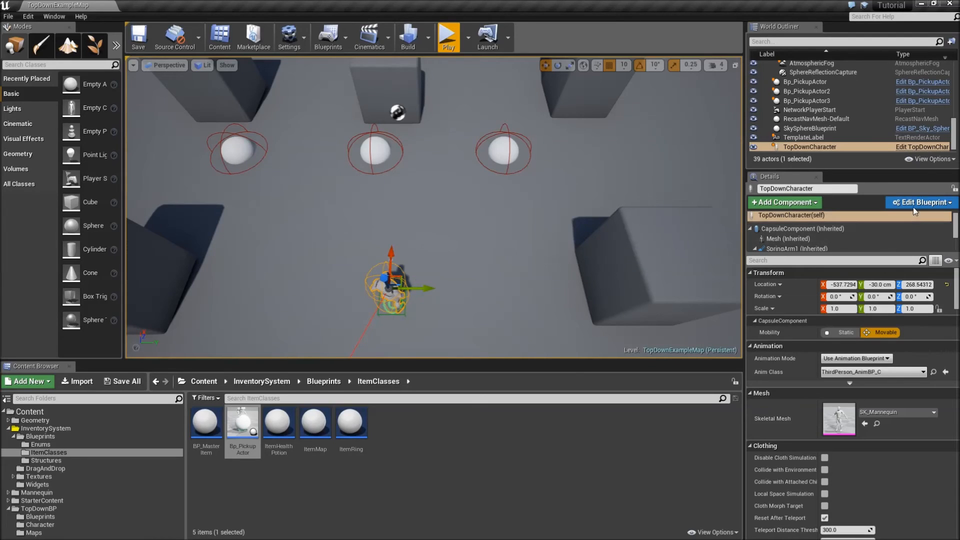
In TopDownCharacter, add a '1' key event and an InventoryRef getter.
{"action": "left_click", "coordinate": [922, 202]}
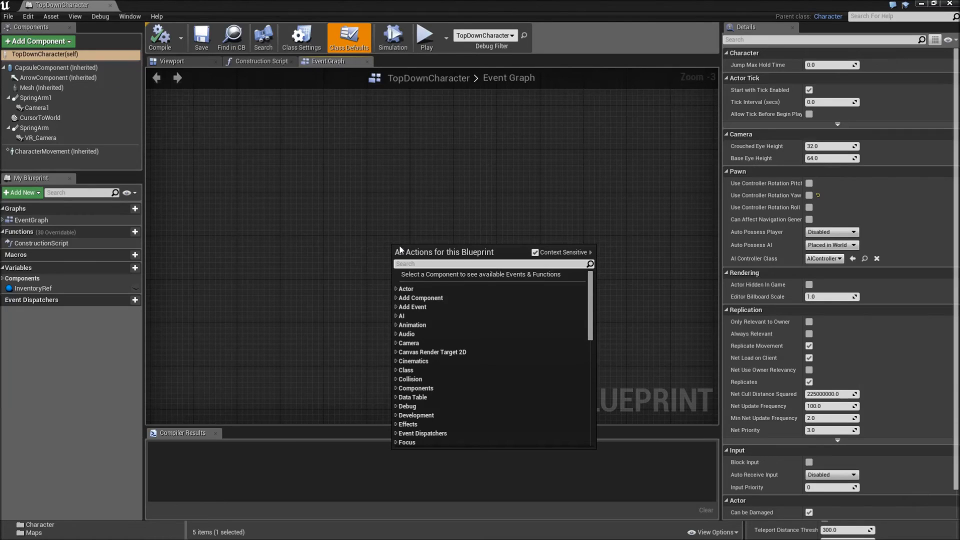
{"action": "type", "text": "1"}
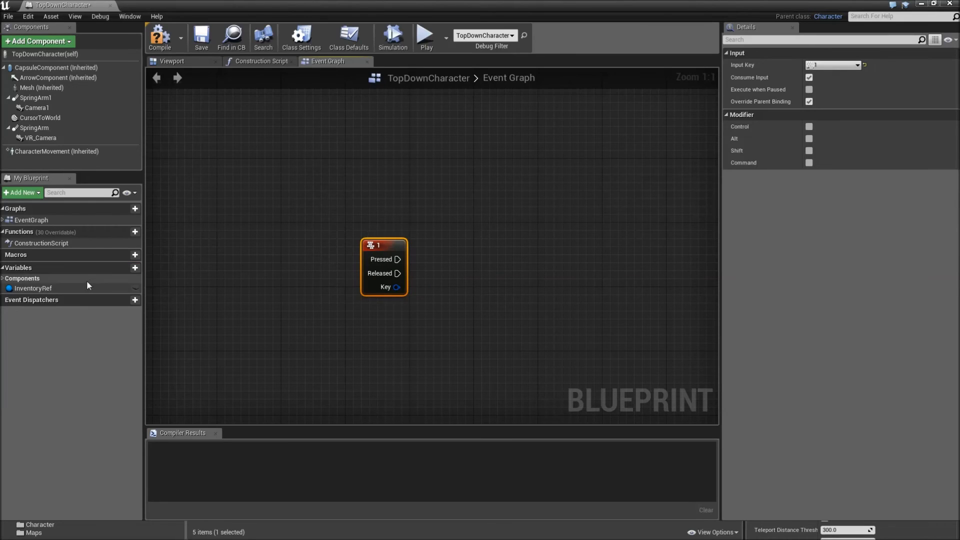
{"action": "left_click_drag", "start_coordinate": [32, 289], "coordinate": [394, 335]}
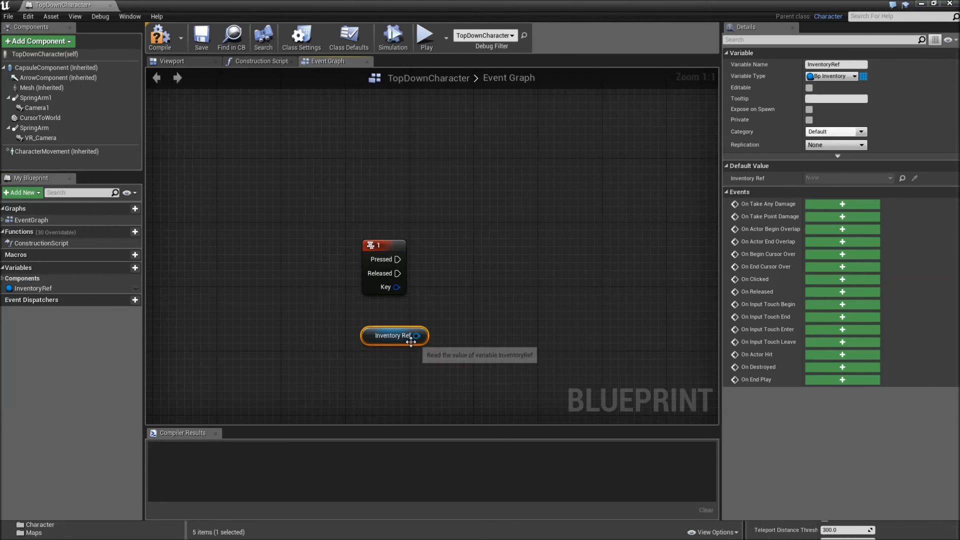
Add Get Item Info at Index from Inventory Ref and pull a wire from its Empty Slot? pin.
{"action": "left_click_drag", "start_coordinate": [416, 335], "coordinate": [472, 308]}
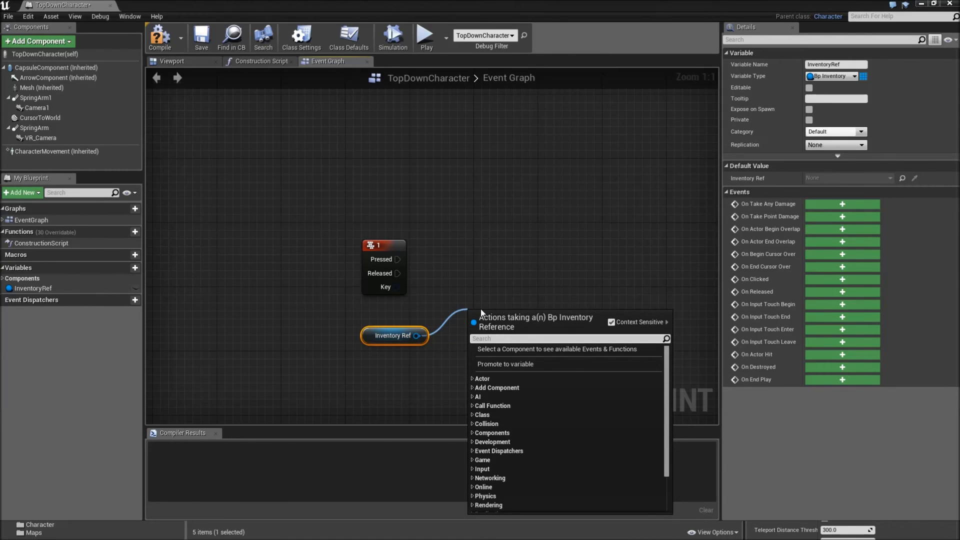
{"action": "type", "text": "get item"}
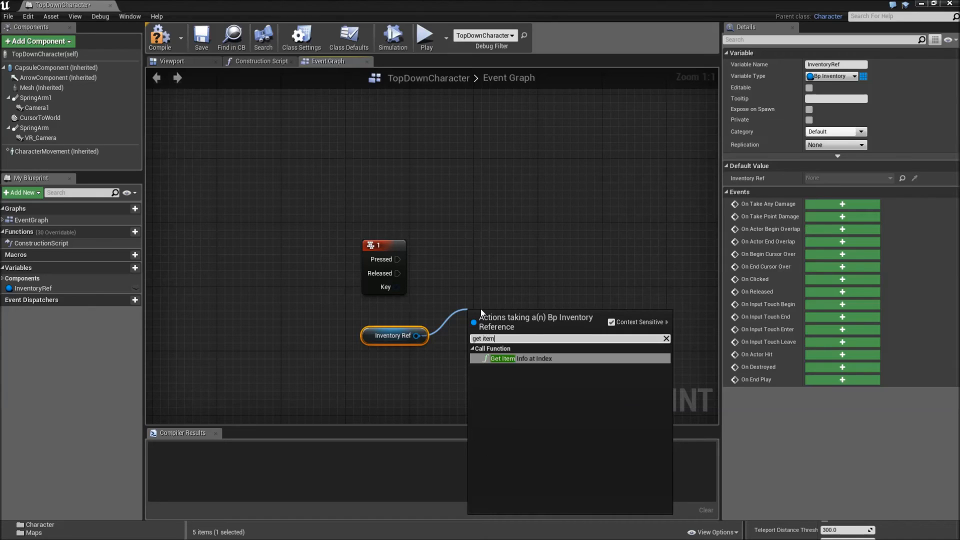
{"action": "left_click", "coordinate": [520, 358]}
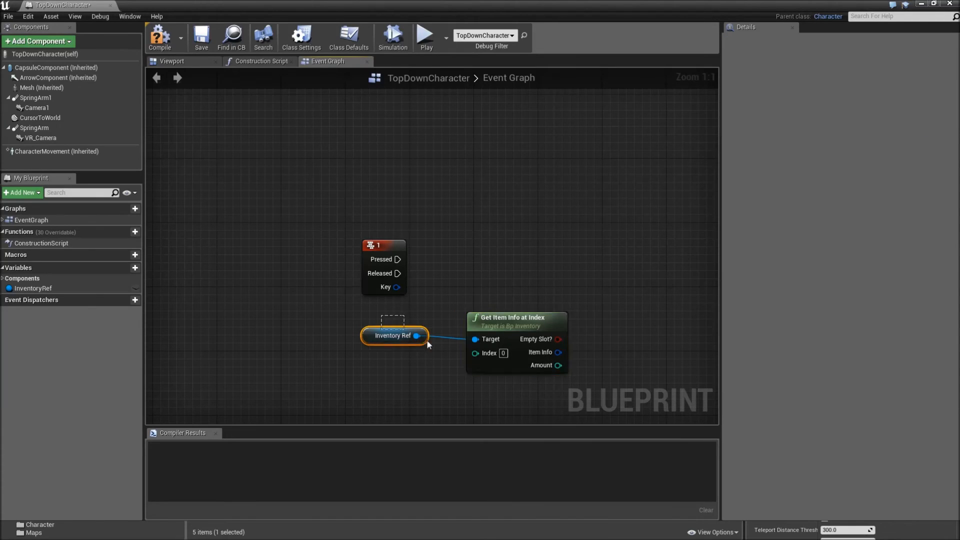
{"action": "left_click_drag", "start_coordinate": [392, 335], "coordinate": [354, 319]}
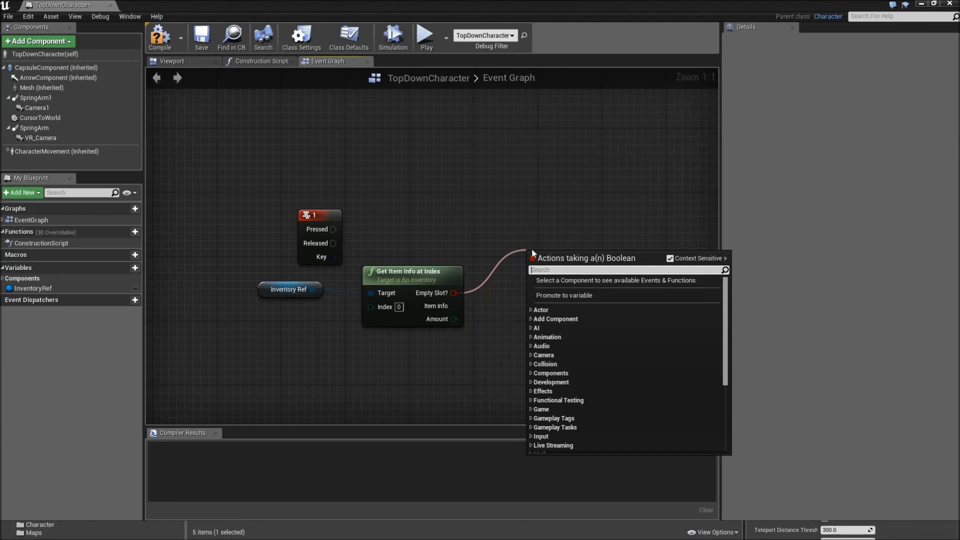
Branch on Empty Slot?, break the S_ItemInfo, convert Name into Append A and add pin C.
{"action": "type", "text": "bran"}
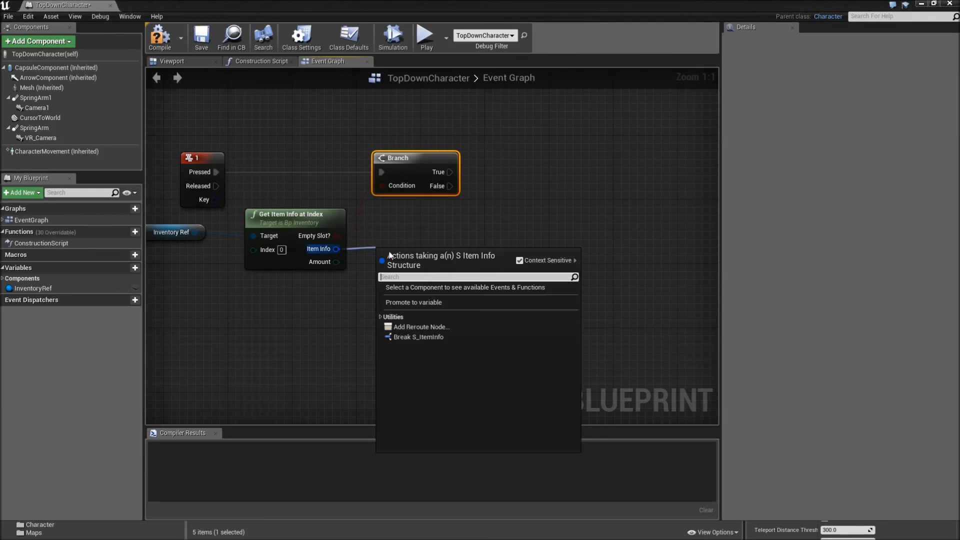
{"action": "left_click", "coordinate": [419, 336]}
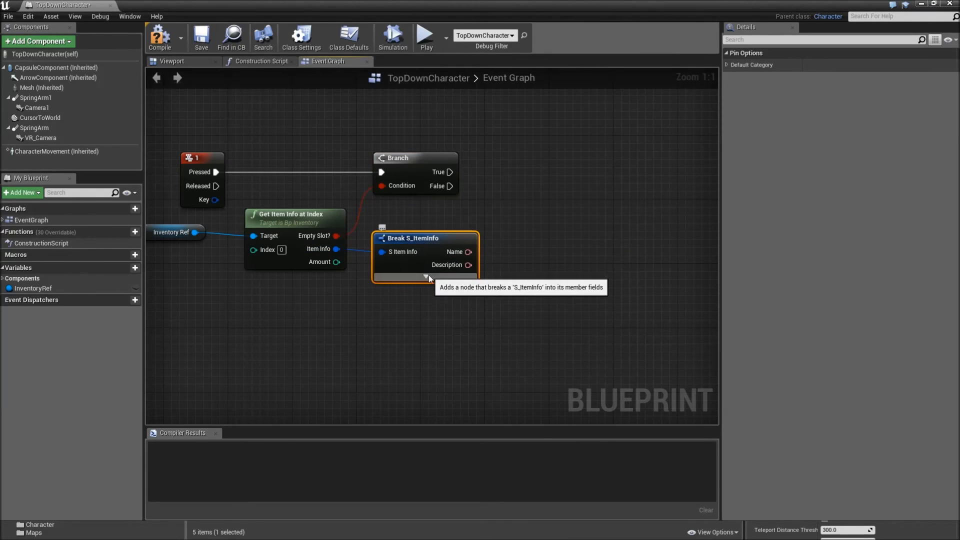
{"action": "left_click_drag", "start_coordinate": [469, 252], "coordinate": [508, 257]}
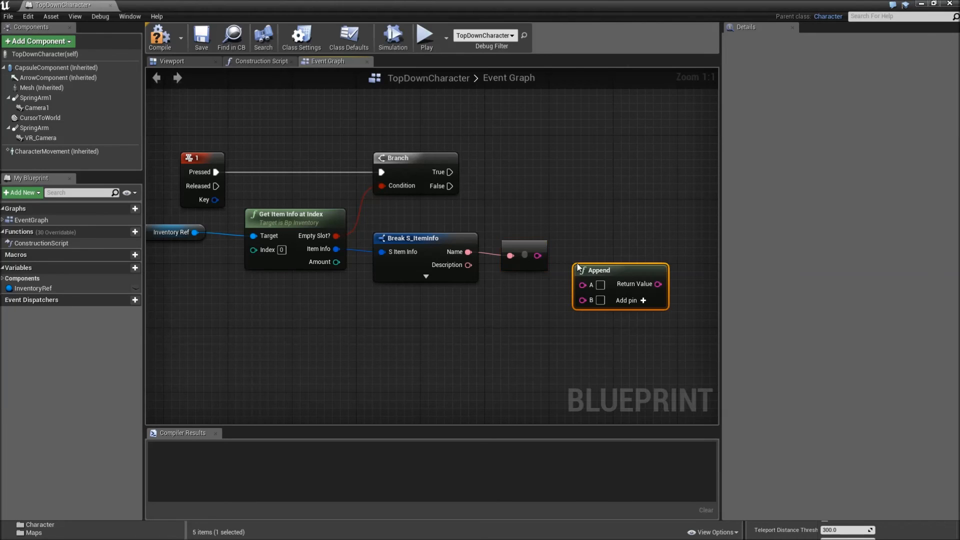
{"action": "mouse_move", "coordinate": [539, 257]}
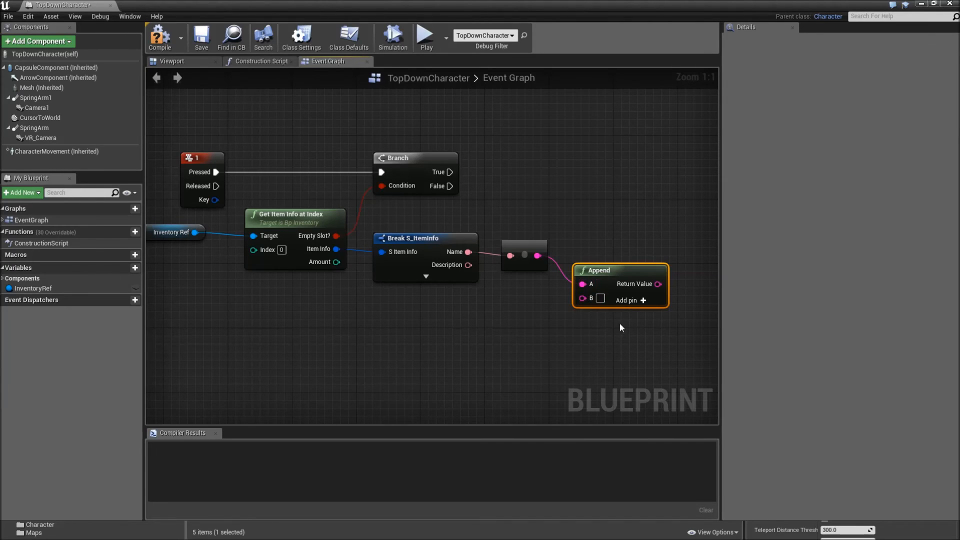
{"action": "mouse_move", "coordinate": [583, 299]}
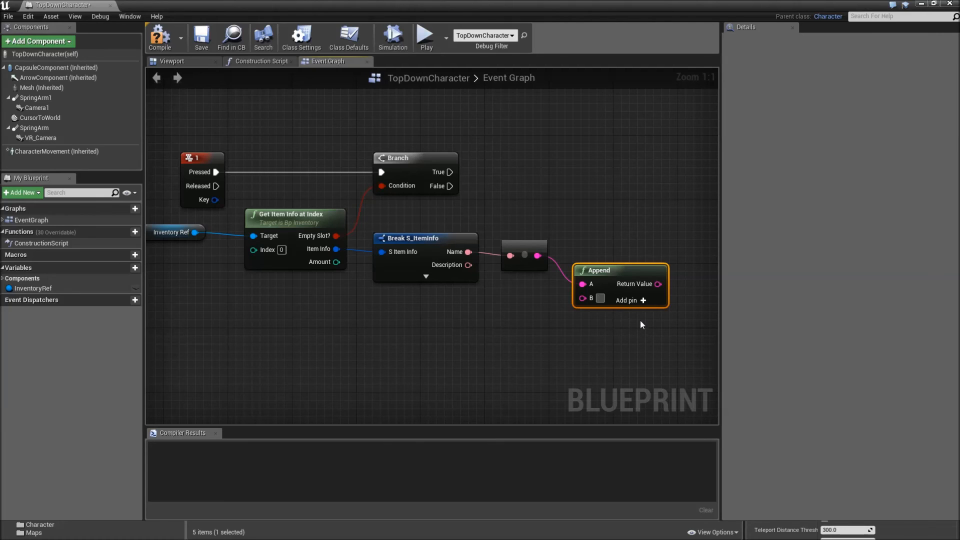
{"action": "left_click", "coordinate": [643, 300]}
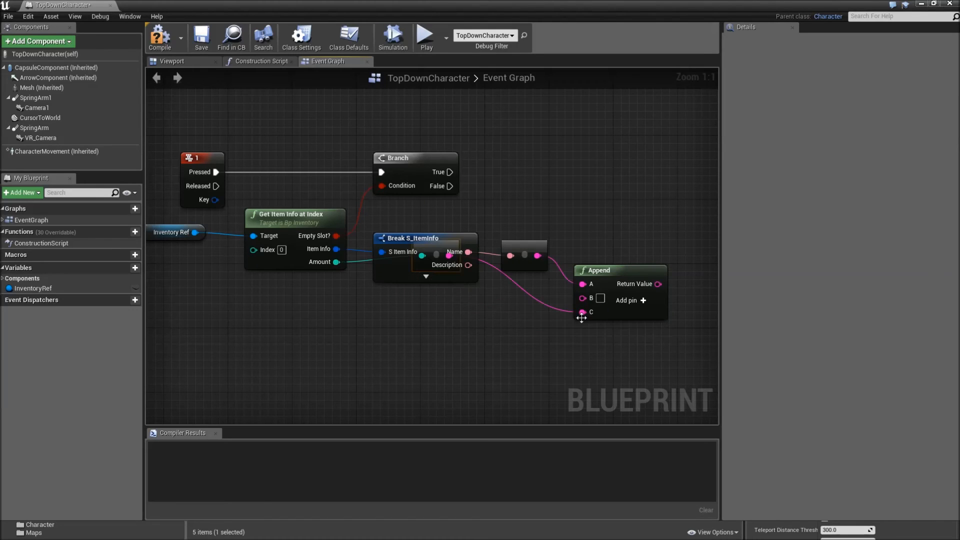
{"action": "mouse_move", "coordinate": [440, 250]}
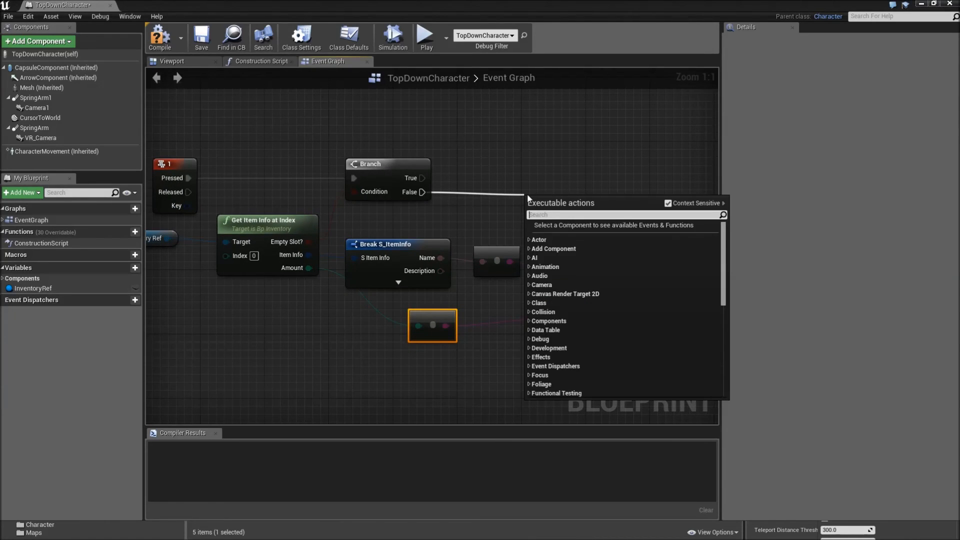
Print the appended string on the Branch False path and compile TopDownCharacter.
{"action": "type", "text": "print"}
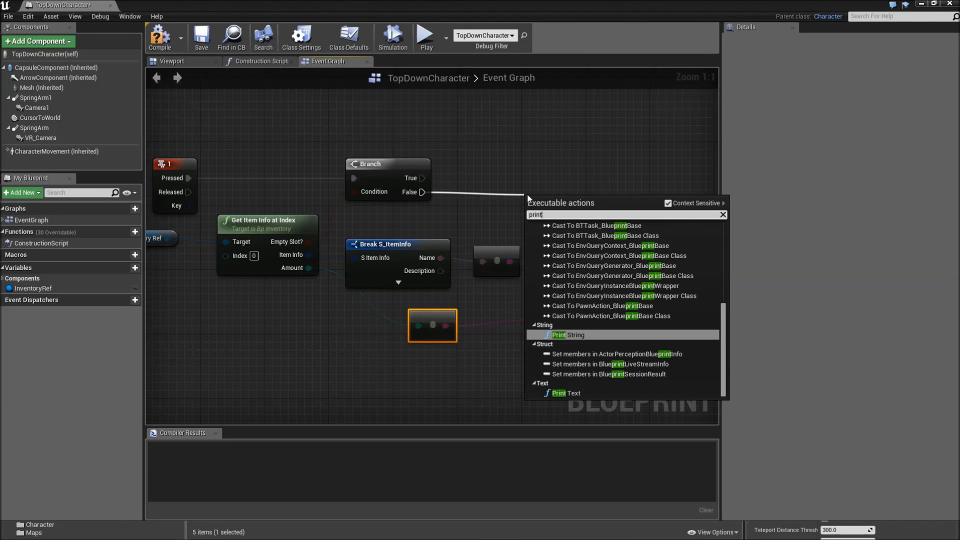
{"action": "left_click", "coordinate": [566, 335]}
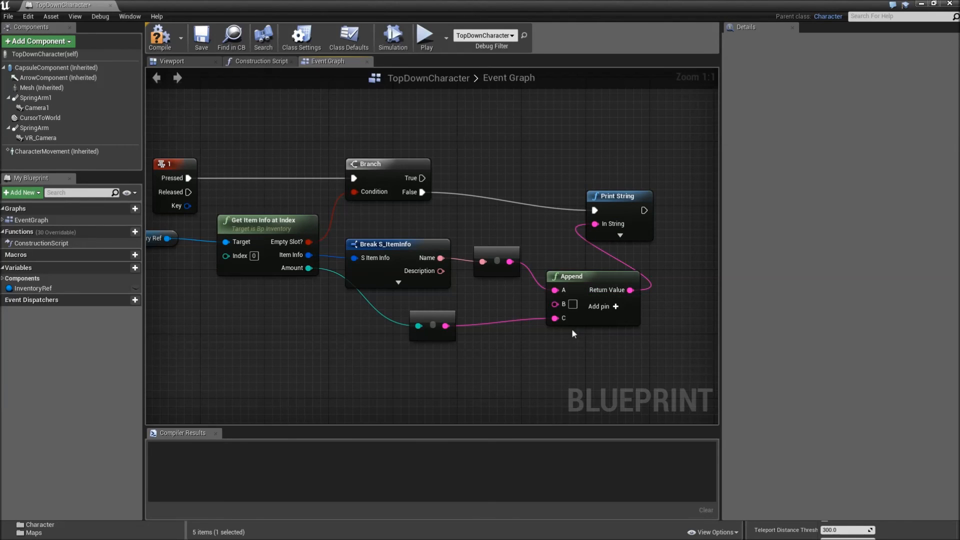
{"action": "mouse_move", "coordinate": [537, 335]}
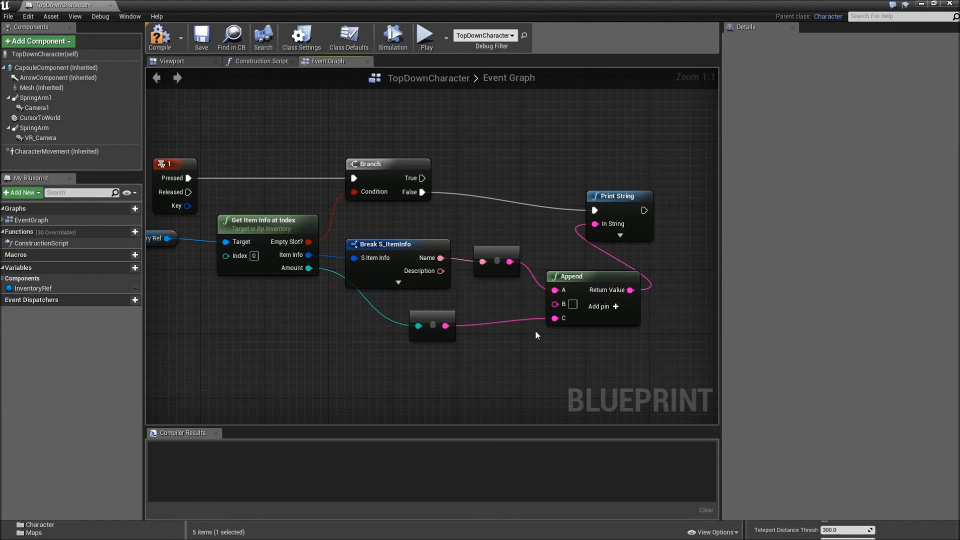
{"action": "mouse_move", "coordinate": [317, 251]}
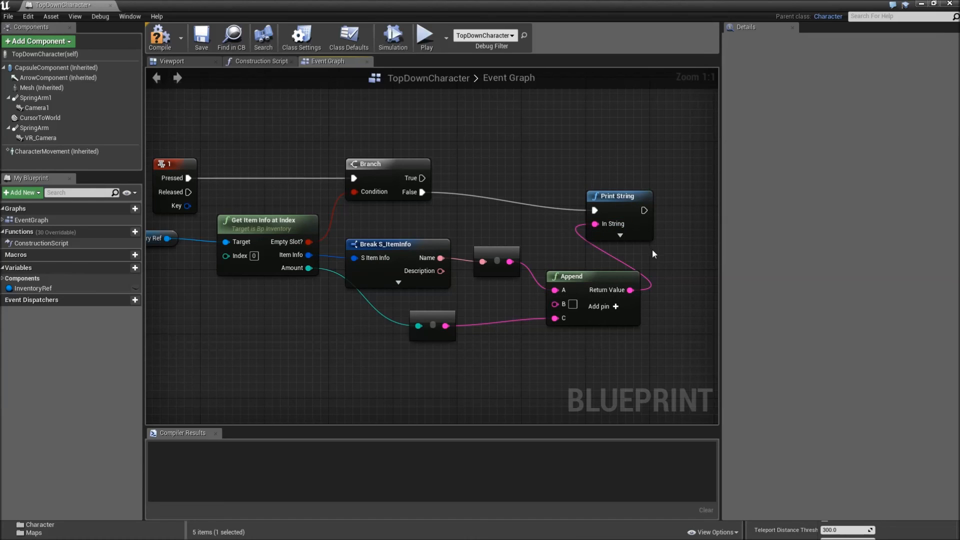
{"action": "mouse_move", "coordinate": [647, 270]}
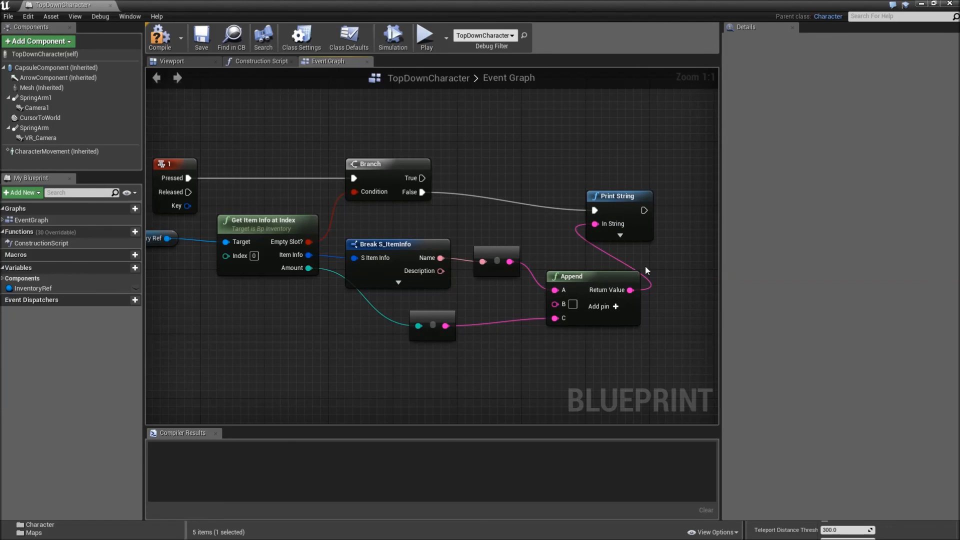
{"action": "mouse_move", "coordinate": [161, 37]}
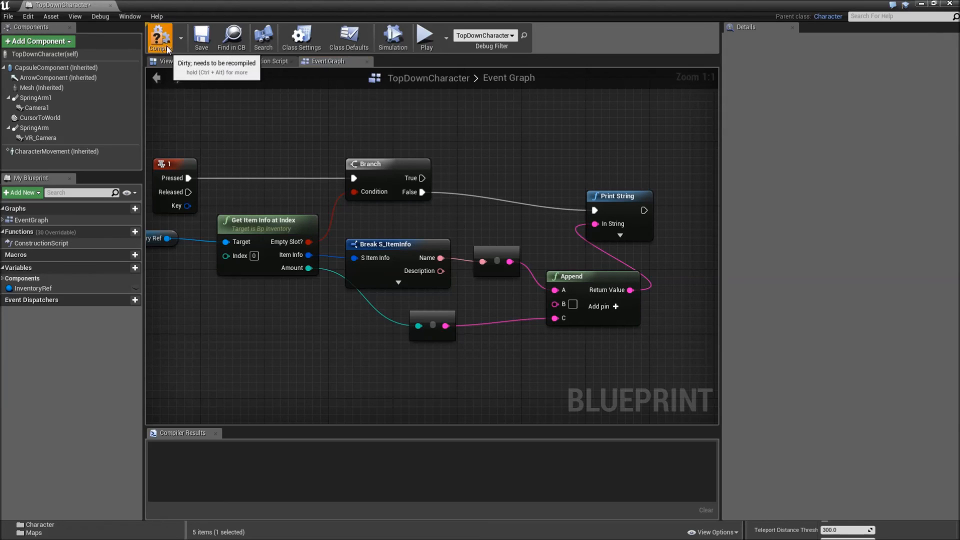
{"action": "left_click", "coordinate": [159, 37]}
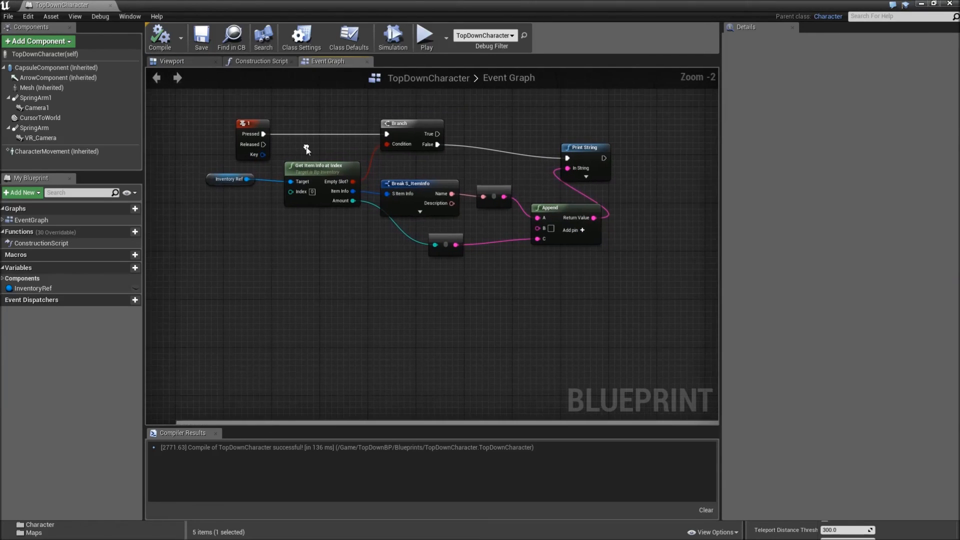
Duplicate the key 1 node group as a key 2 event reading inventory index 1.
{"action": "left_click", "coordinate": [322, 166]}
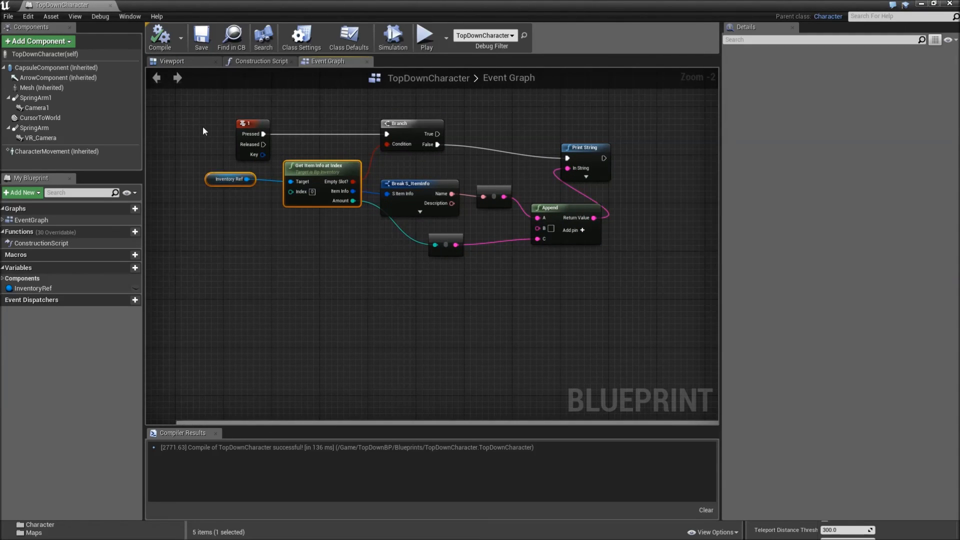
{"action": "left_click_drag", "start_coordinate": [204, 130], "coordinate": [617, 276]}
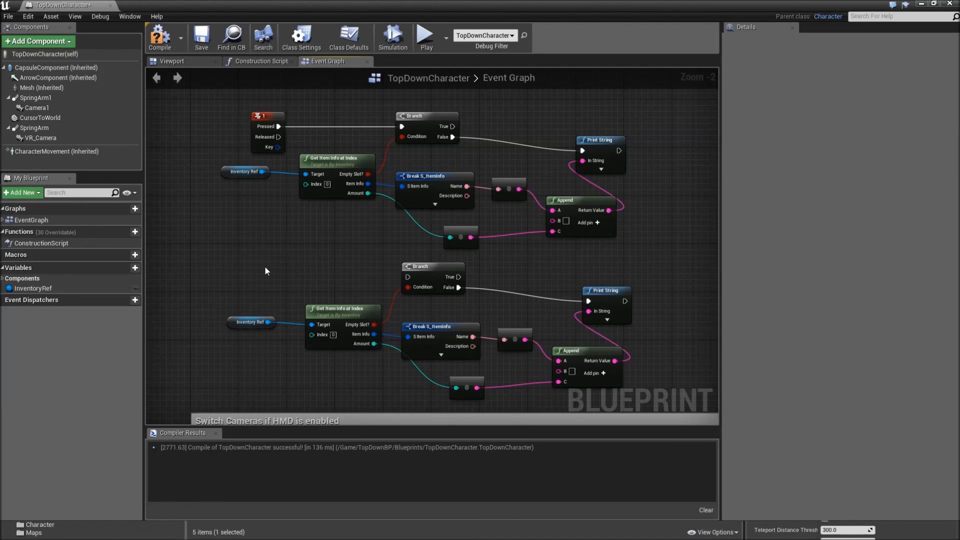
{"action": "left_click", "coordinate": [275, 272]}
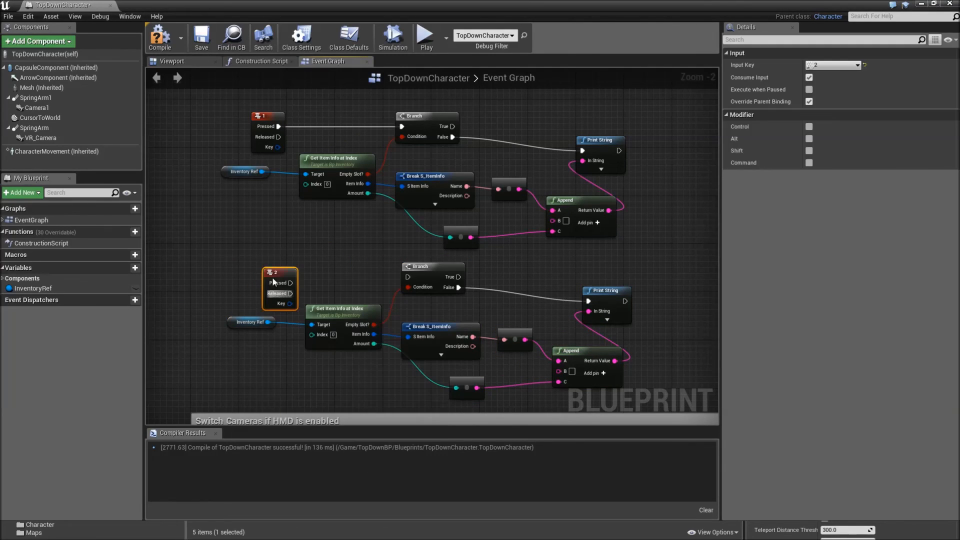
{"action": "left_click_drag", "start_coordinate": [274, 282], "coordinate": [274, 275]}
{"action": "type", "text": "1"}
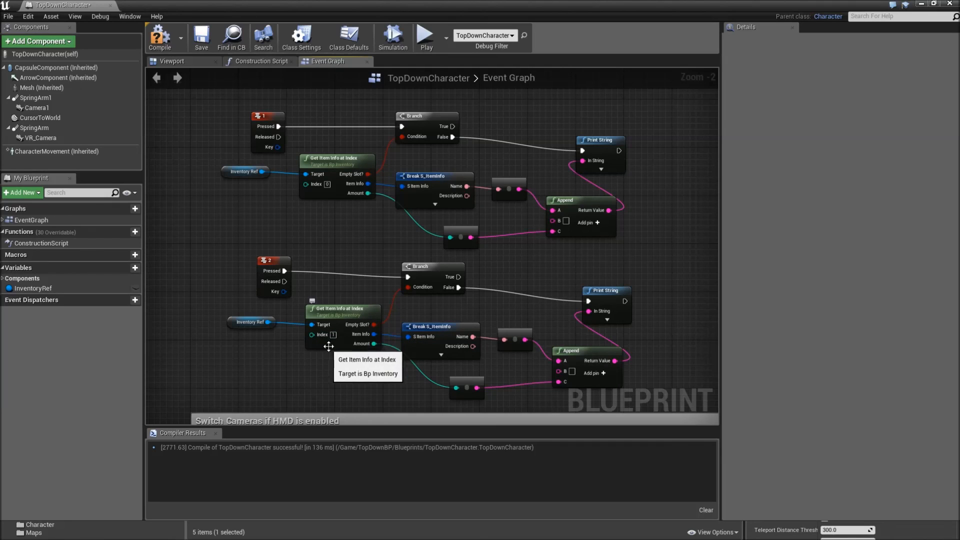
{"action": "mouse_move", "coordinate": [218, 75]}
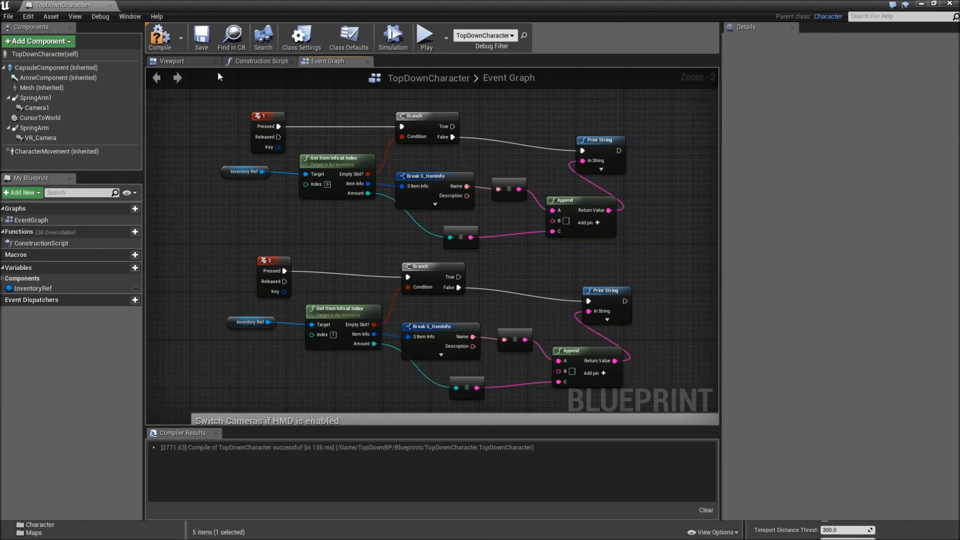
{"action": "mouse_move", "coordinate": [160, 37]}
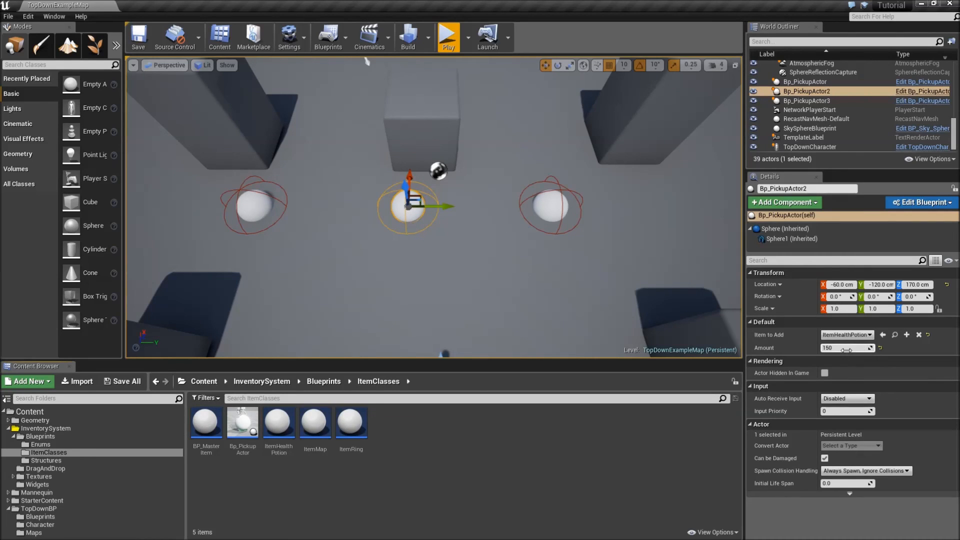
Set Bp_PickupActor2's potion amount to 50 and playtest walking over the pickups.
{"action": "type", "text": "50"}
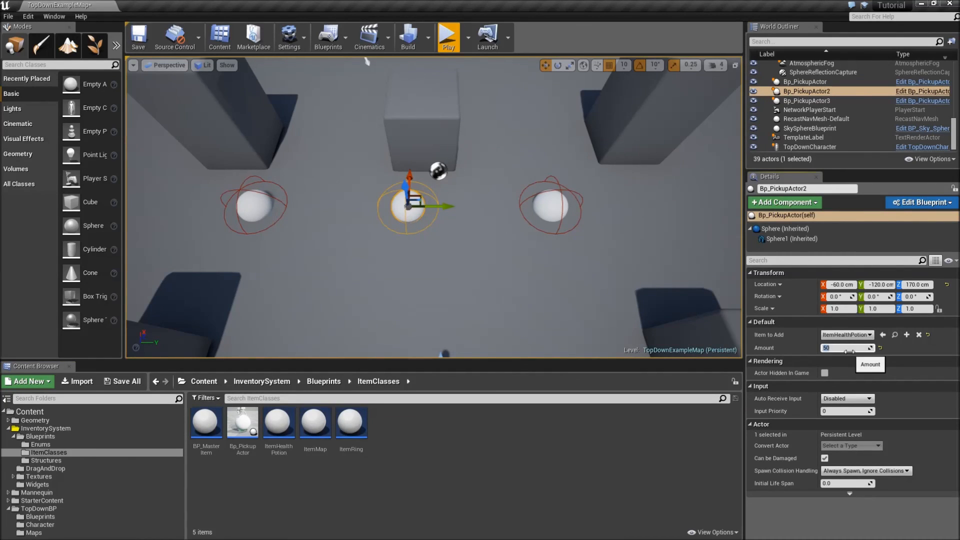
{"action": "mouse_move", "coordinate": [448, 36]}
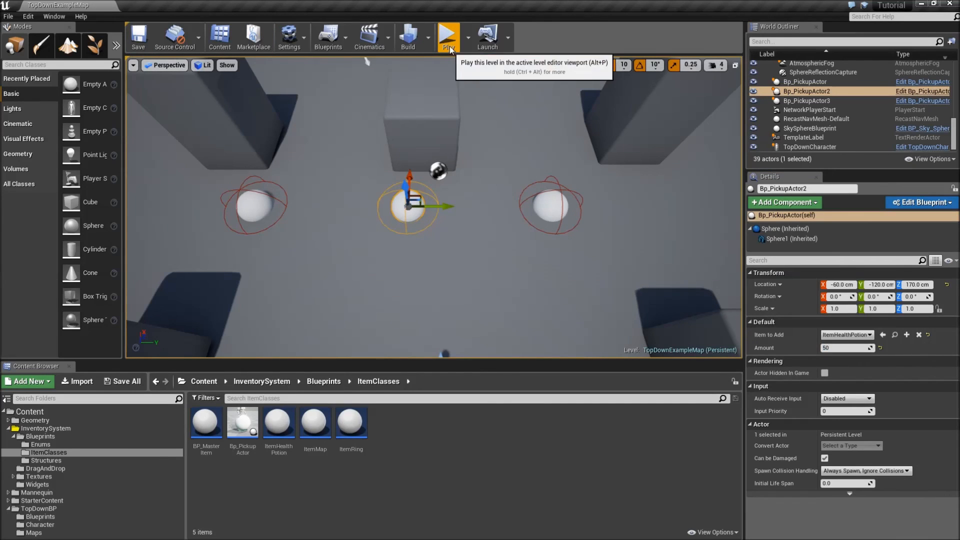
{"action": "left_click", "coordinate": [447, 36]}
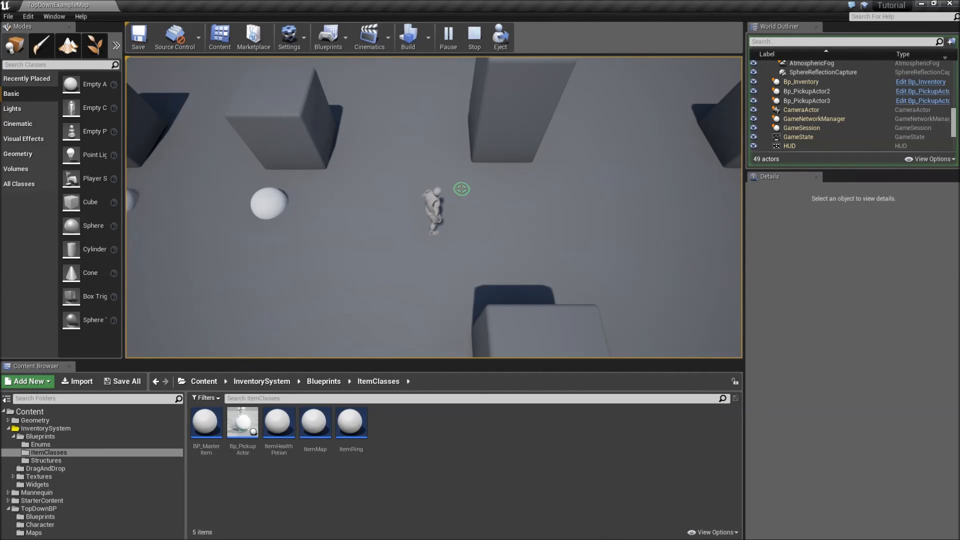
{"action": "mouse_move", "coordinate": [265, 211]}
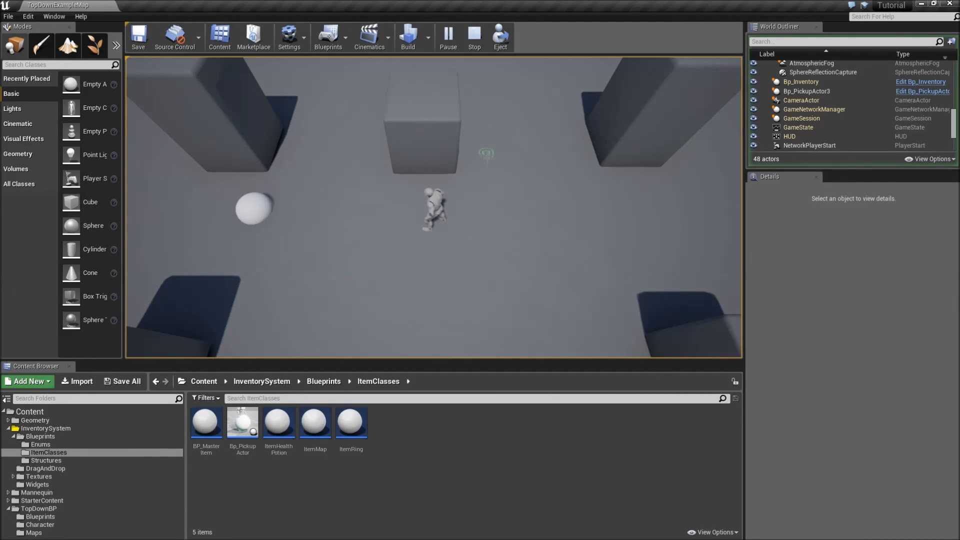
{"action": "left_click", "coordinate": [448, 37]}
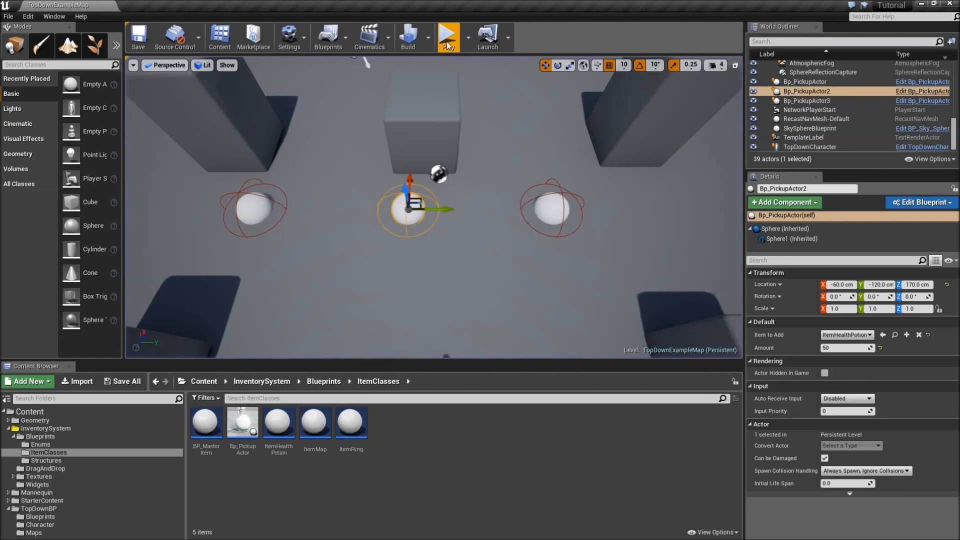
{"action": "left_click", "coordinate": [448, 36]}
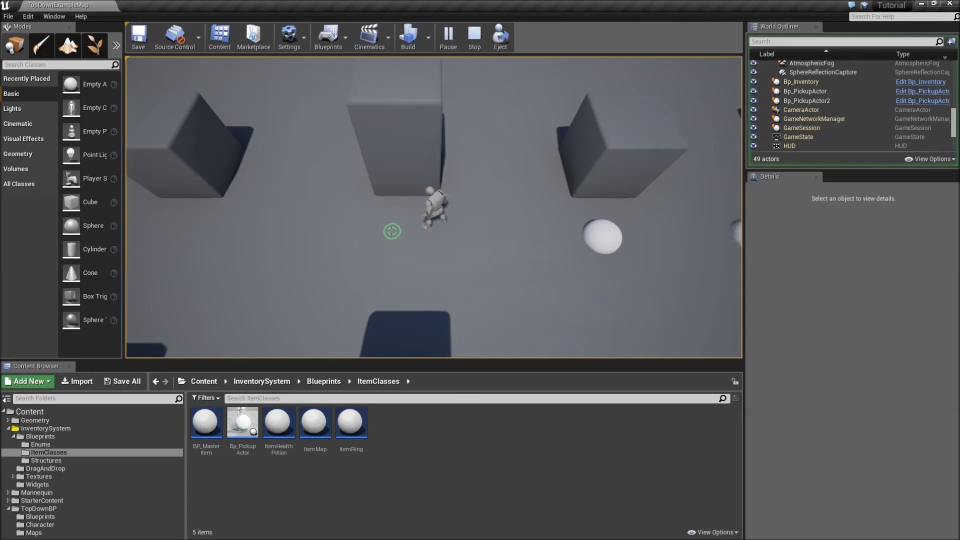
{"action": "left_click", "coordinate": [473, 36]}
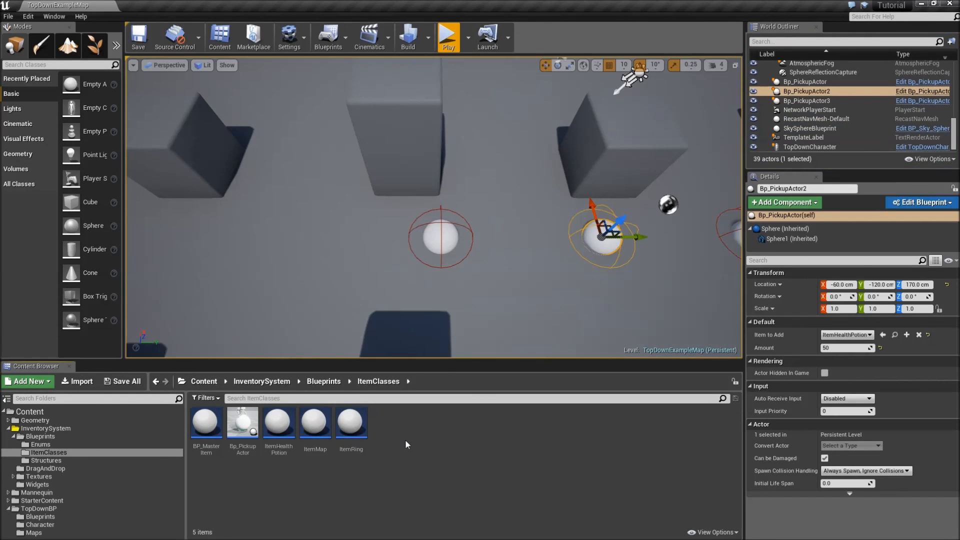